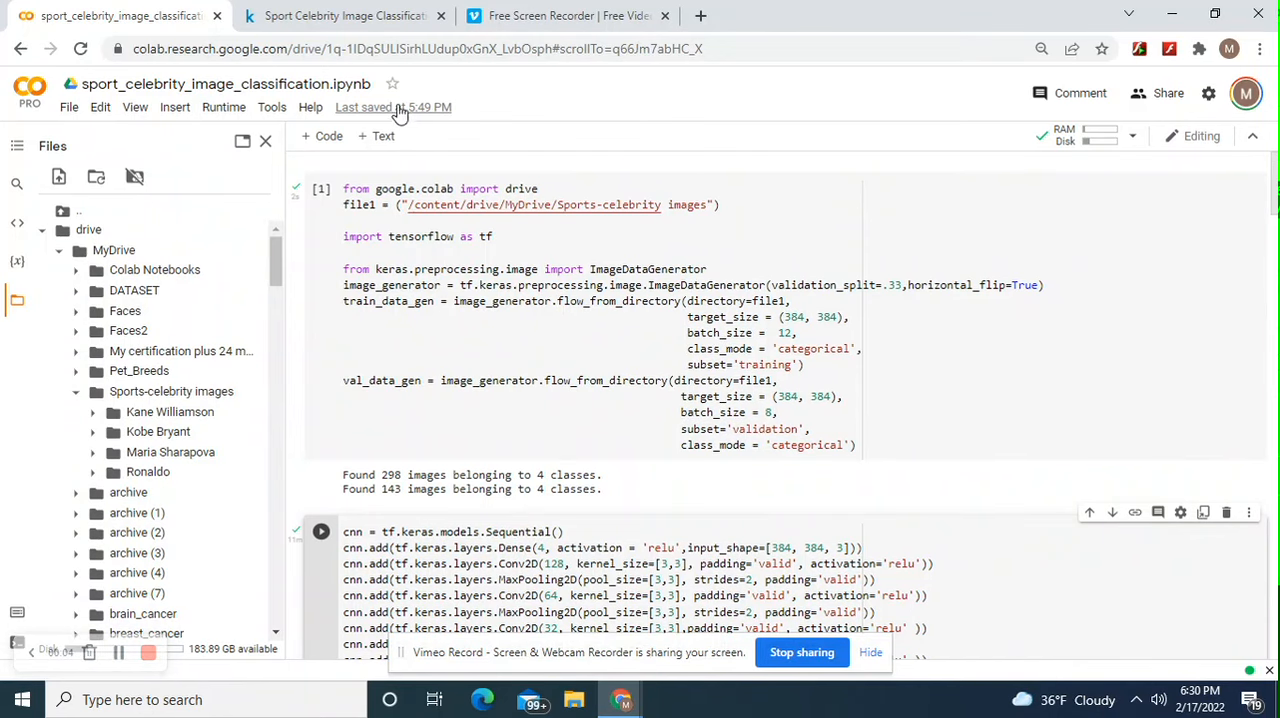
click(343, 15)
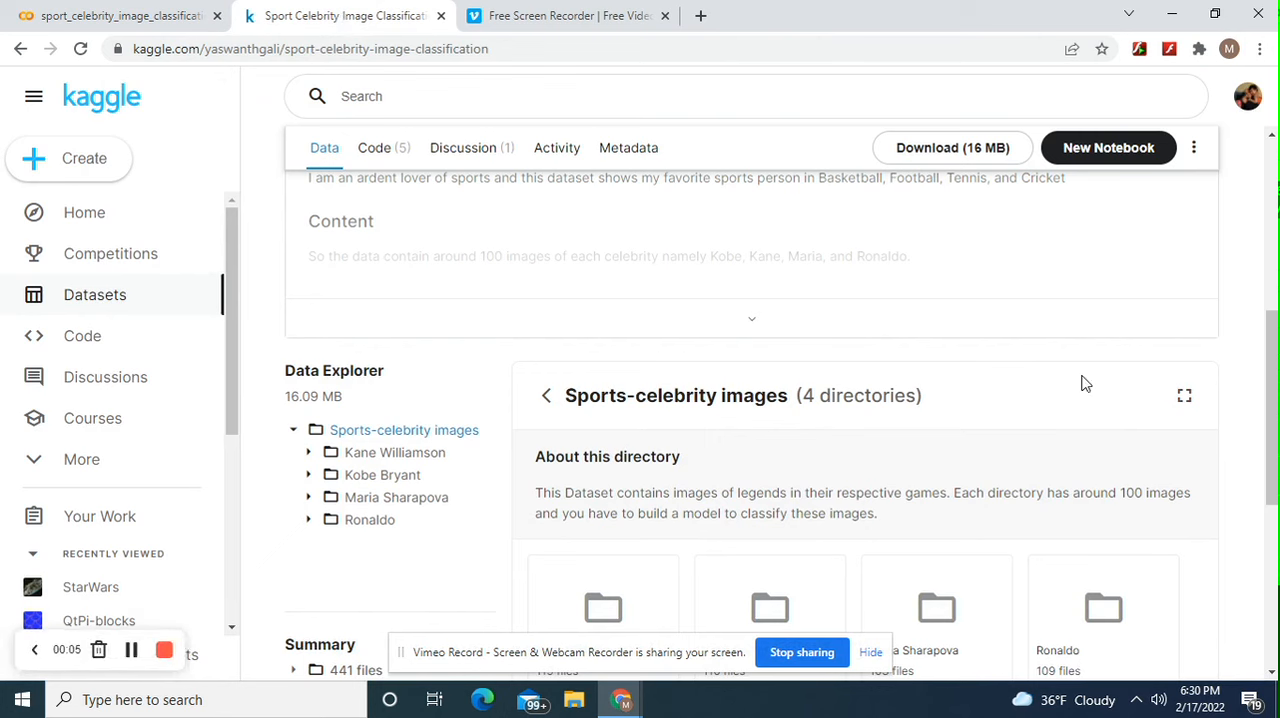
scroll(up, 3)
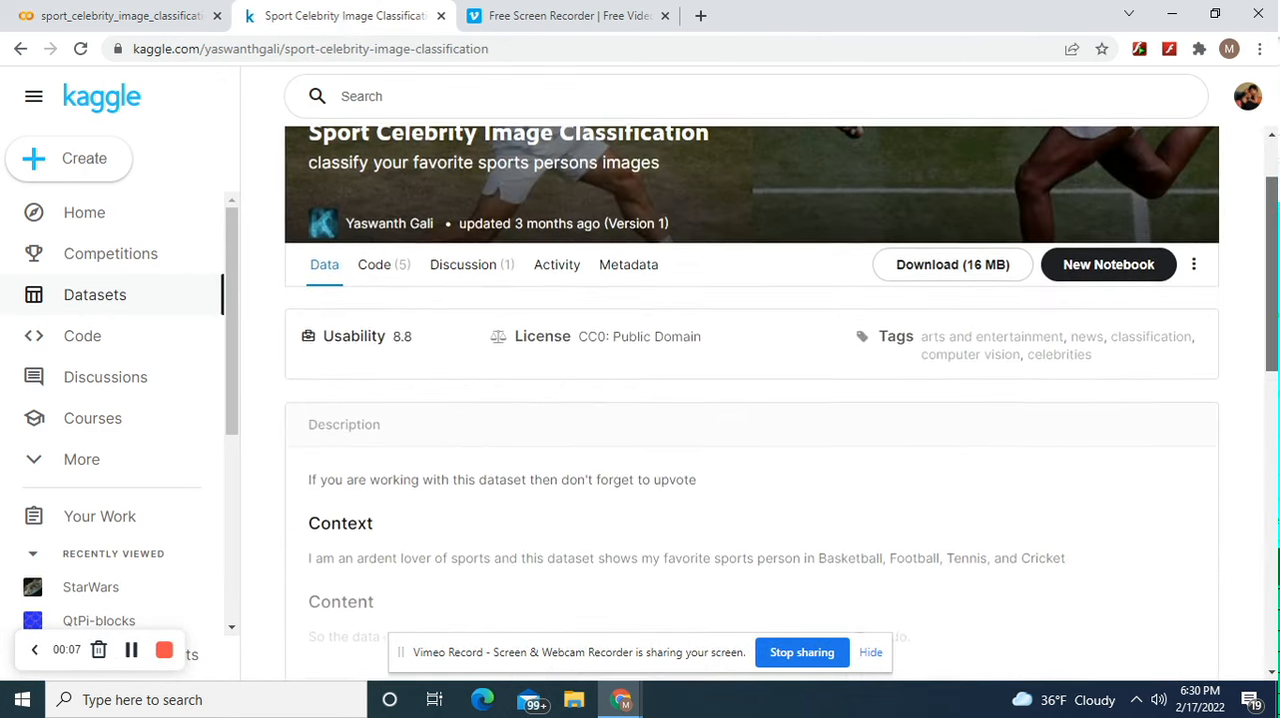
scroll(down, 3)
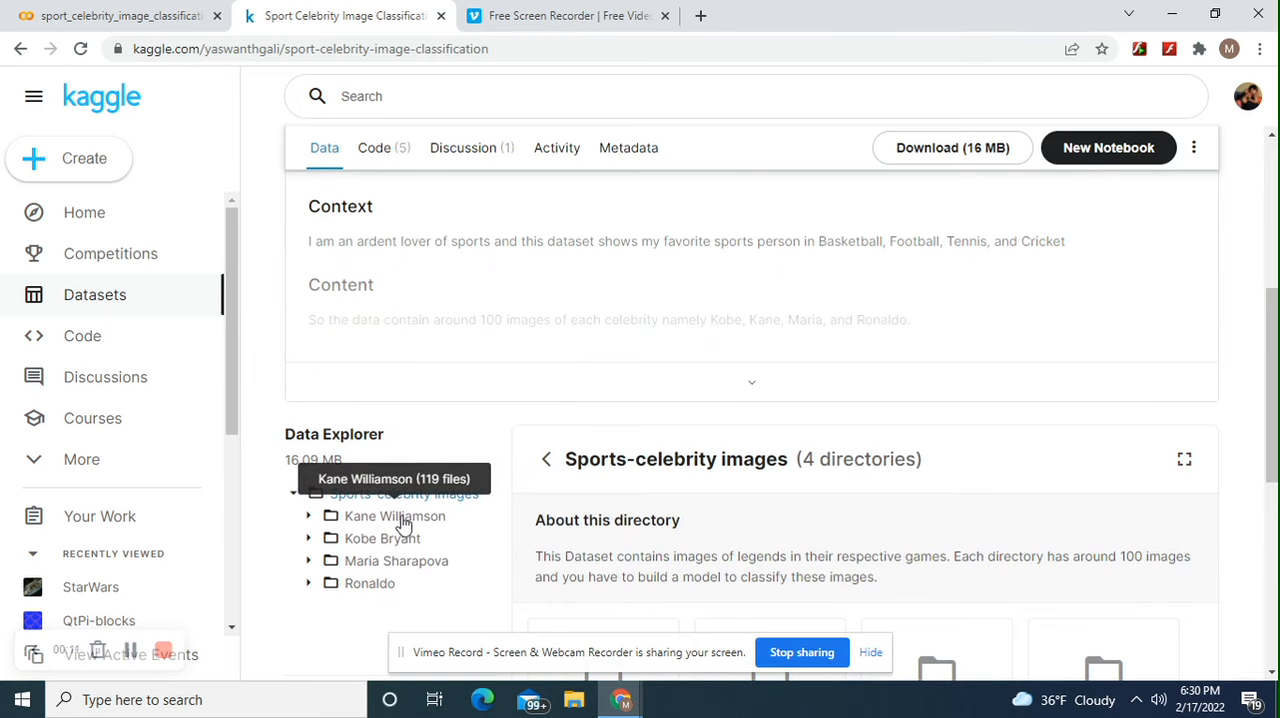
mouse_move(392, 520)
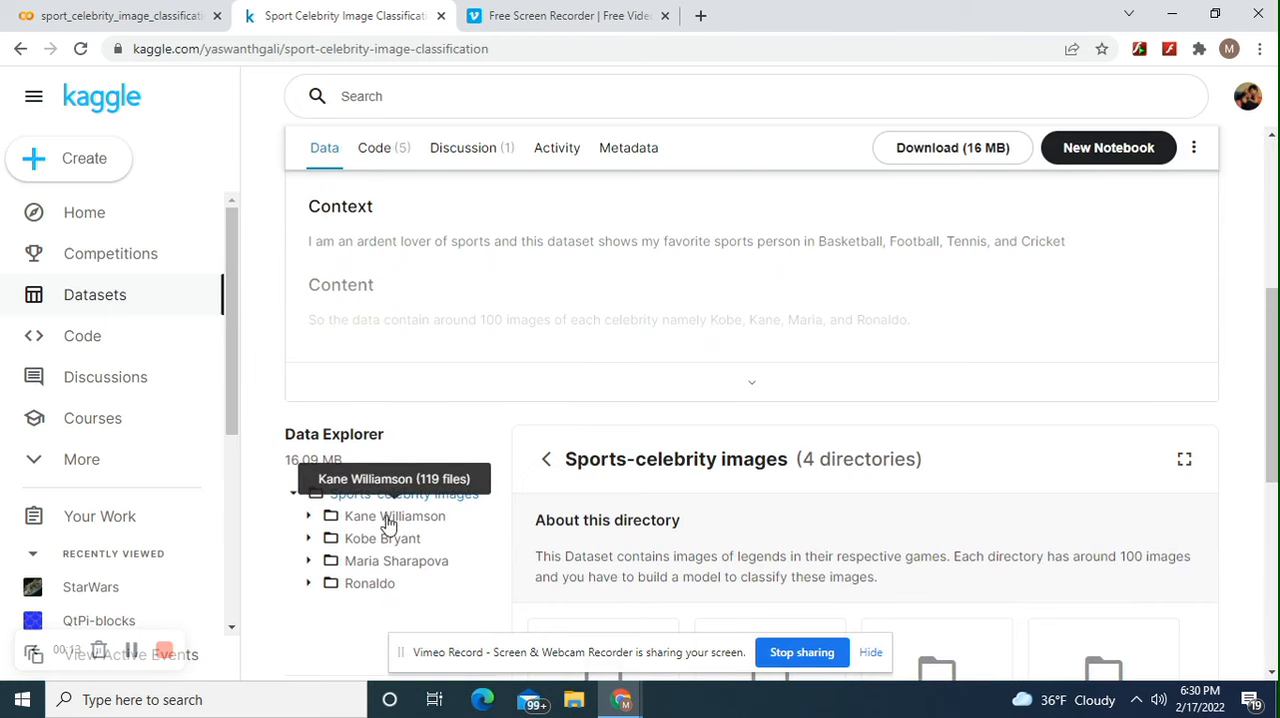
mouse_move(379, 538)
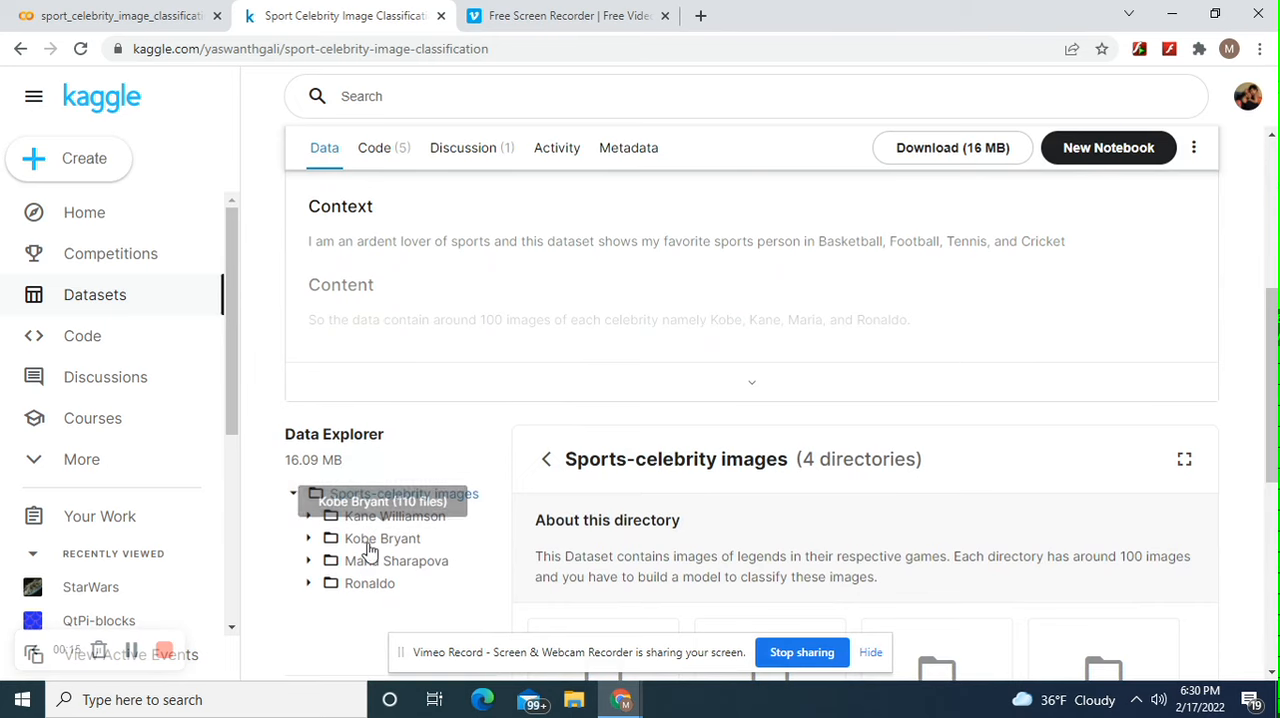
mouse_move(379, 537)
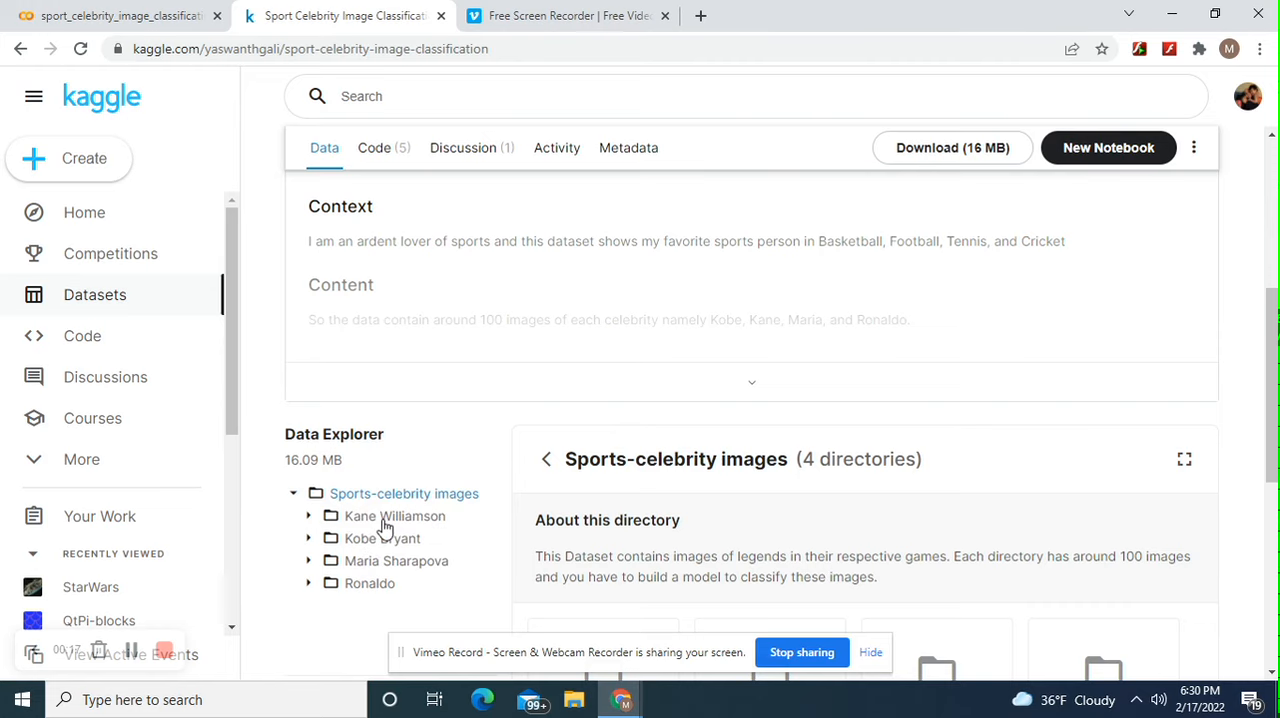
mouse_move(376, 538)
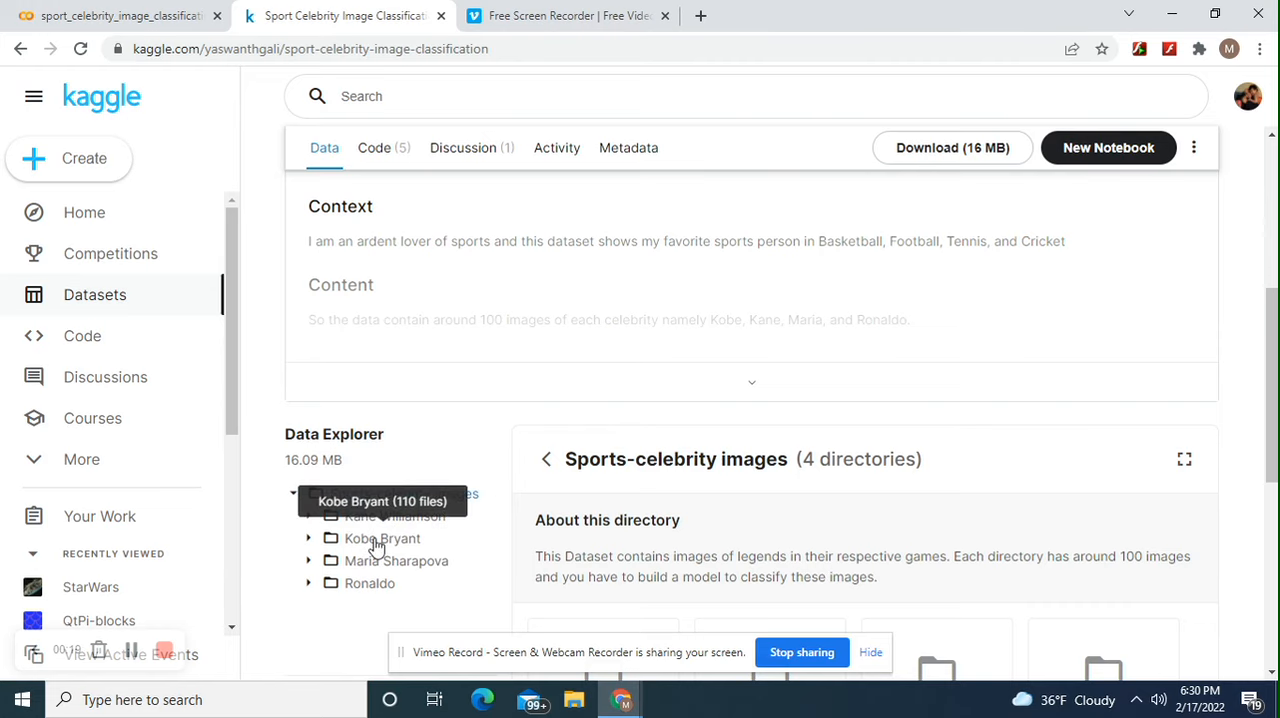
mouse_move(374, 560)
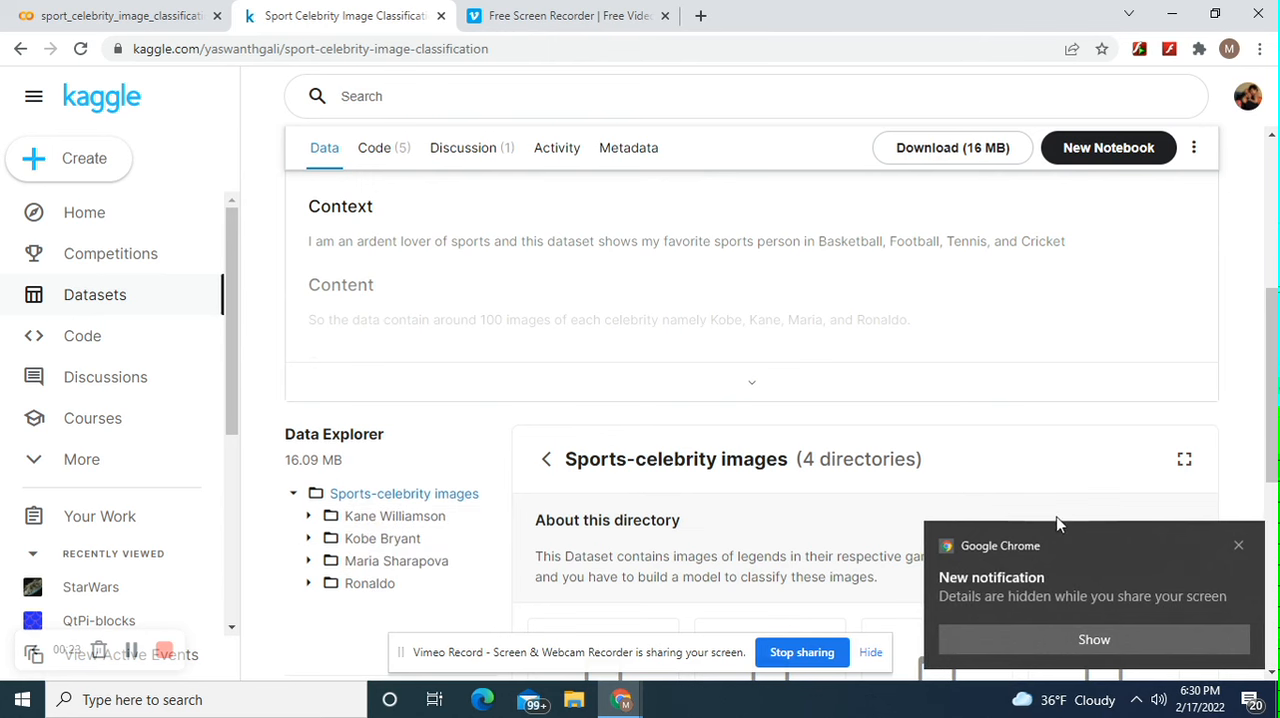
mouse_move(255, 103)
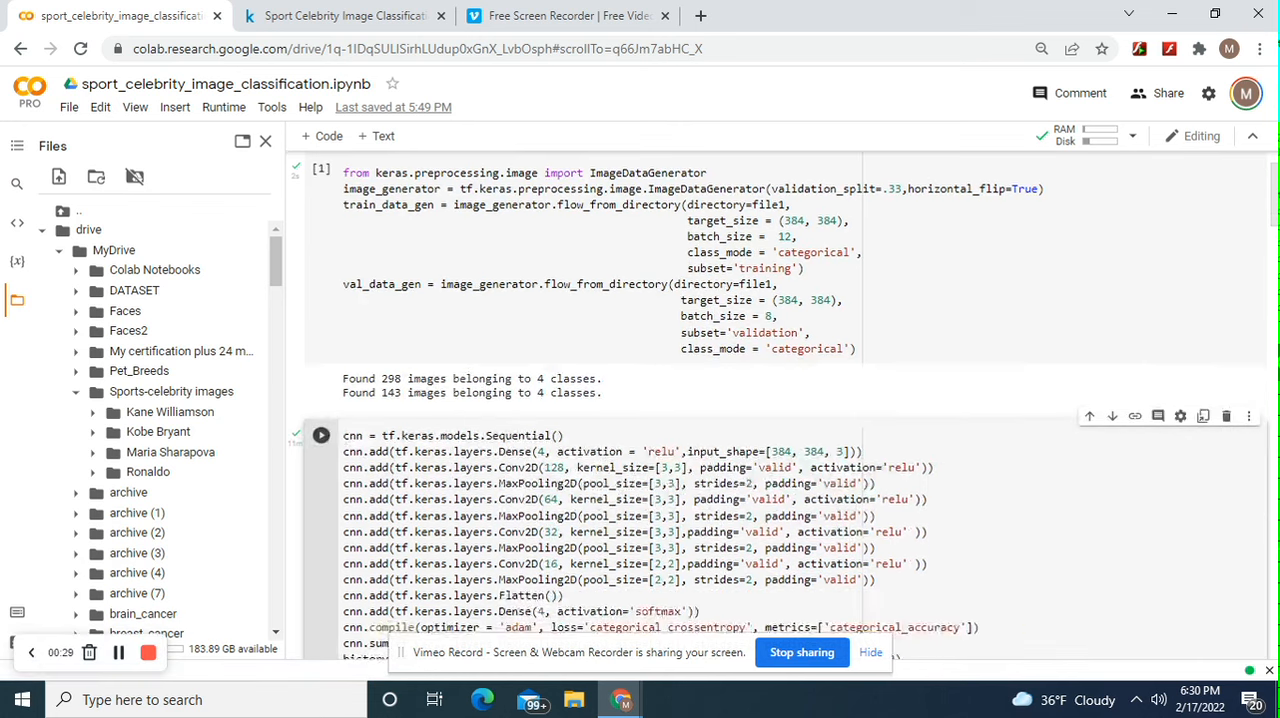
scroll(up, 3)
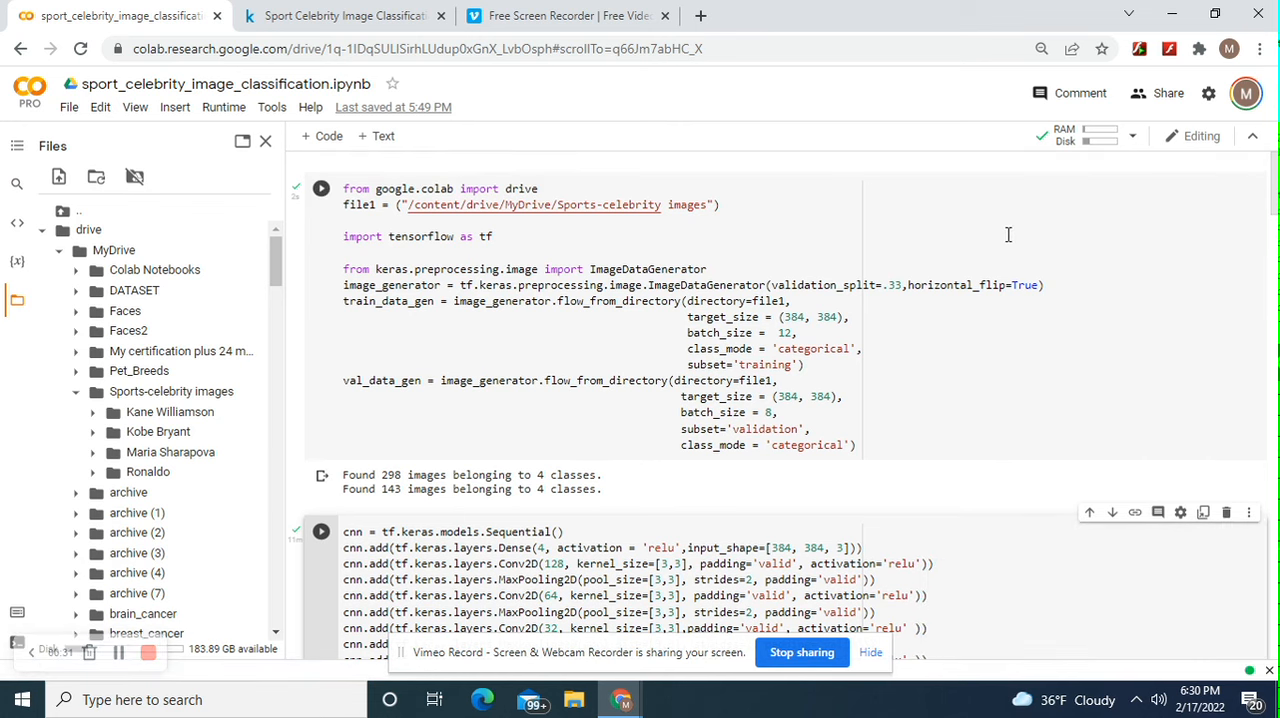
mouse_move(643, 241)
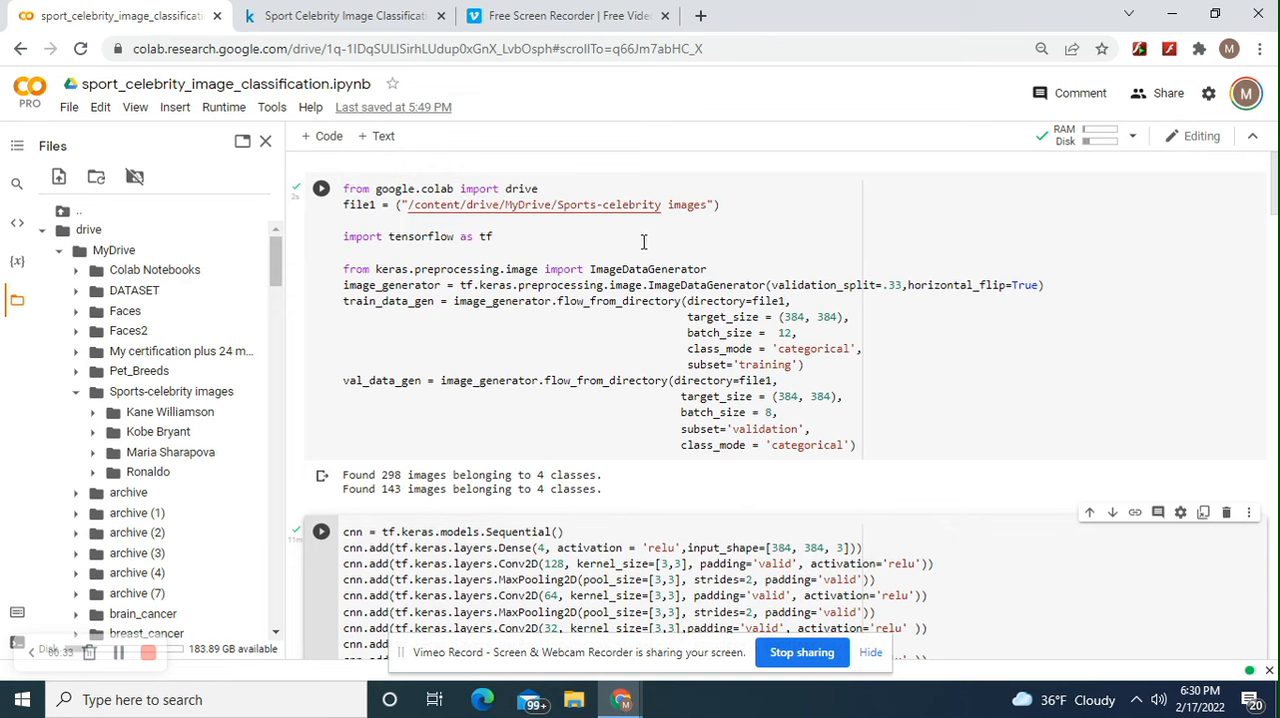
mouse_move(496, 228)
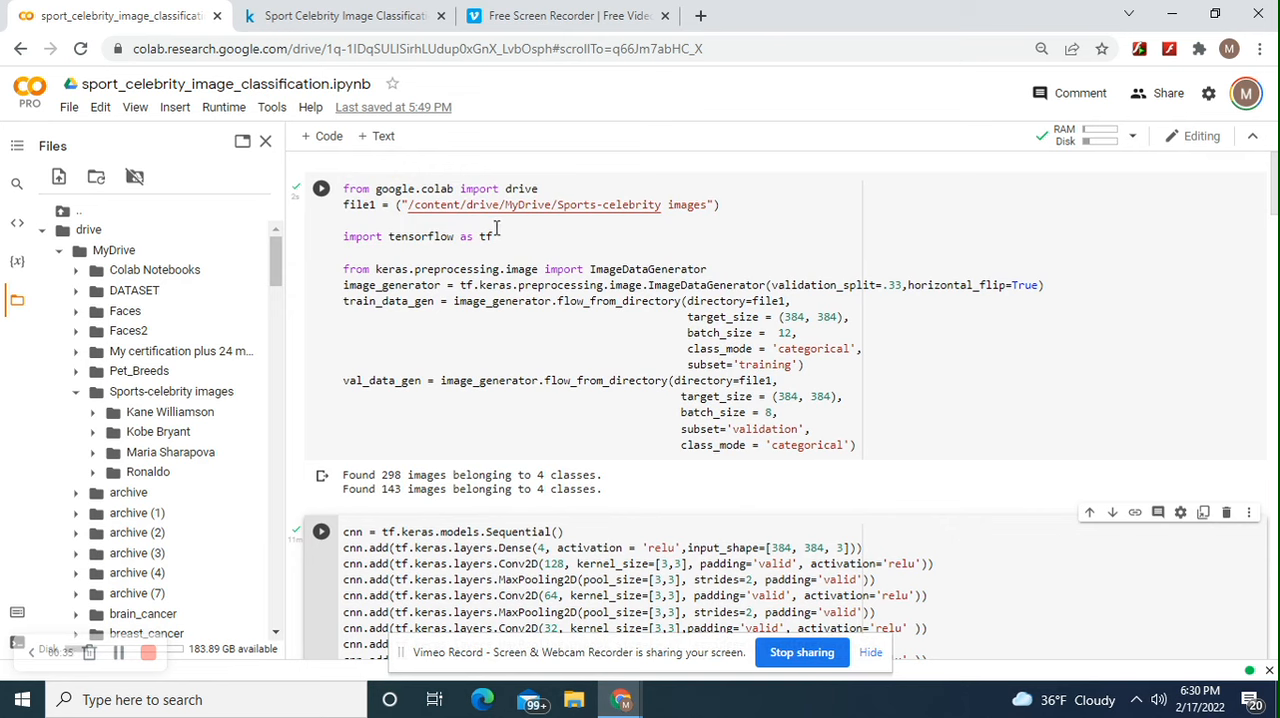
mouse_move(645, 215)
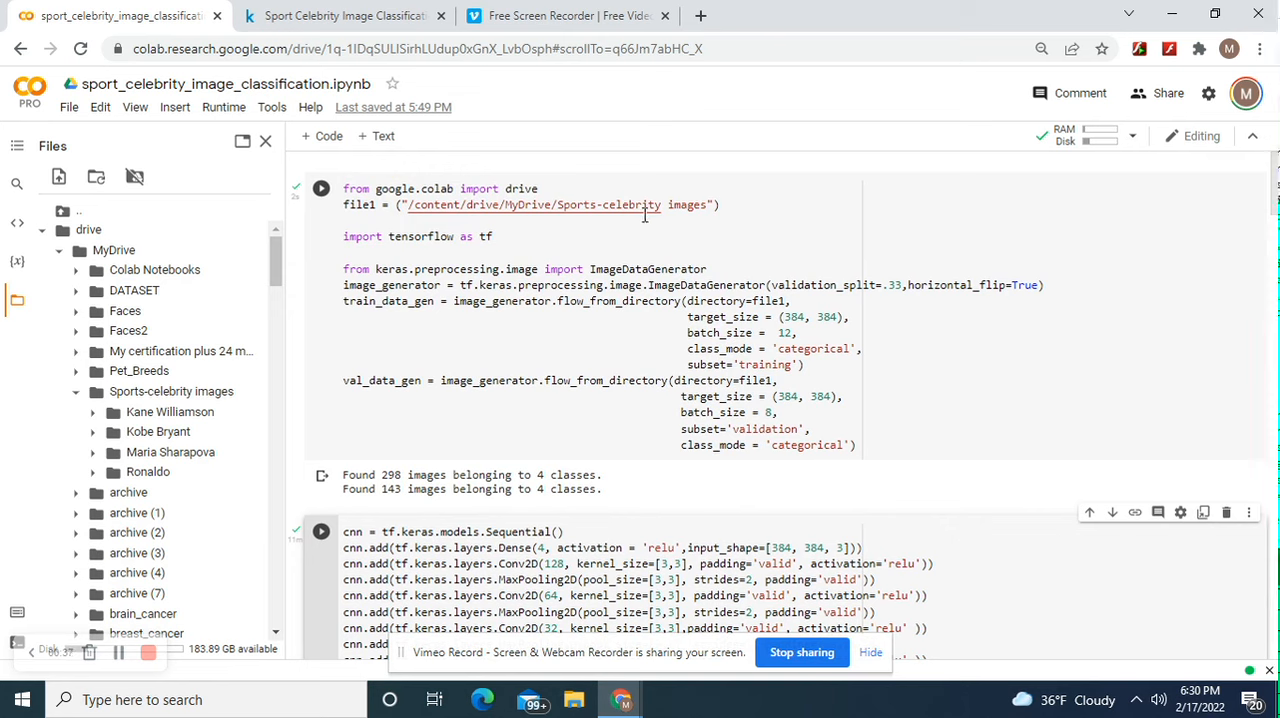
mouse_move(908, 315)
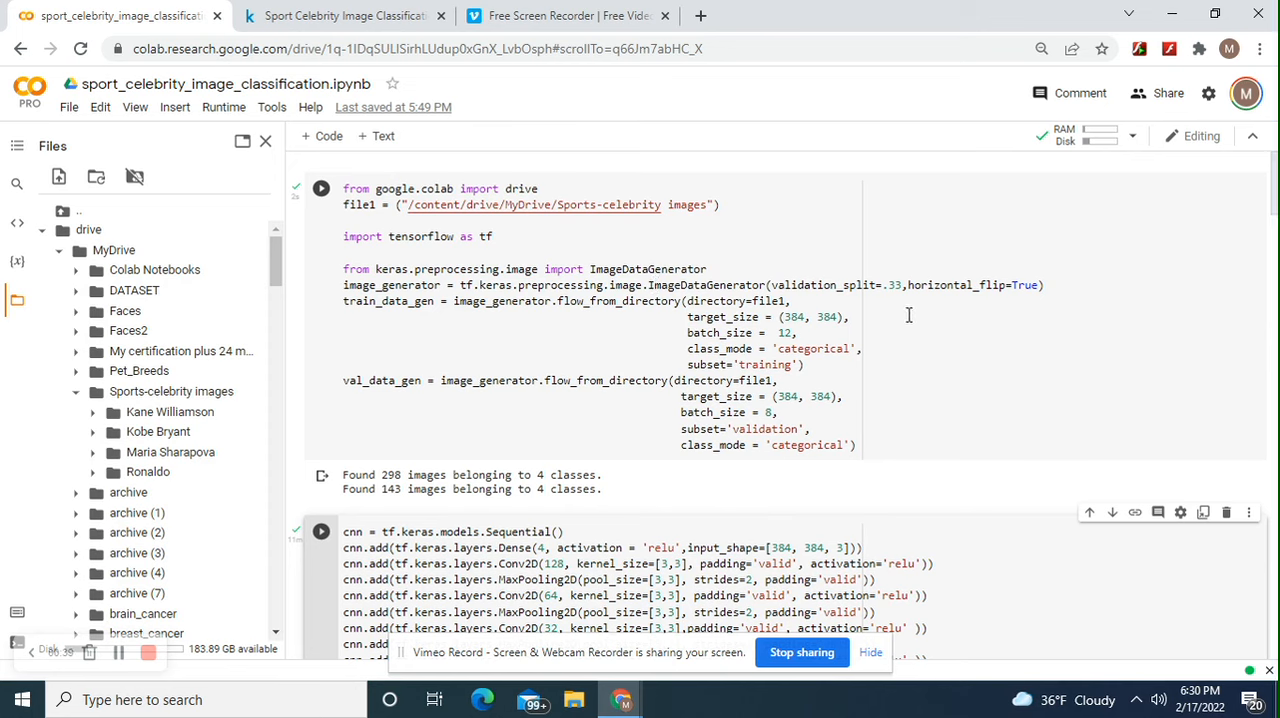
mouse_move(764, 353)
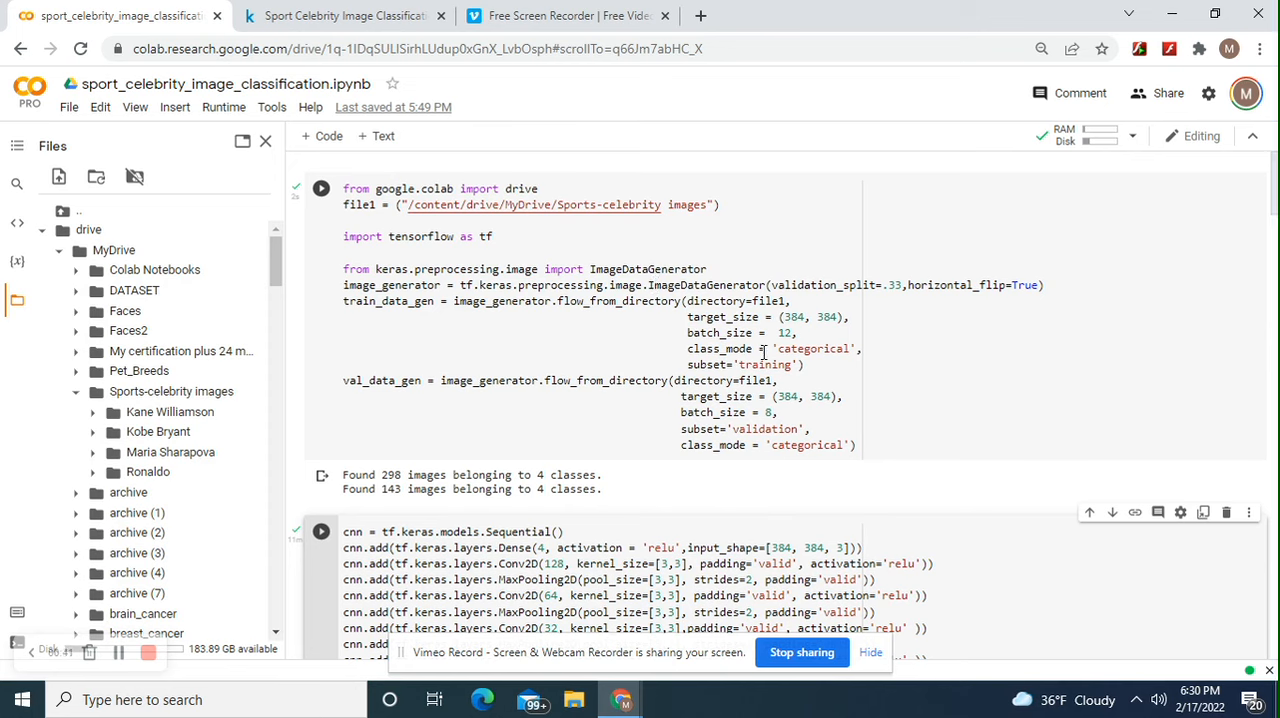
mouse_move(898, 285)
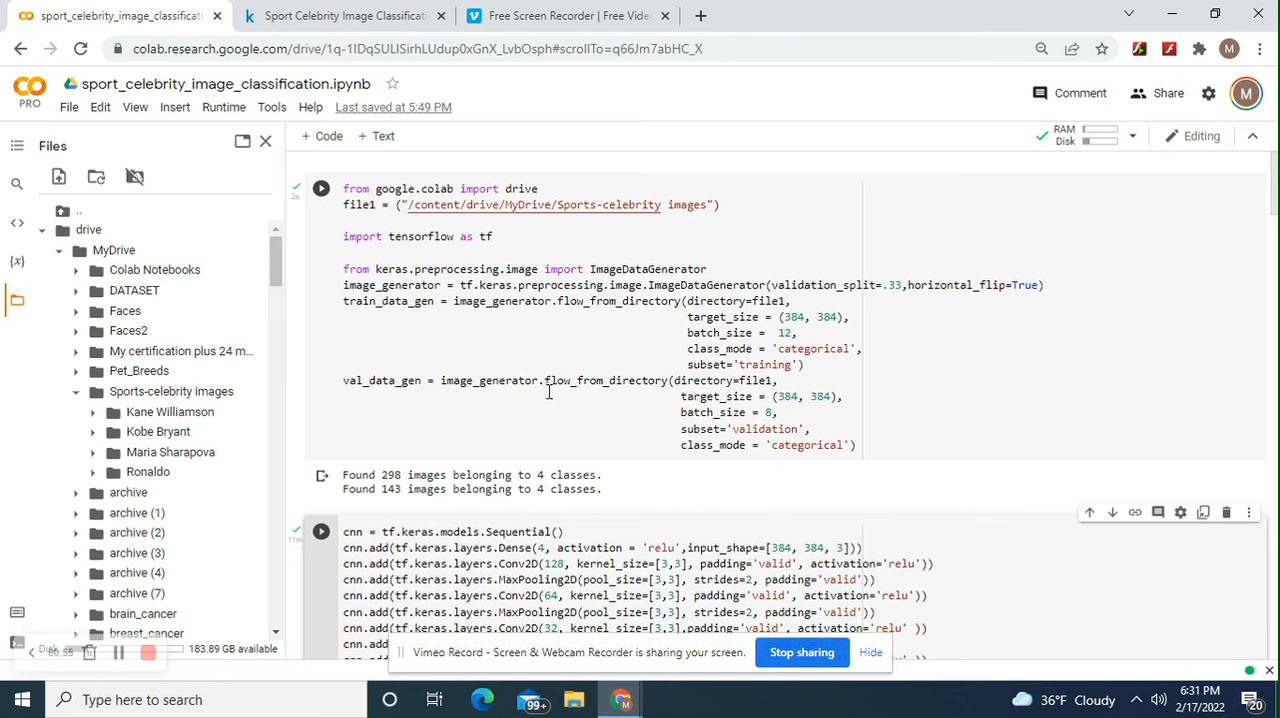
mouse_move(720, 383)
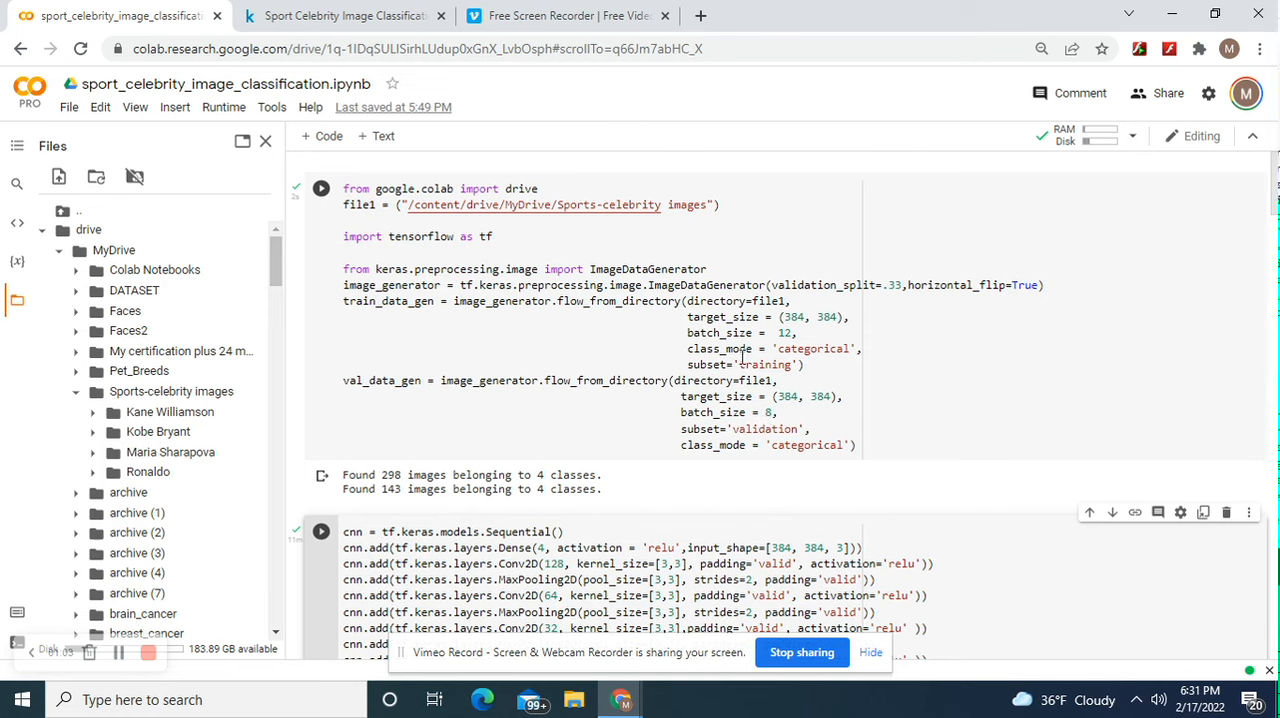
click(321, 188)
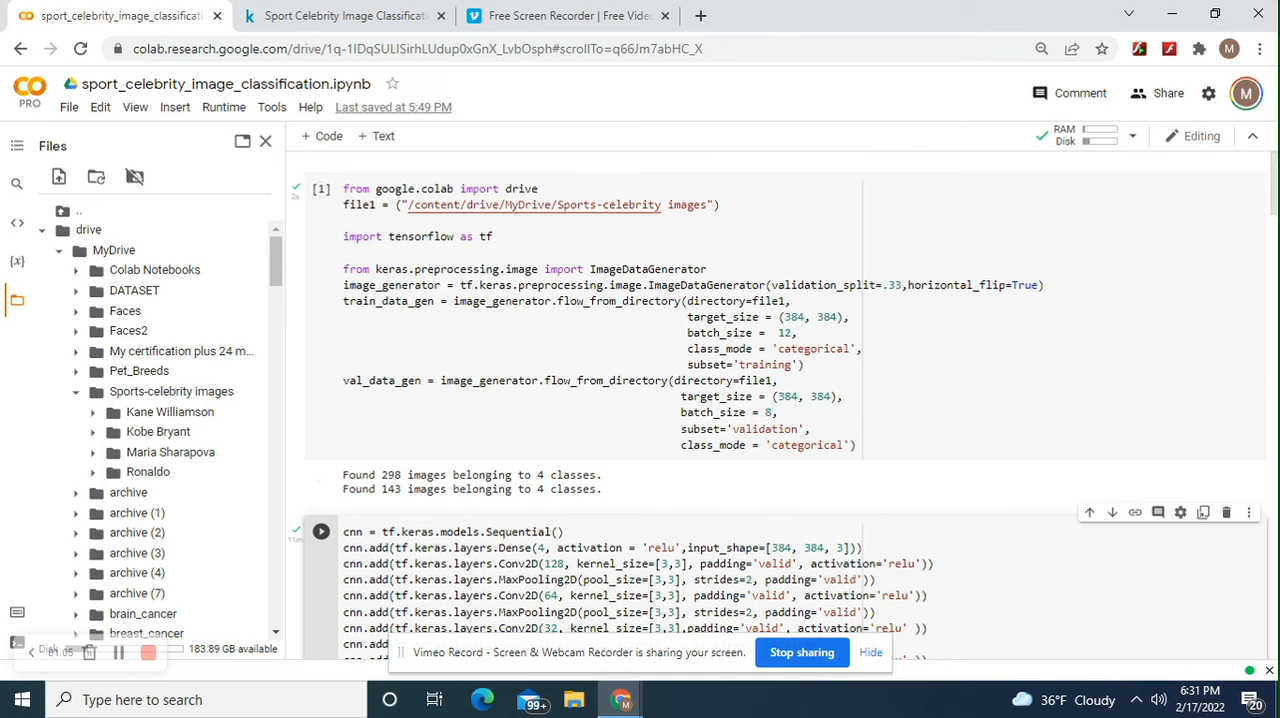
scroll(down, 3)
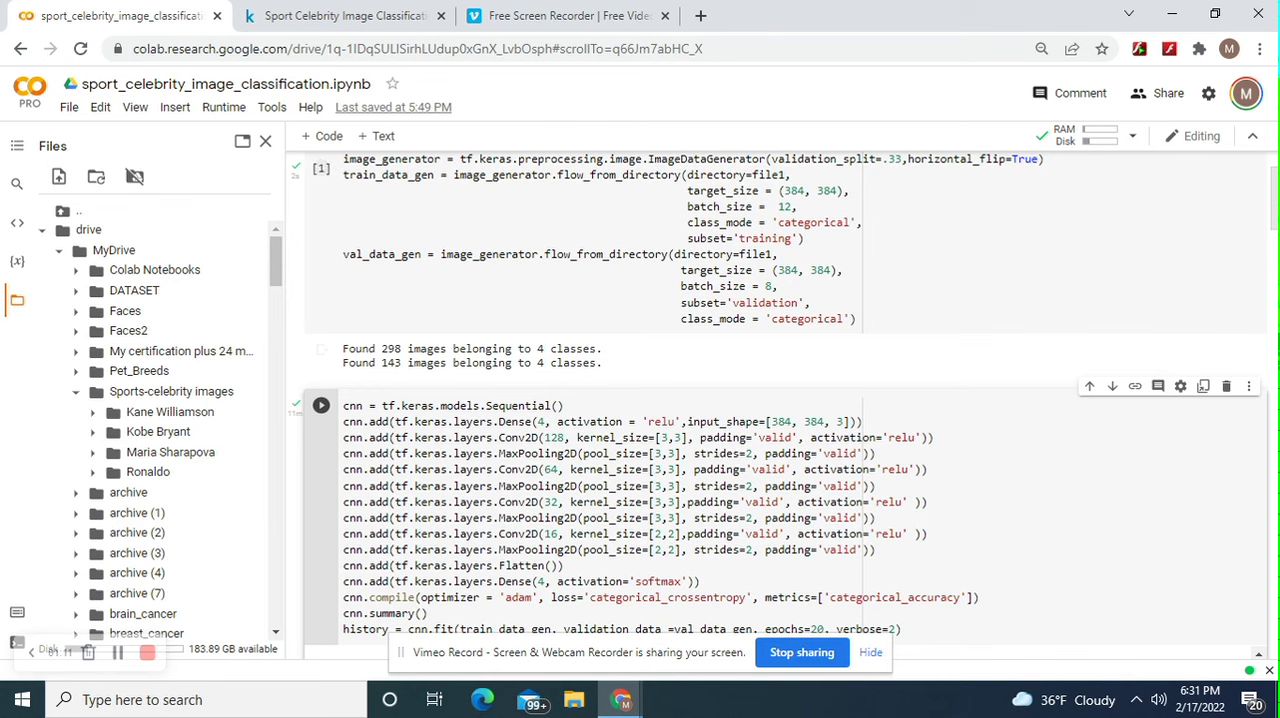
scroll(down, 3)
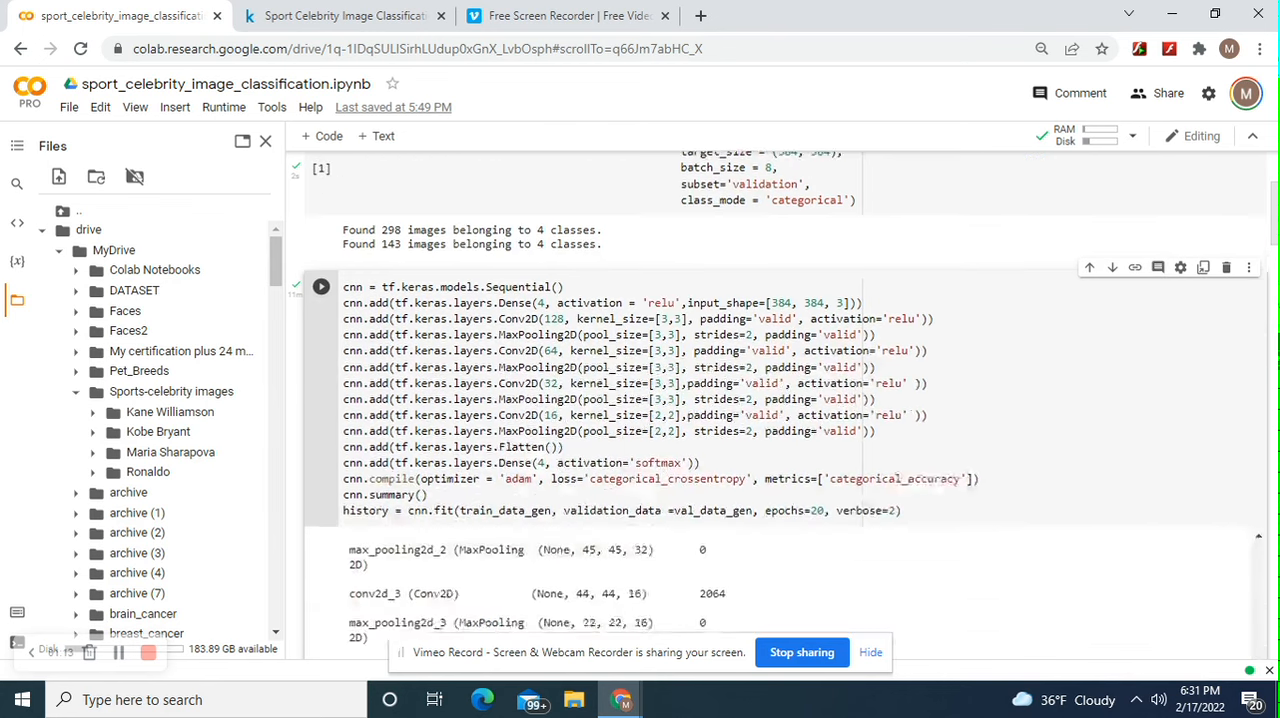
scroll(up, 3)
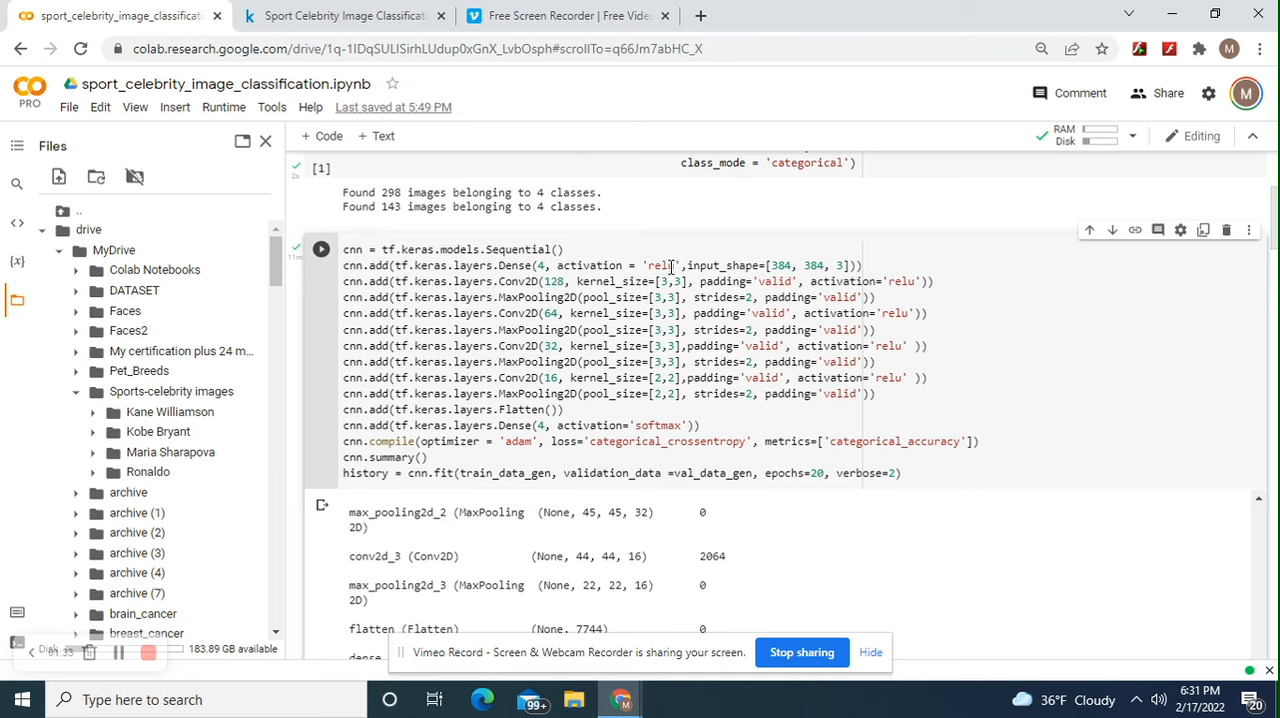
mouse_move(833, 272)
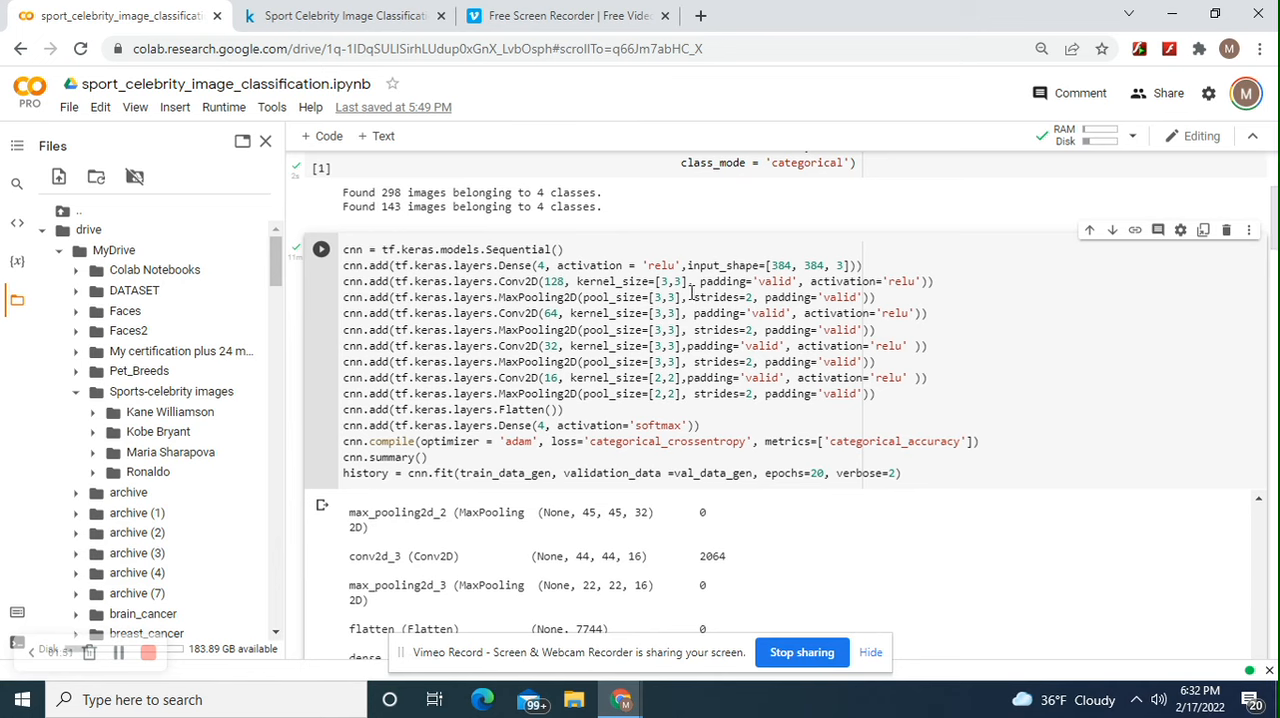
mouse_move(867, 292)
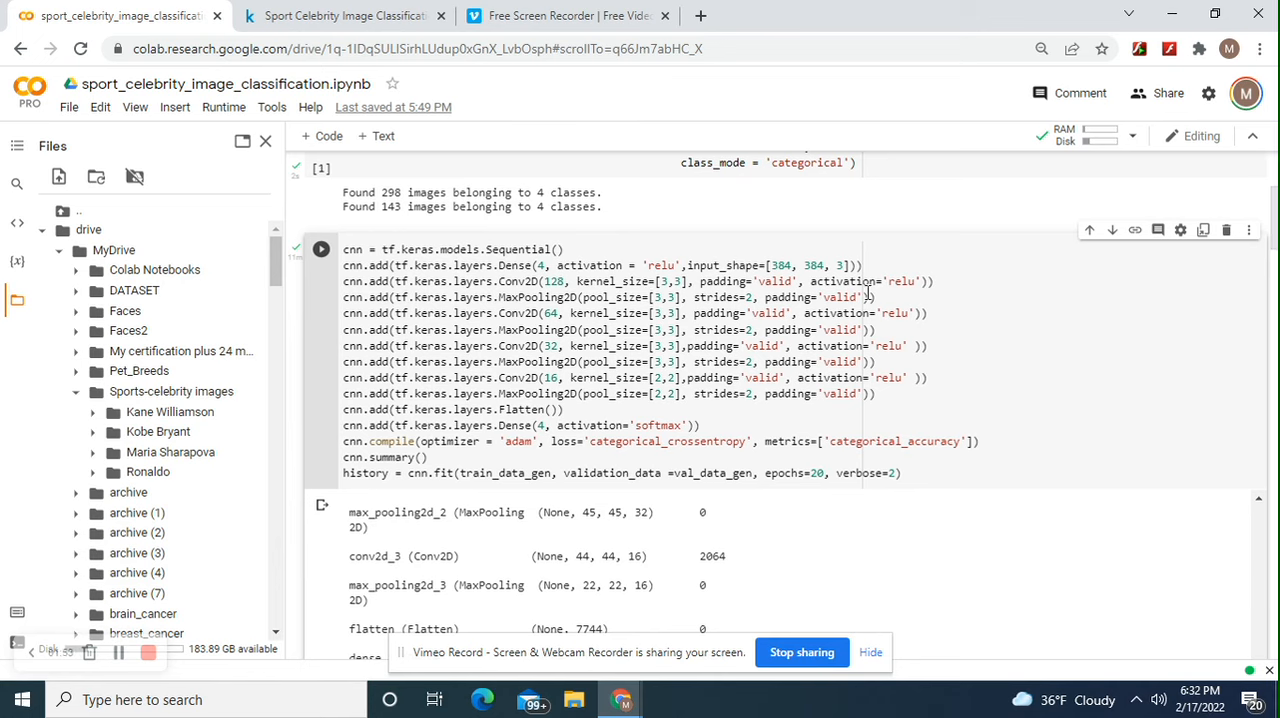
mouse_move(1169, 318)
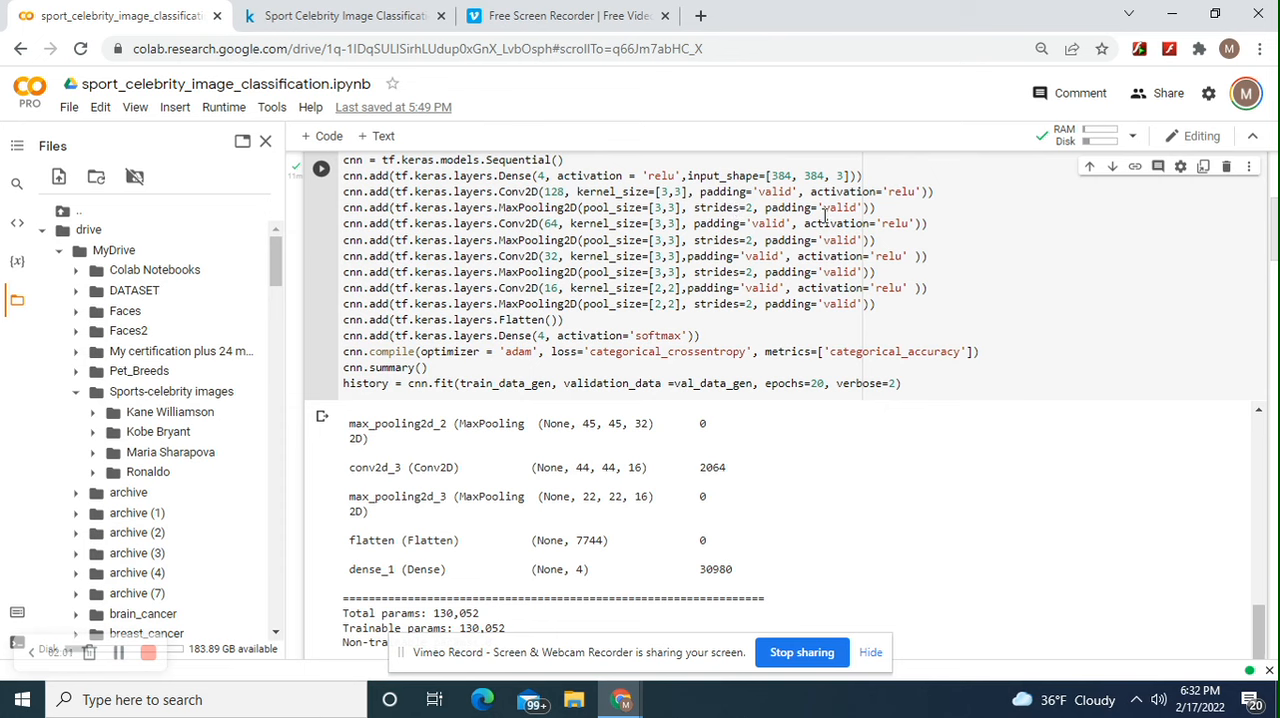
mouse_move(678, 266)
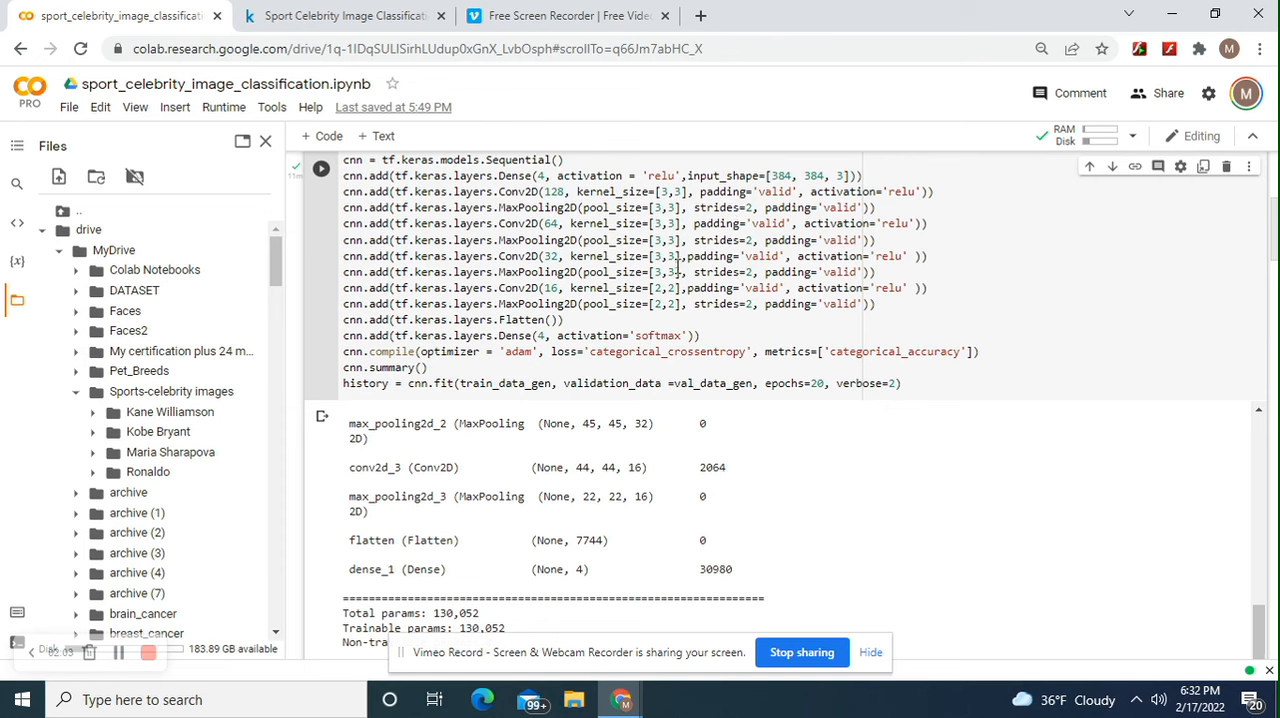
mouse_move(662, 292)
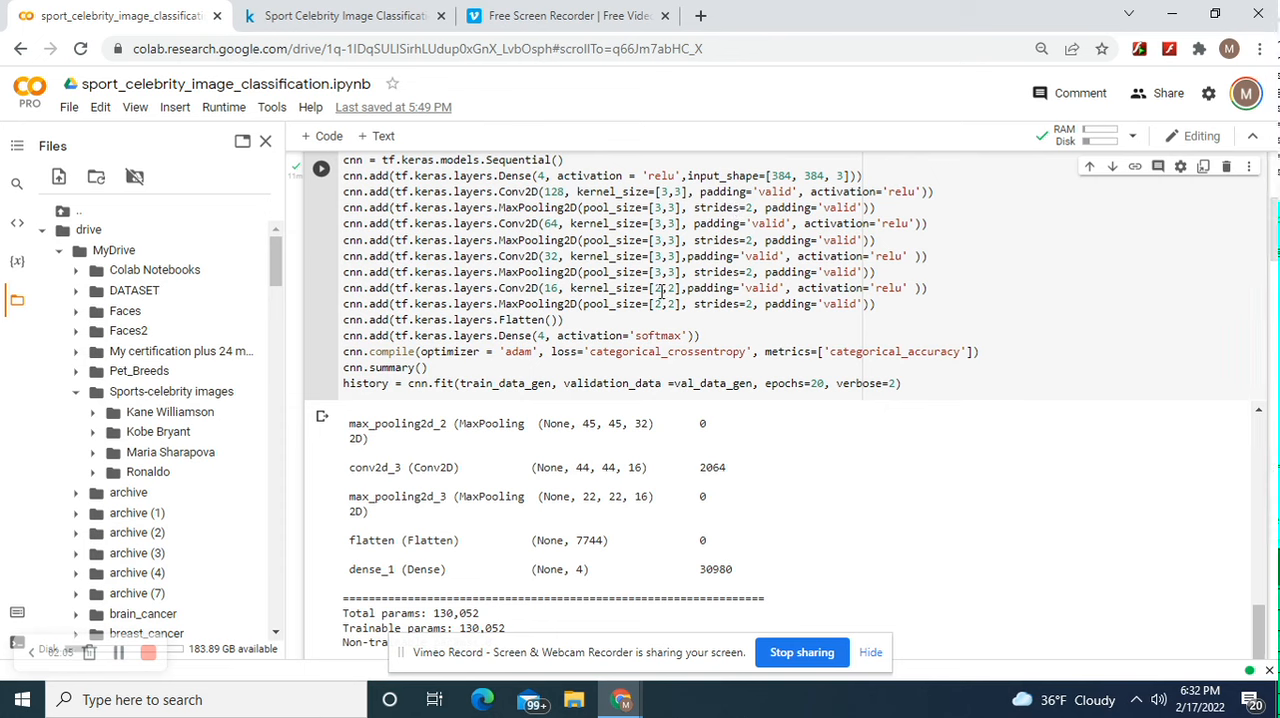
mouse_move(568, 297)
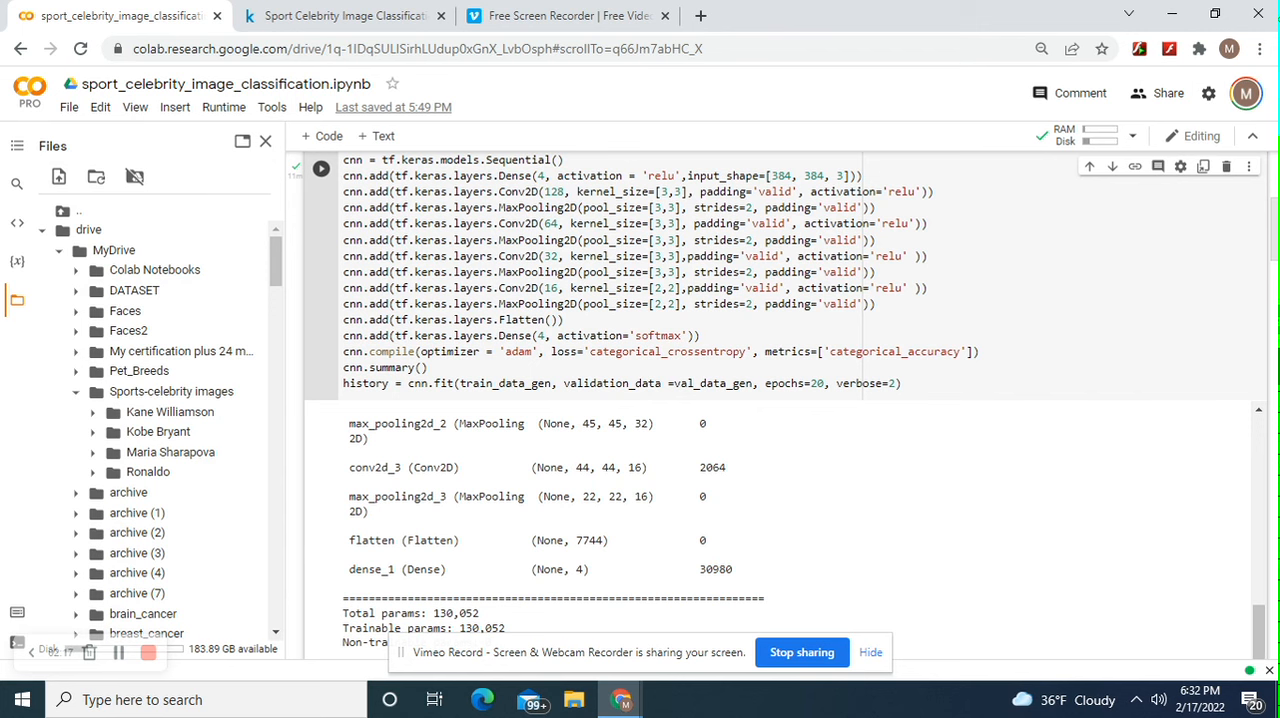
scroll(up, 3)
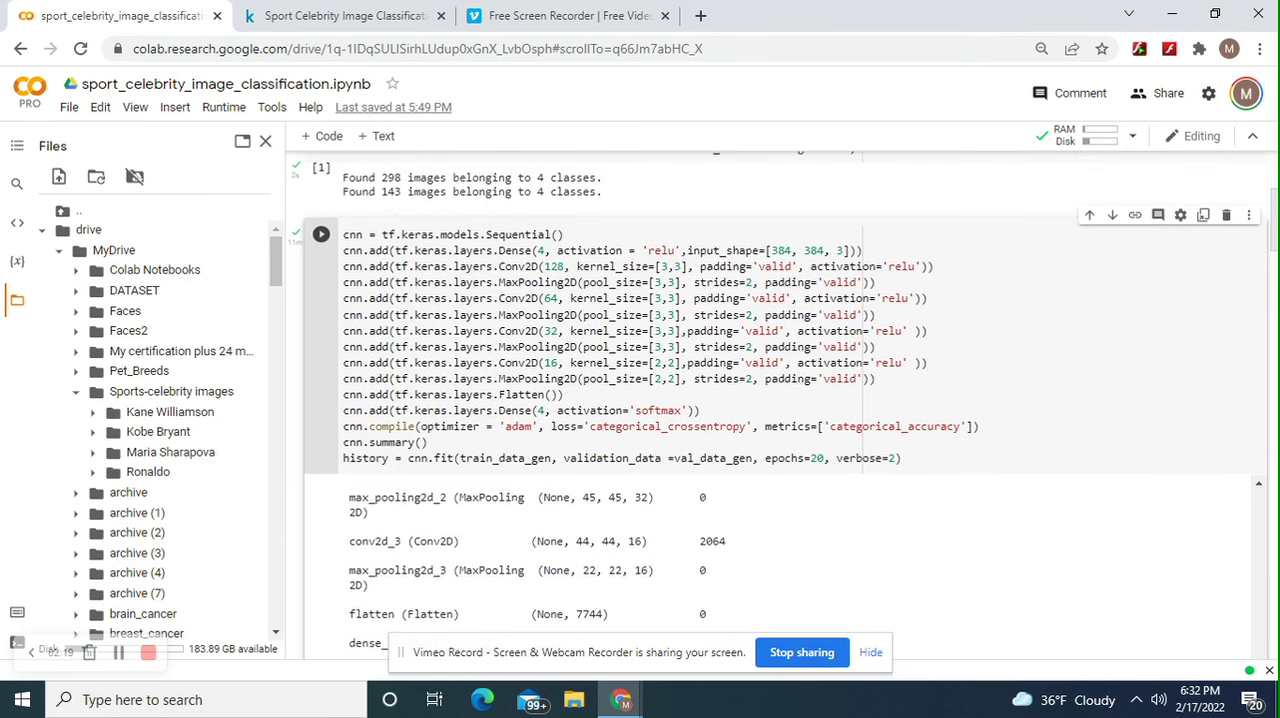
scroll(down, 3)
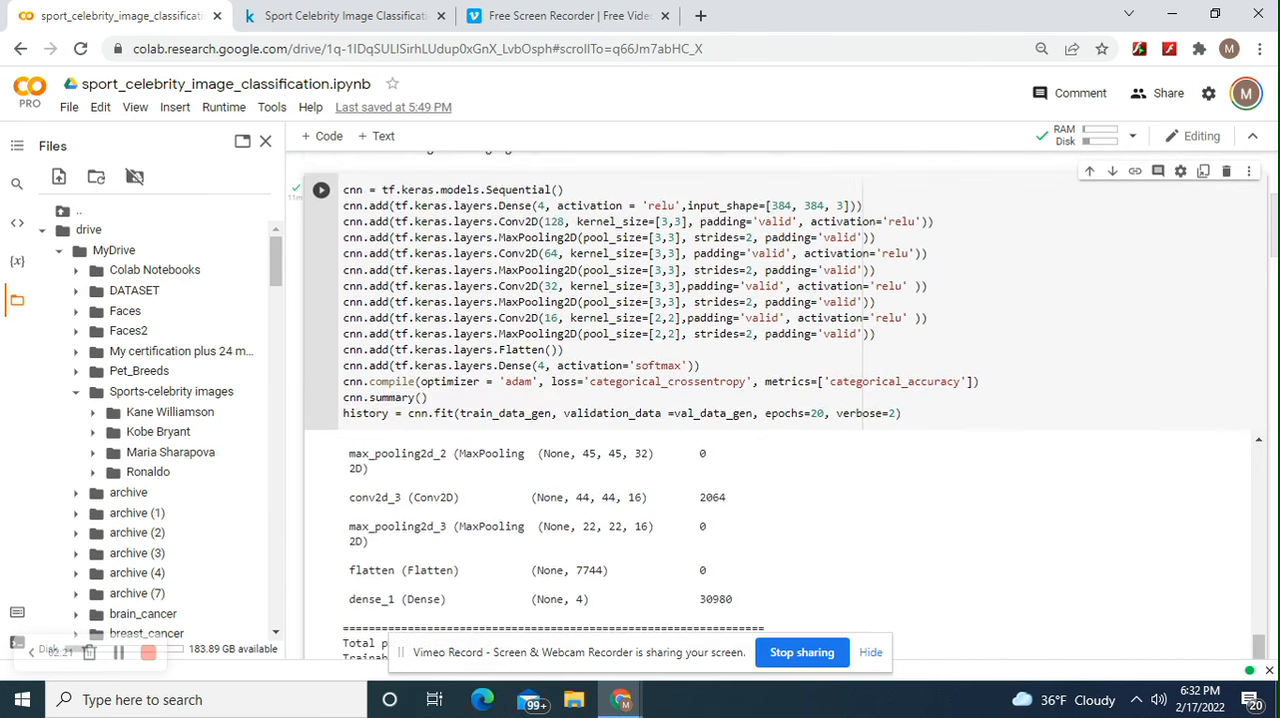
scroll(down, 3)
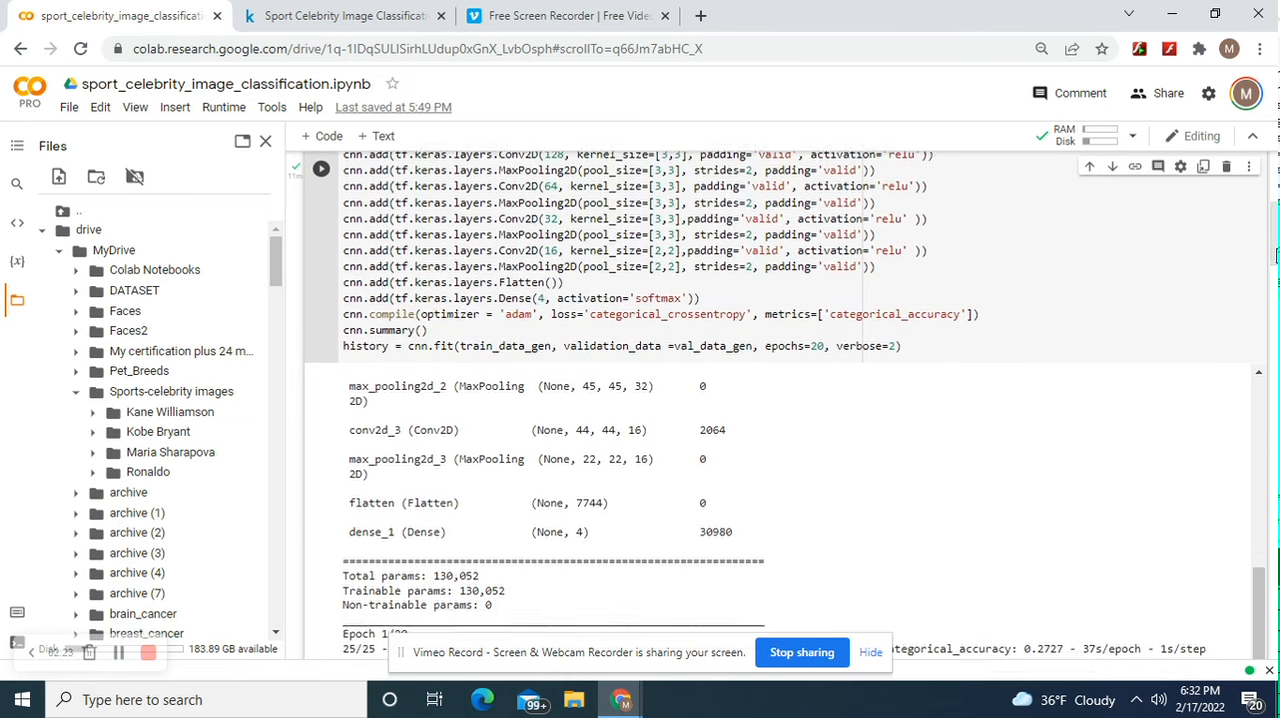
scroll(up, 3)
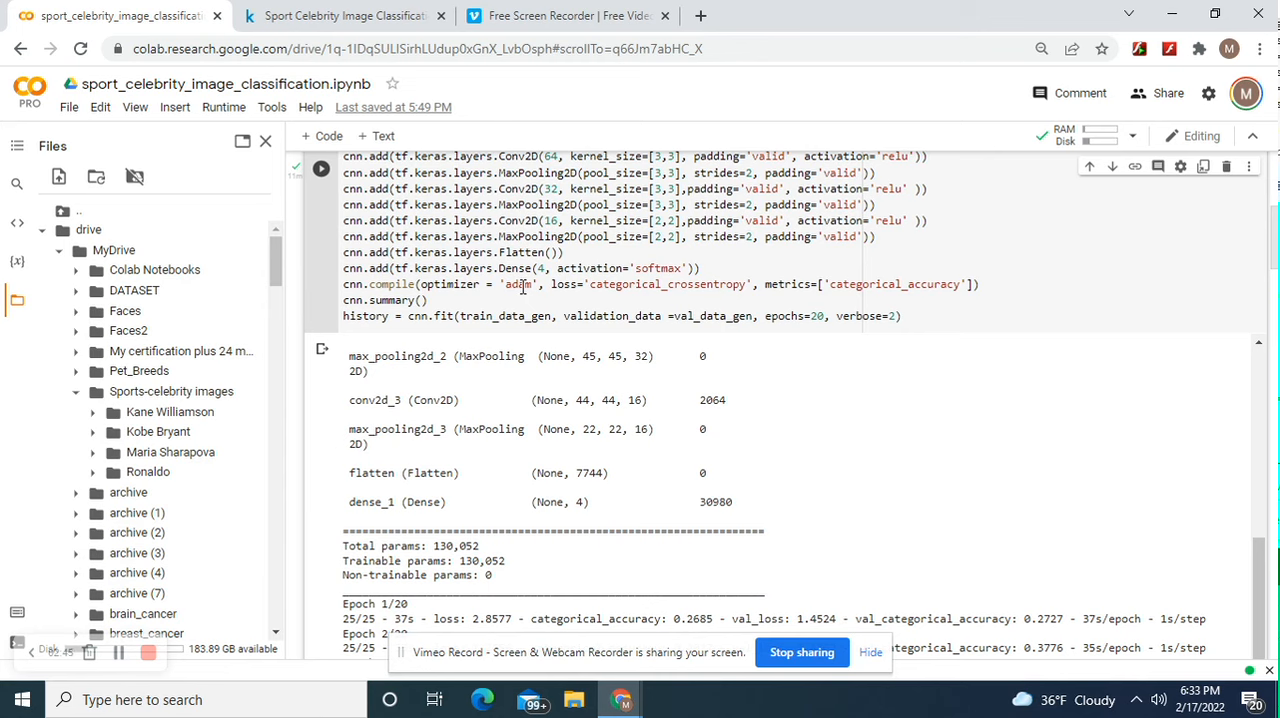
mouse_move(532, 290)
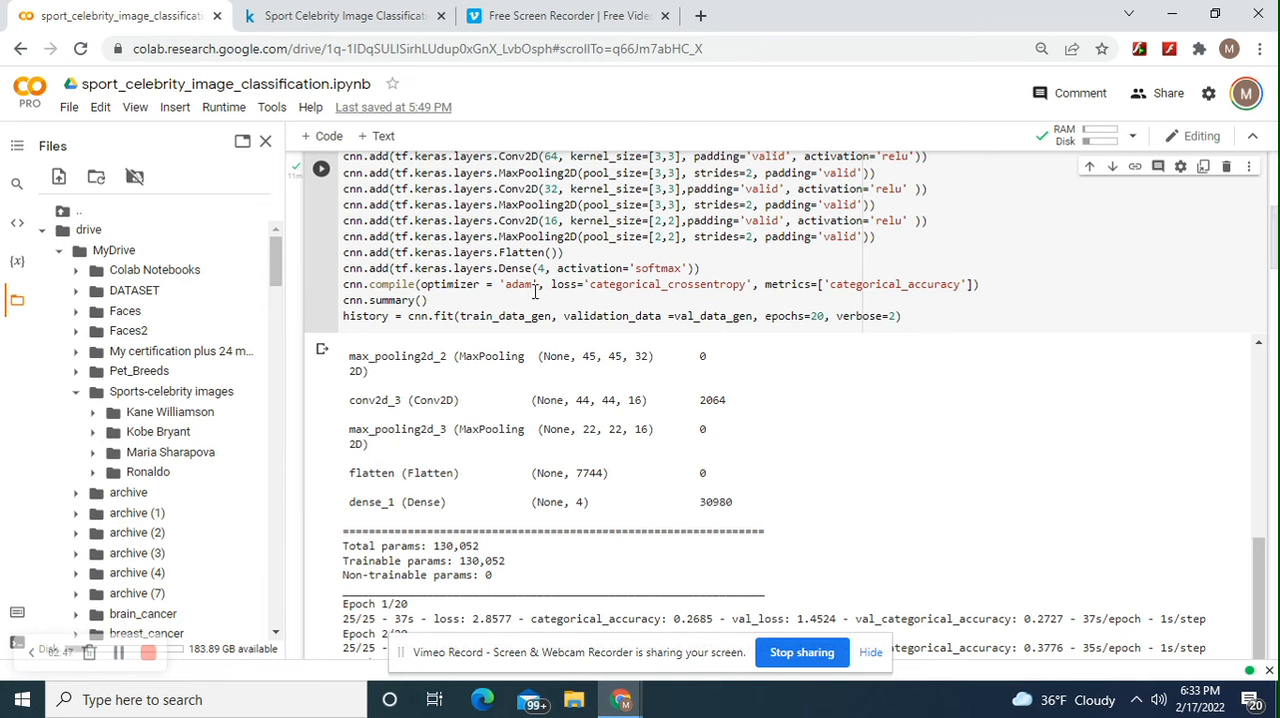
mouse_move(880, 297)
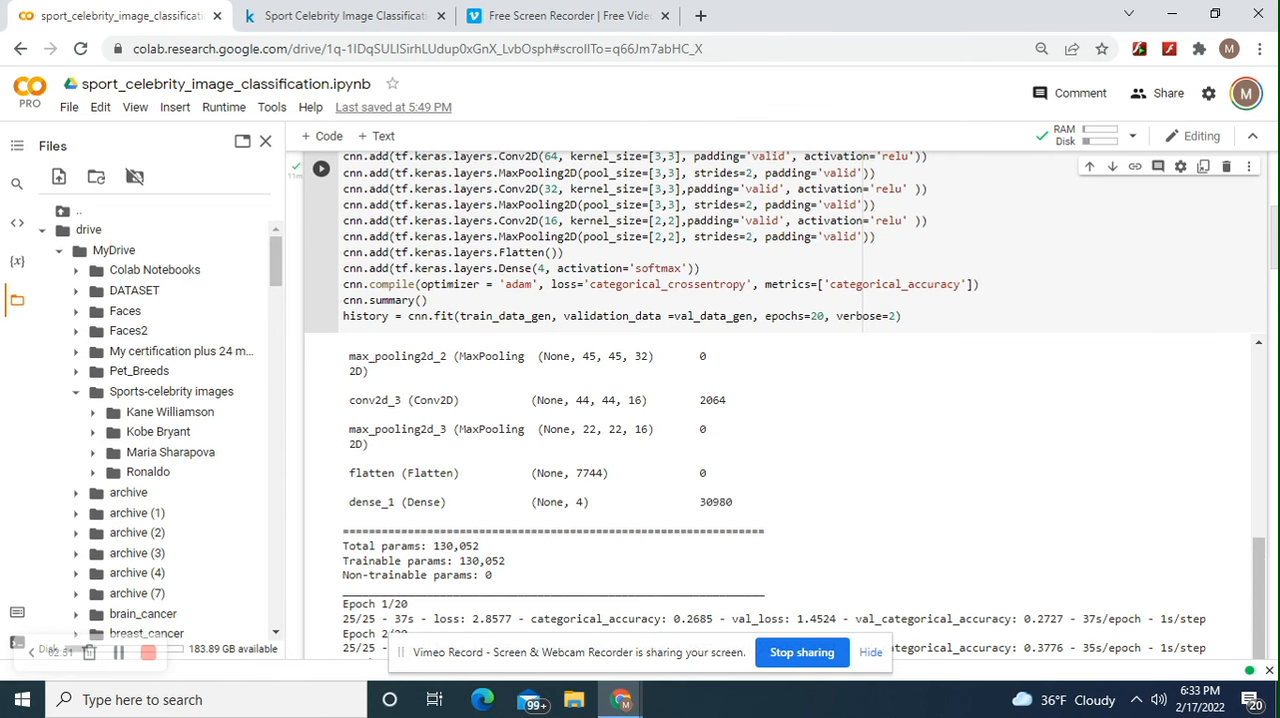
scroll(down, 3)
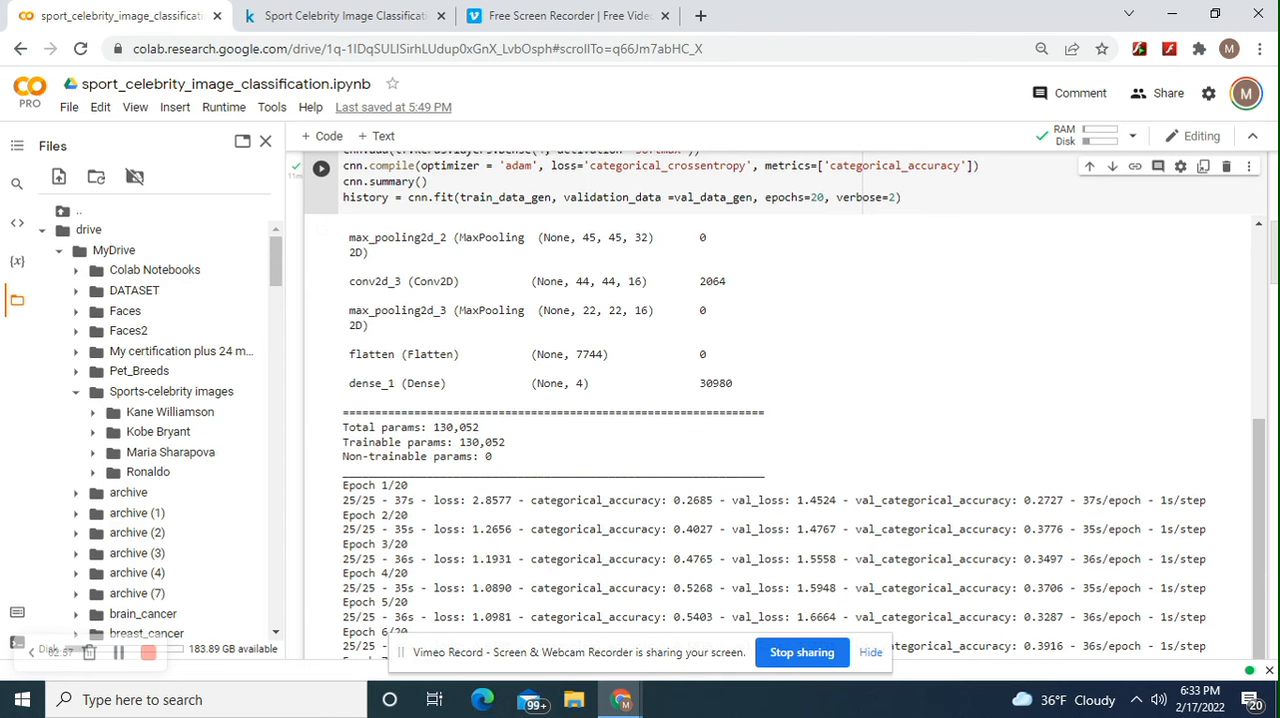
scroll(down, 3)
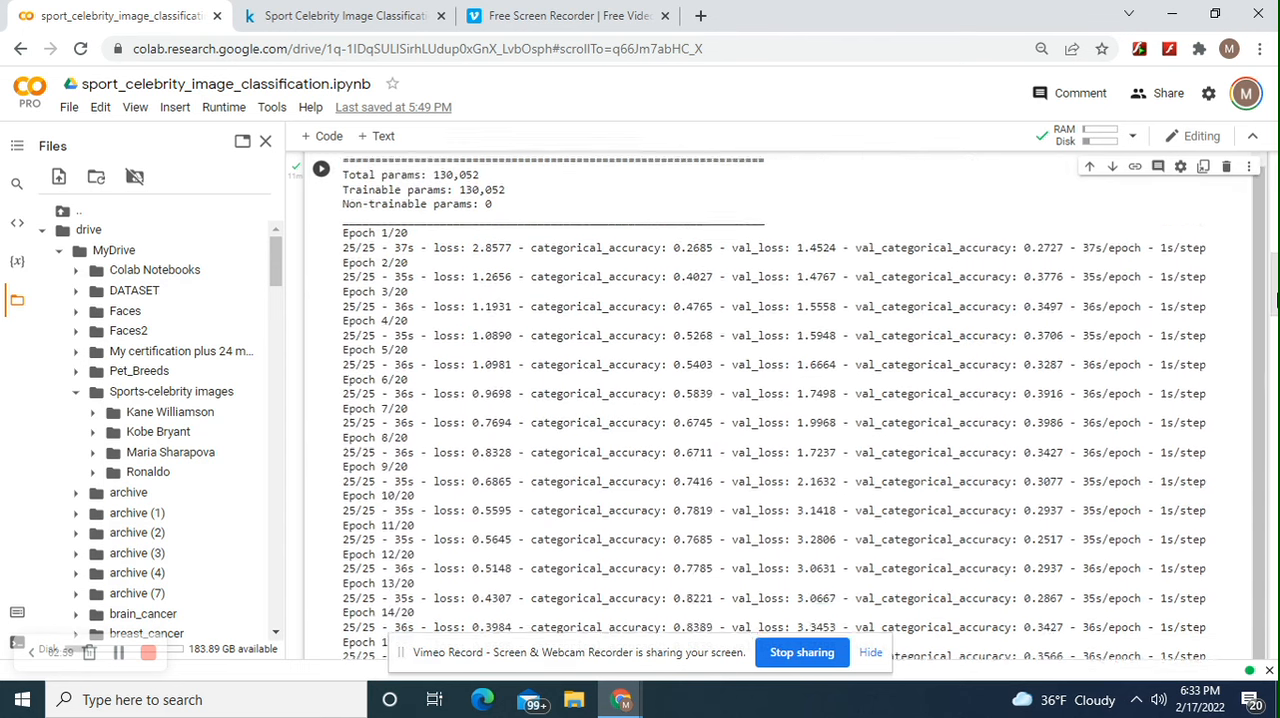
scroll(down, 3)
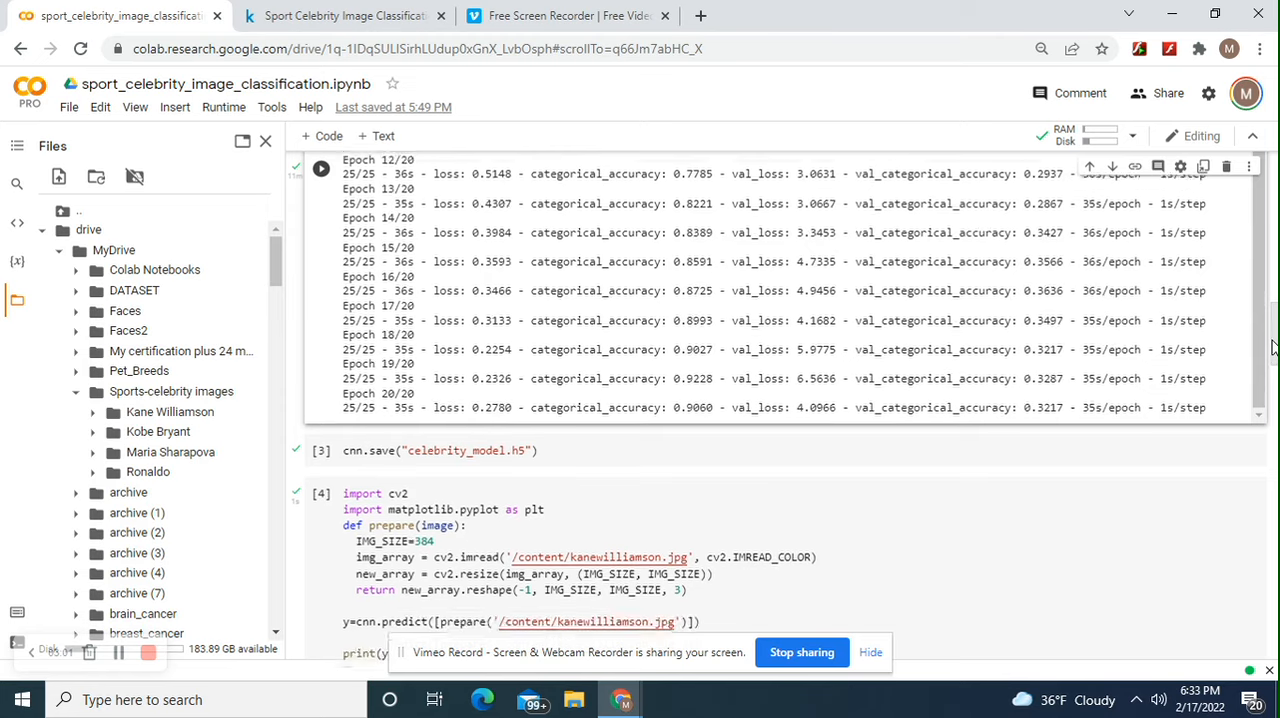
scroll(down, 3)
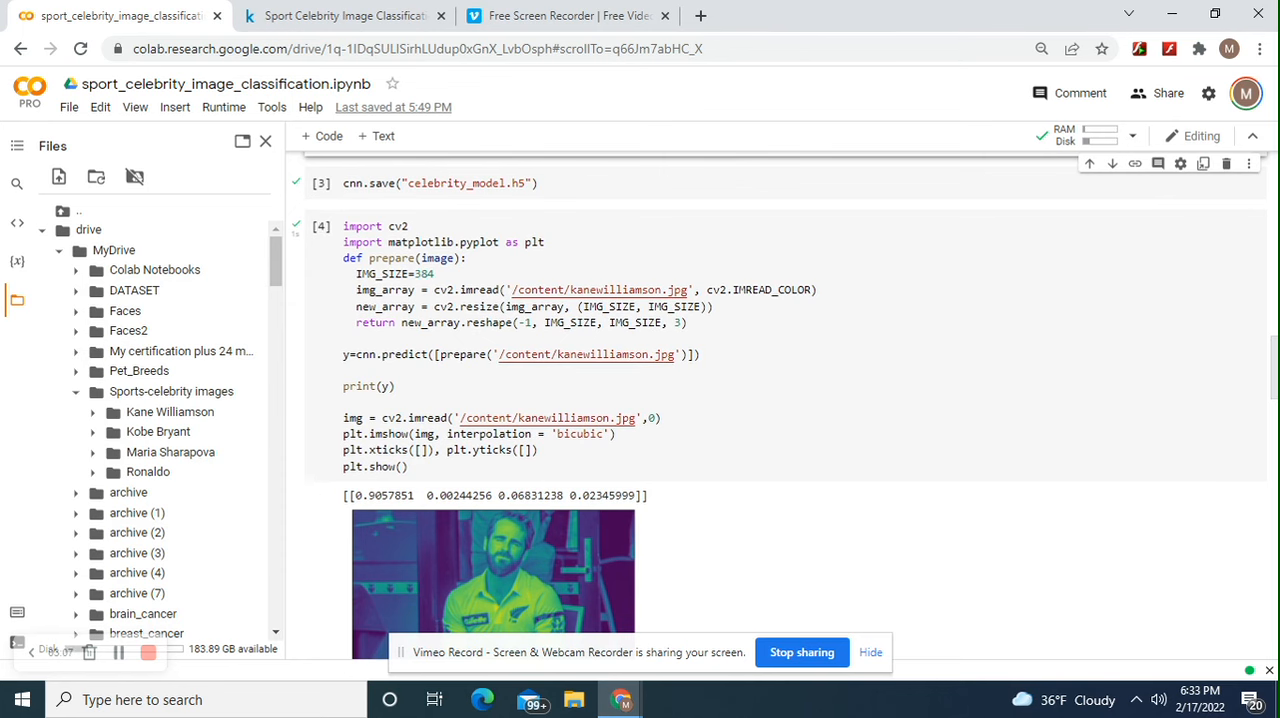
scroll(up, 3)
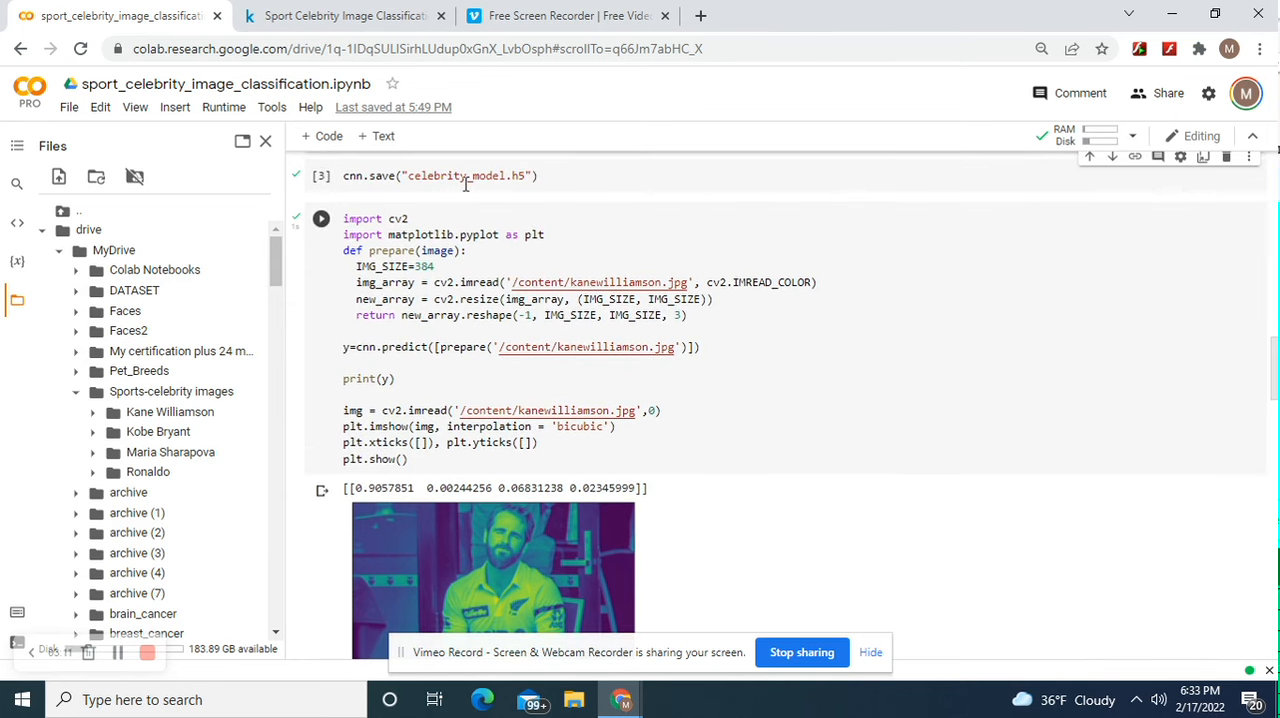
mouse_move(517, 275)
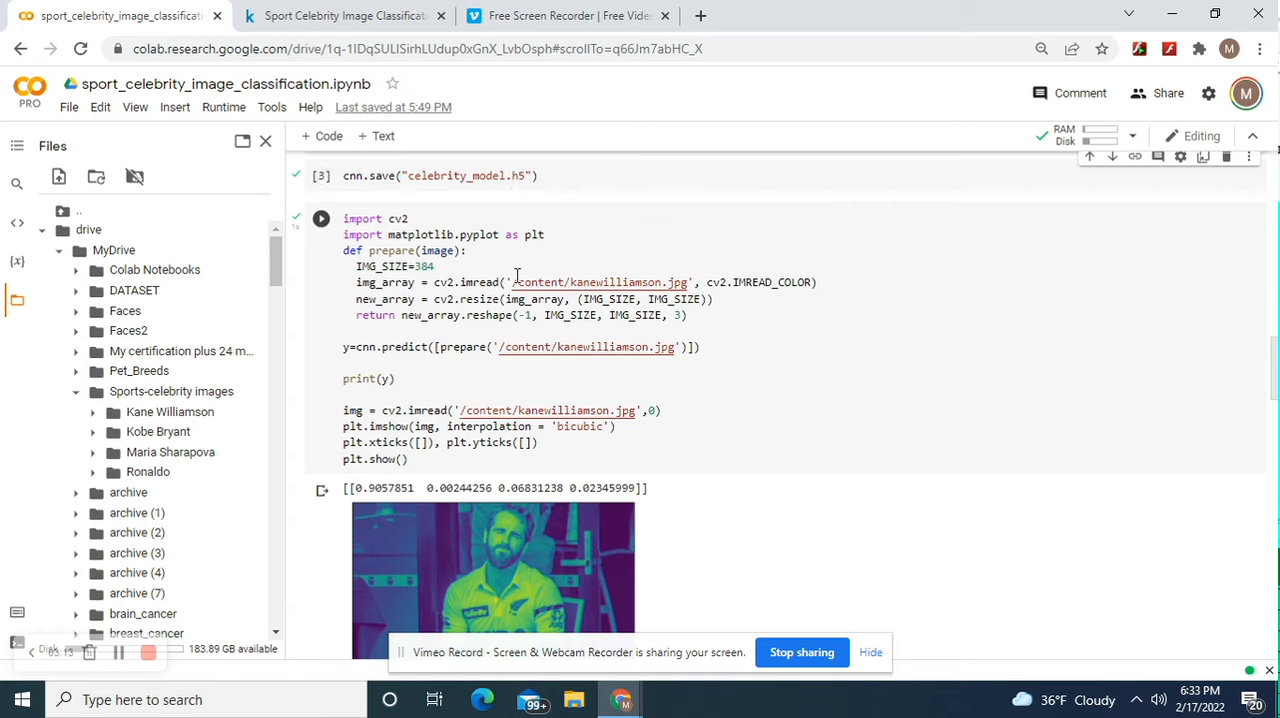
mouse_move(374, 253)
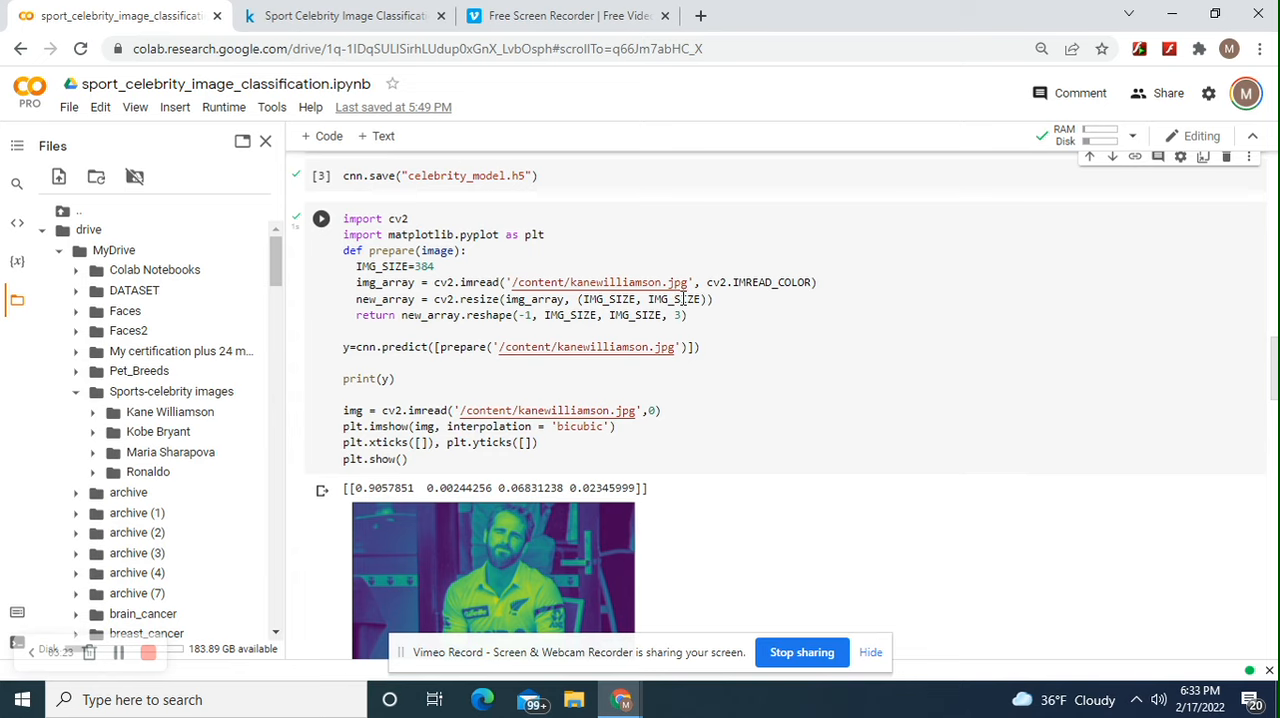
mouse_move(746, 306)
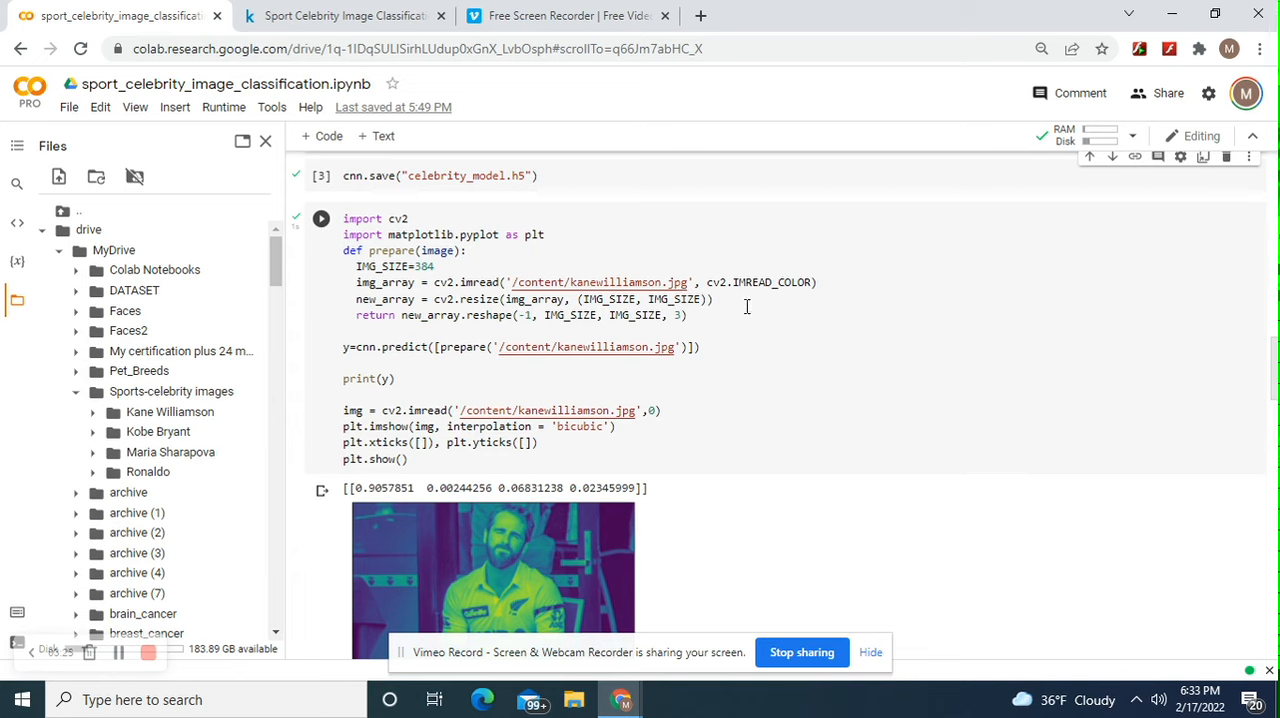
mouse_move(475, 330)
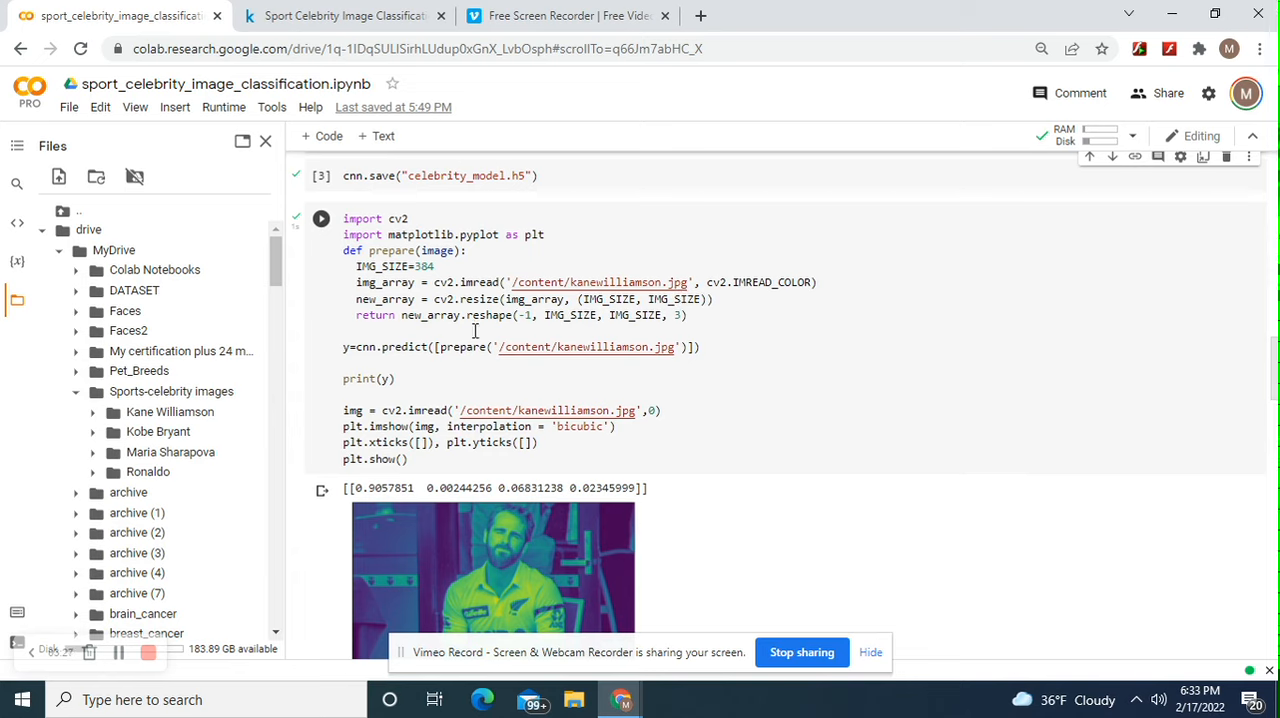
mouse_move(432, 310)
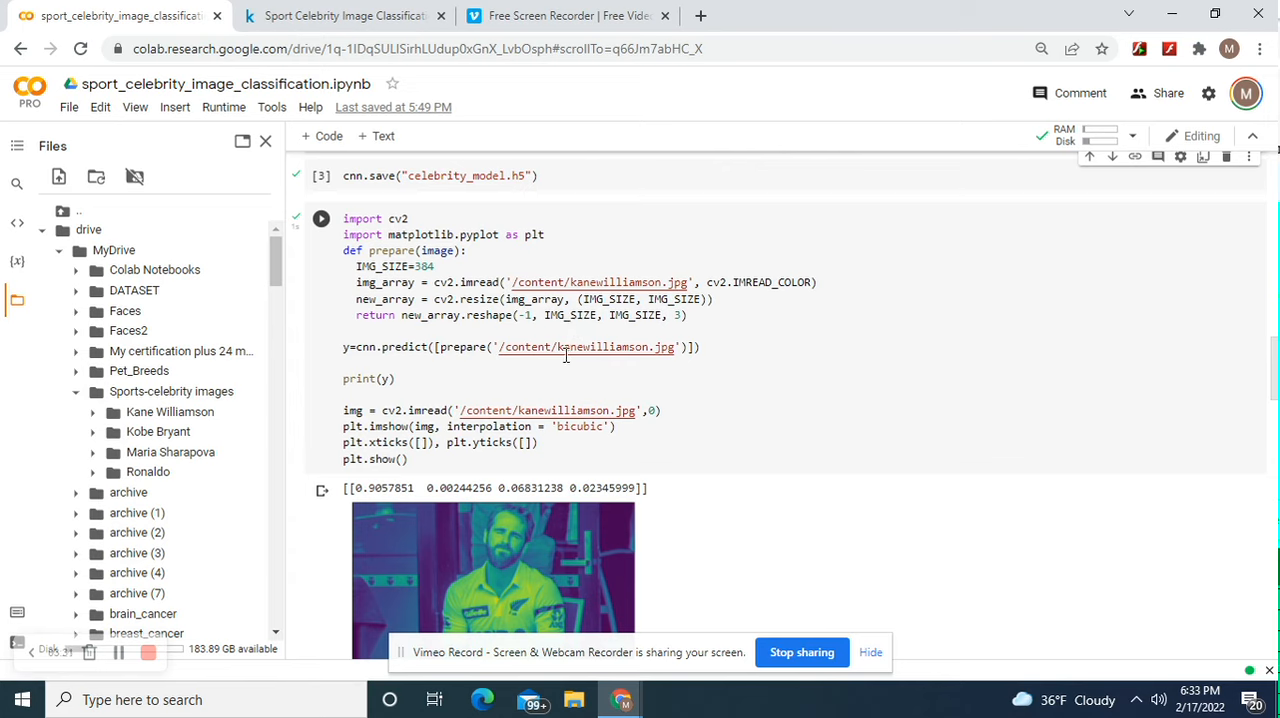
mouse_move(470, 344)
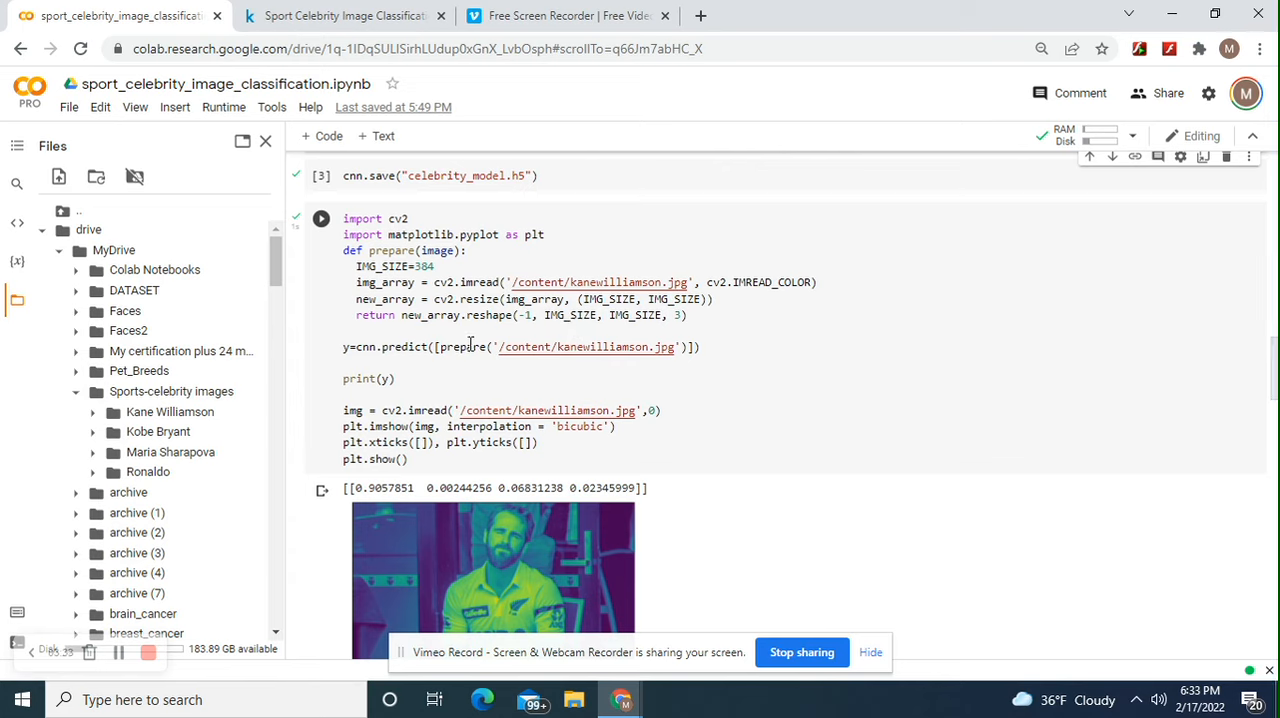
mouse_move(560, 365)
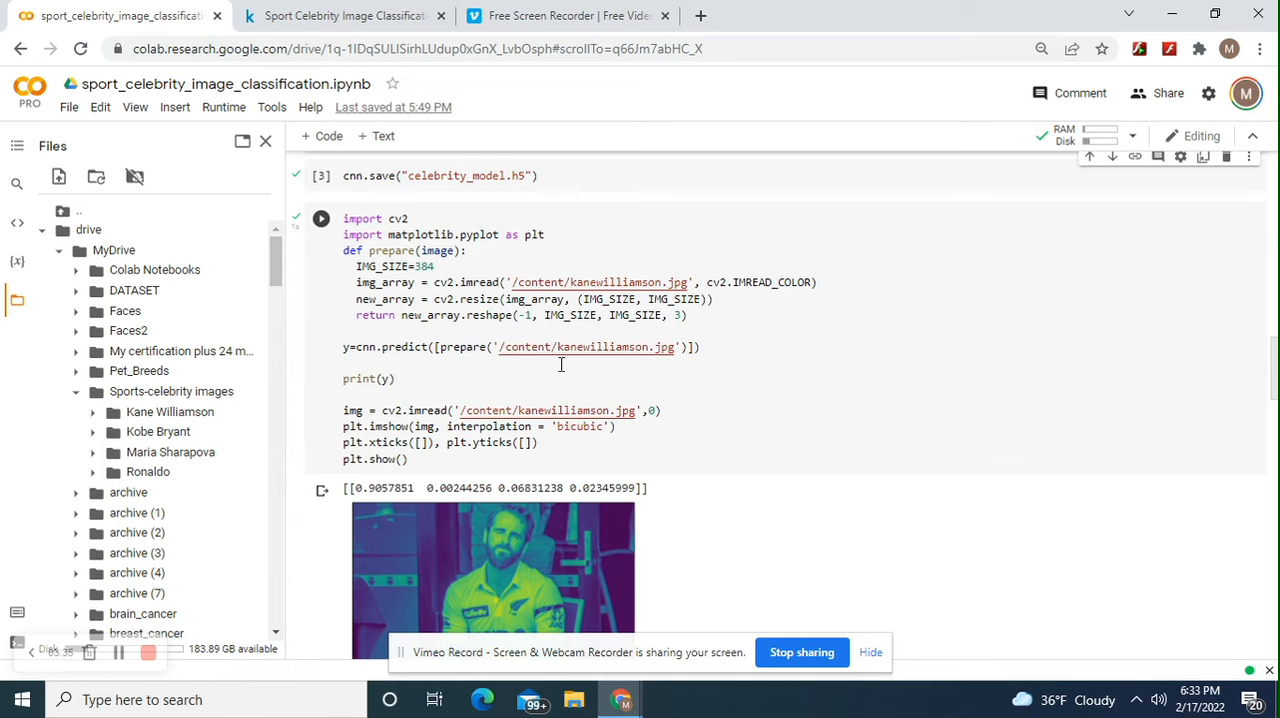
mouse_move(384, 396)
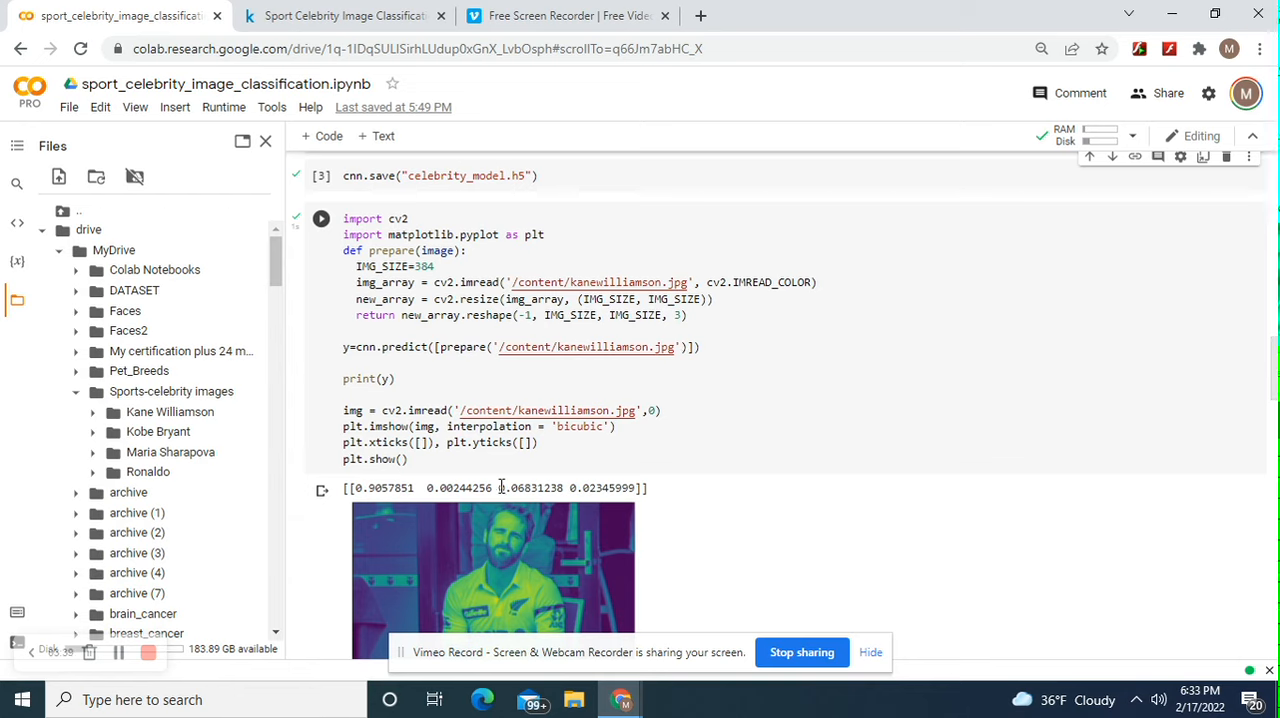
mouse_move(446, 491)
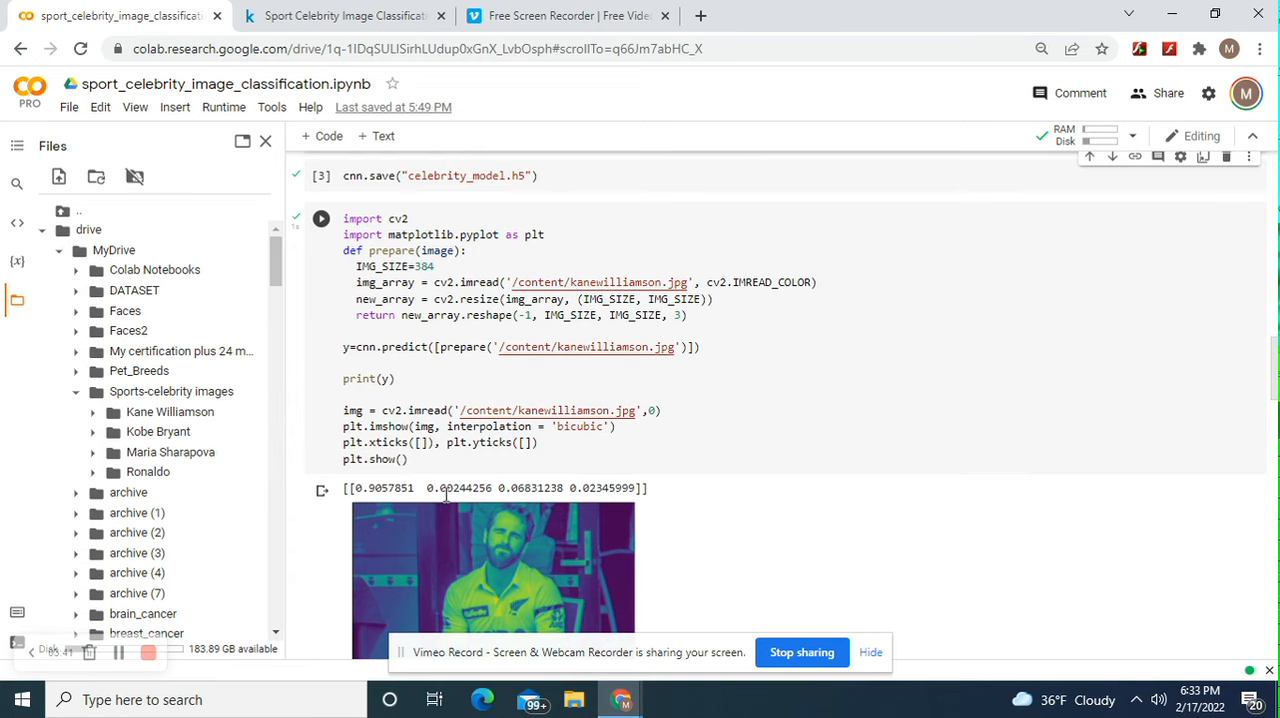
mouse_move(900, 508)
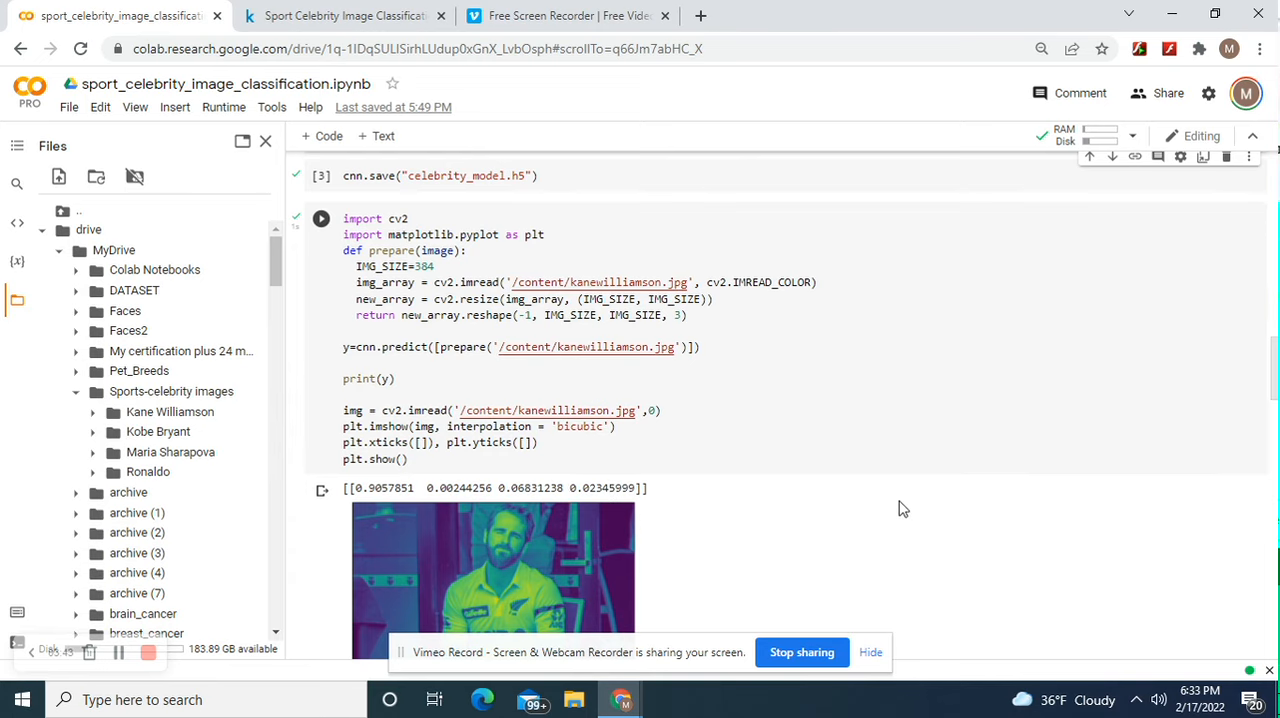
scroll(down, 3)
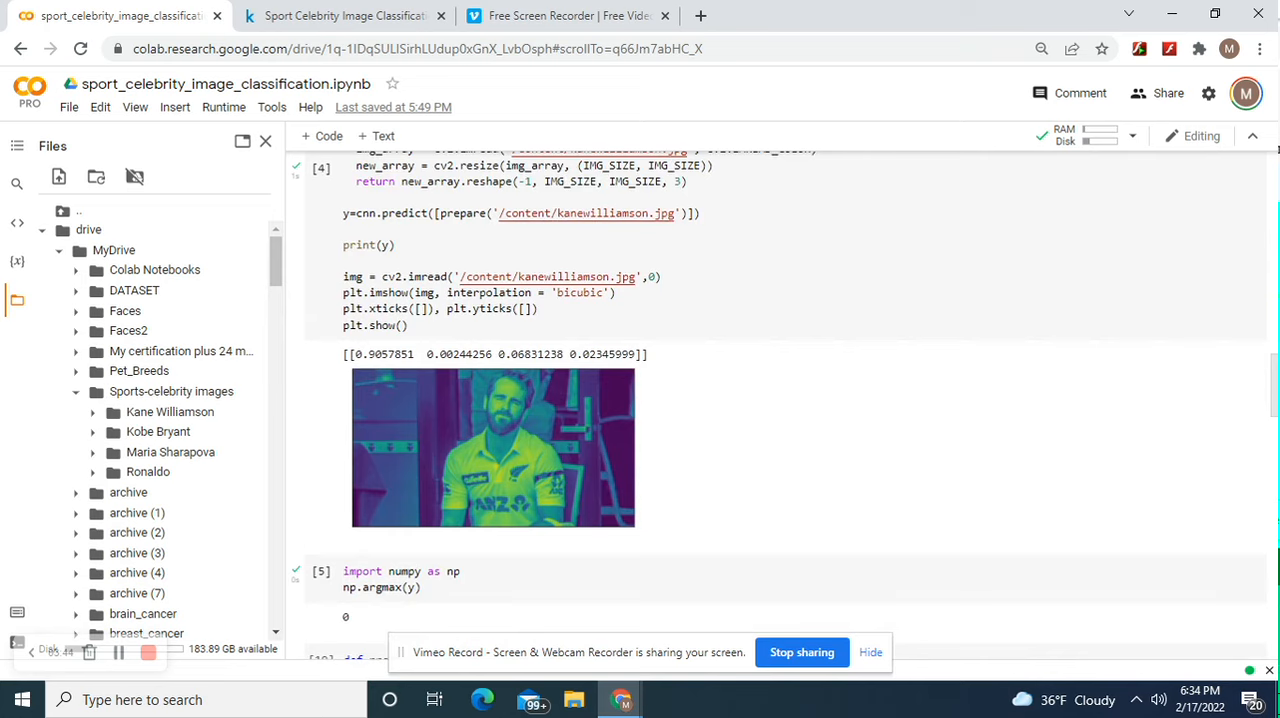
scroll(down, 3)
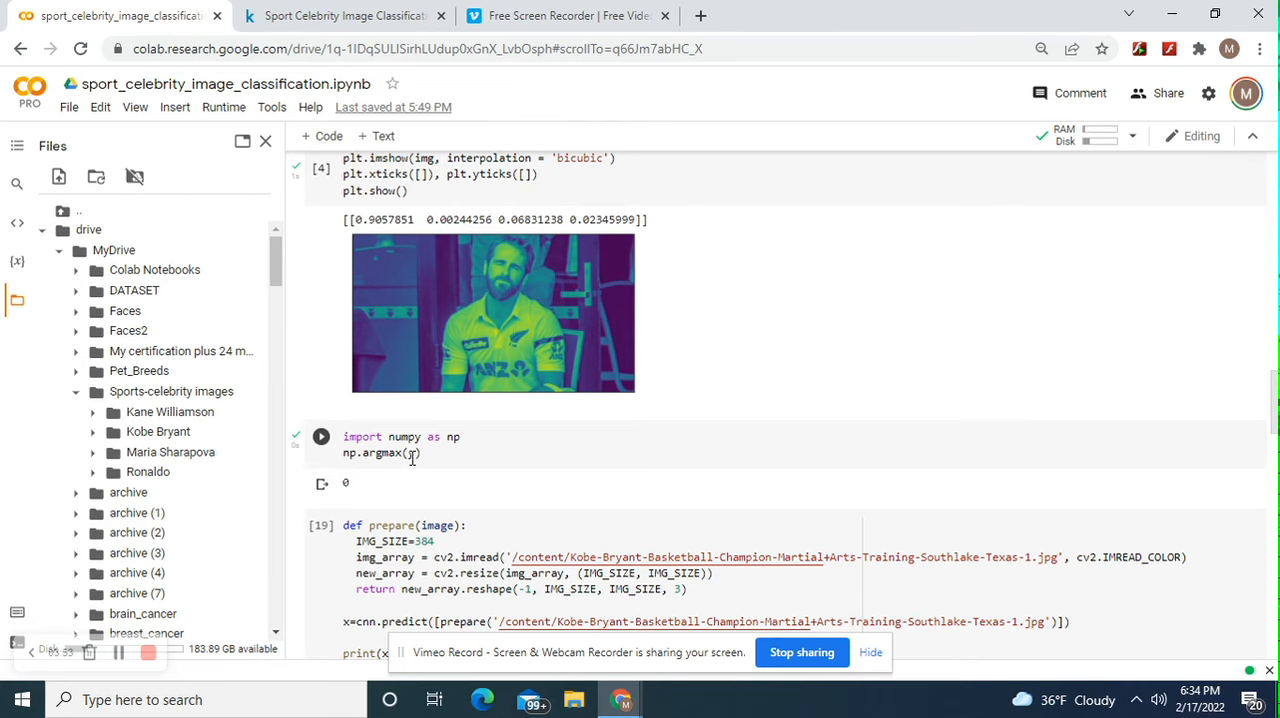
click(321, 436)
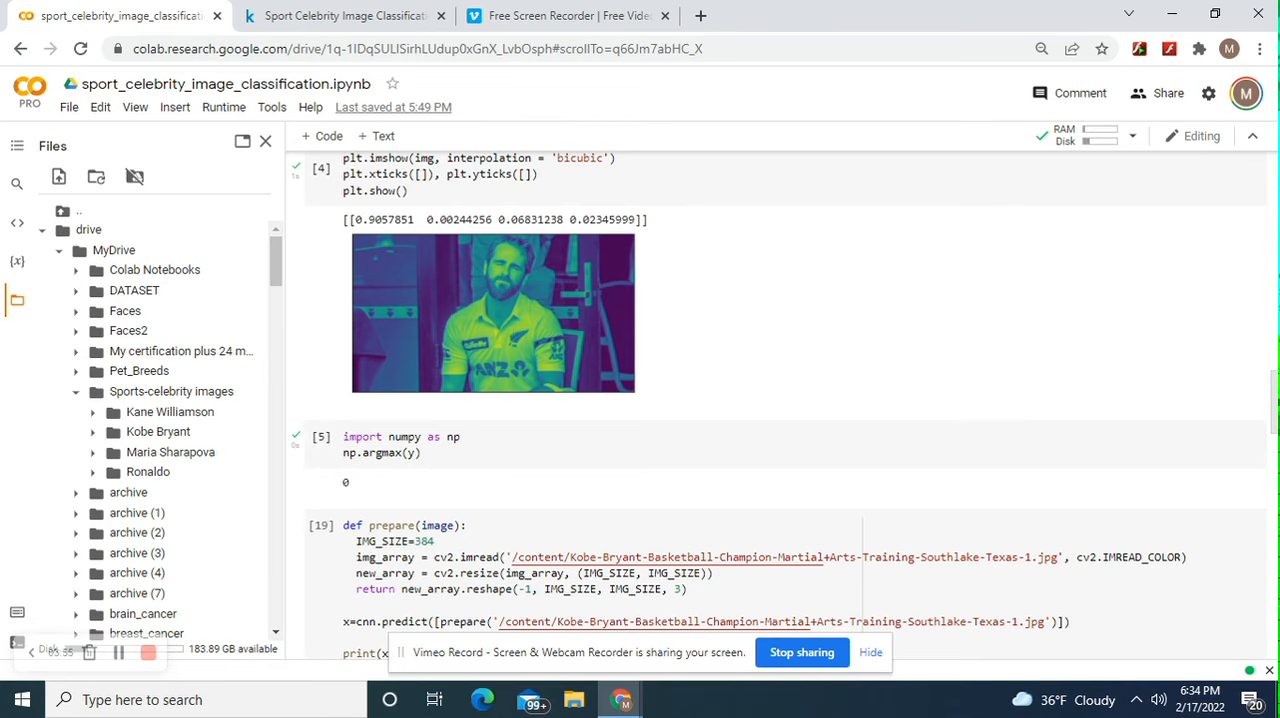
scroll(down, 3)
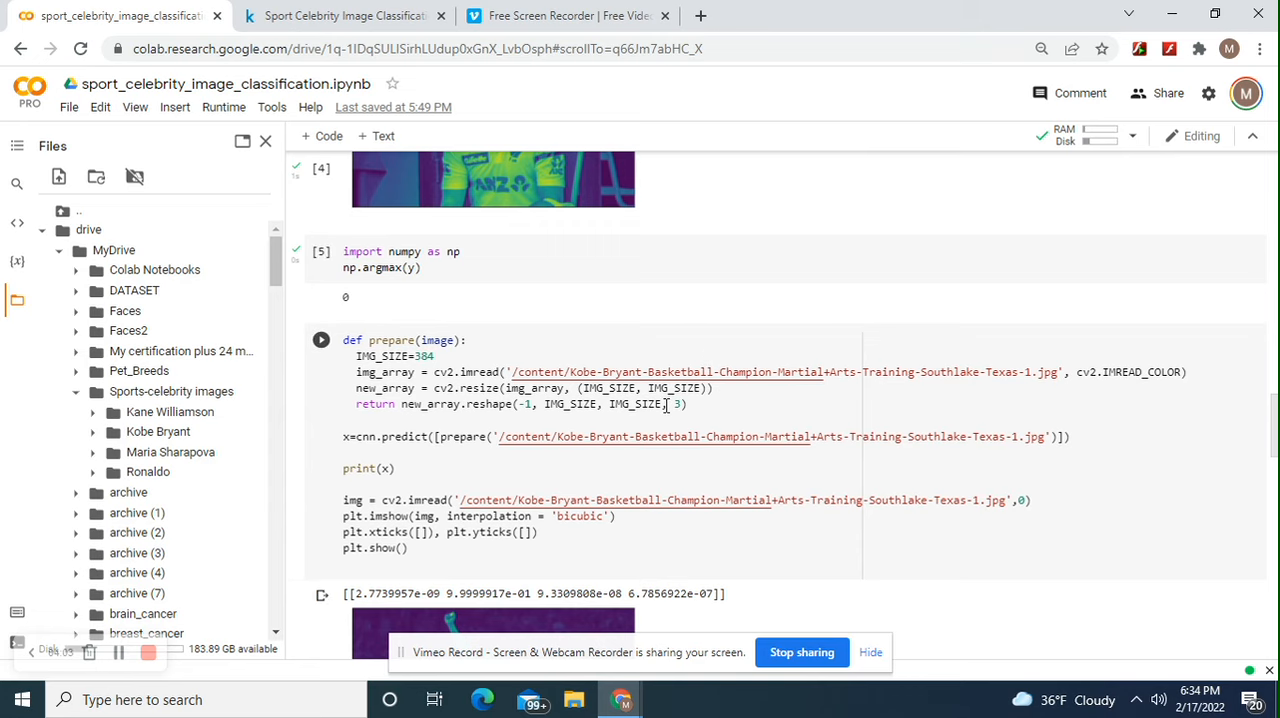
click(320, 340)
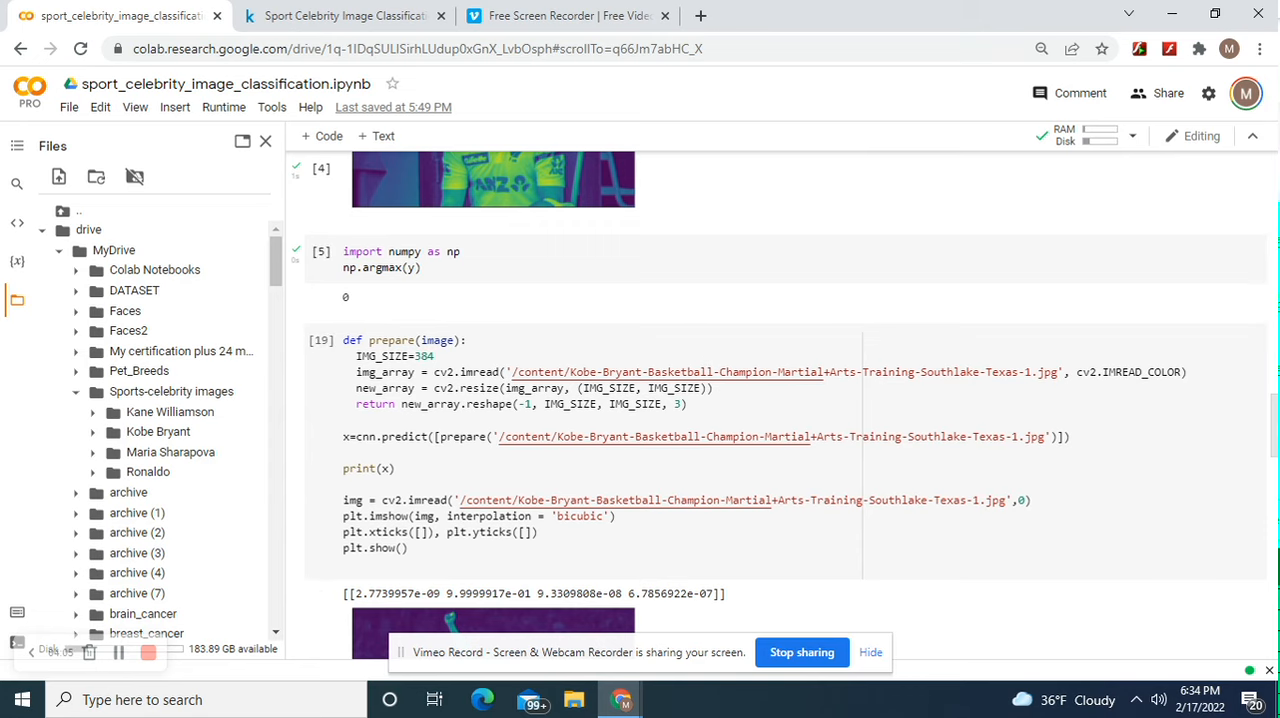
scroll(down, 3)
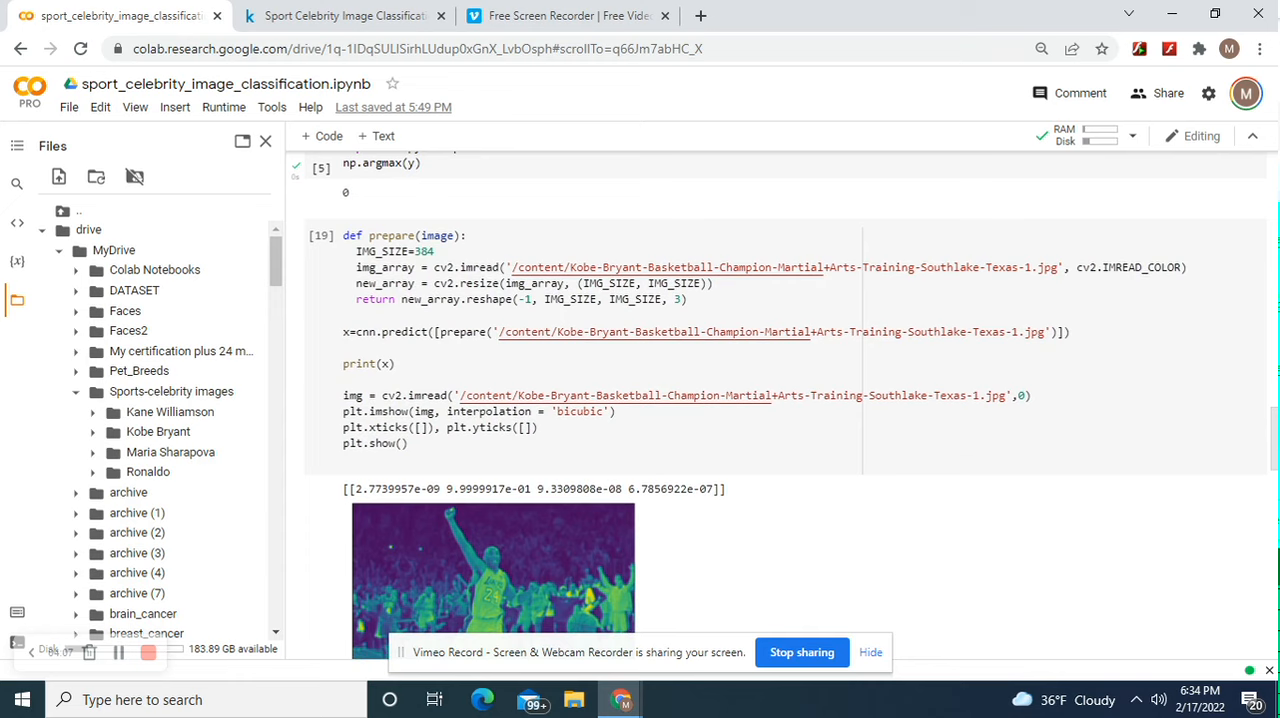
scroll(down, 3)
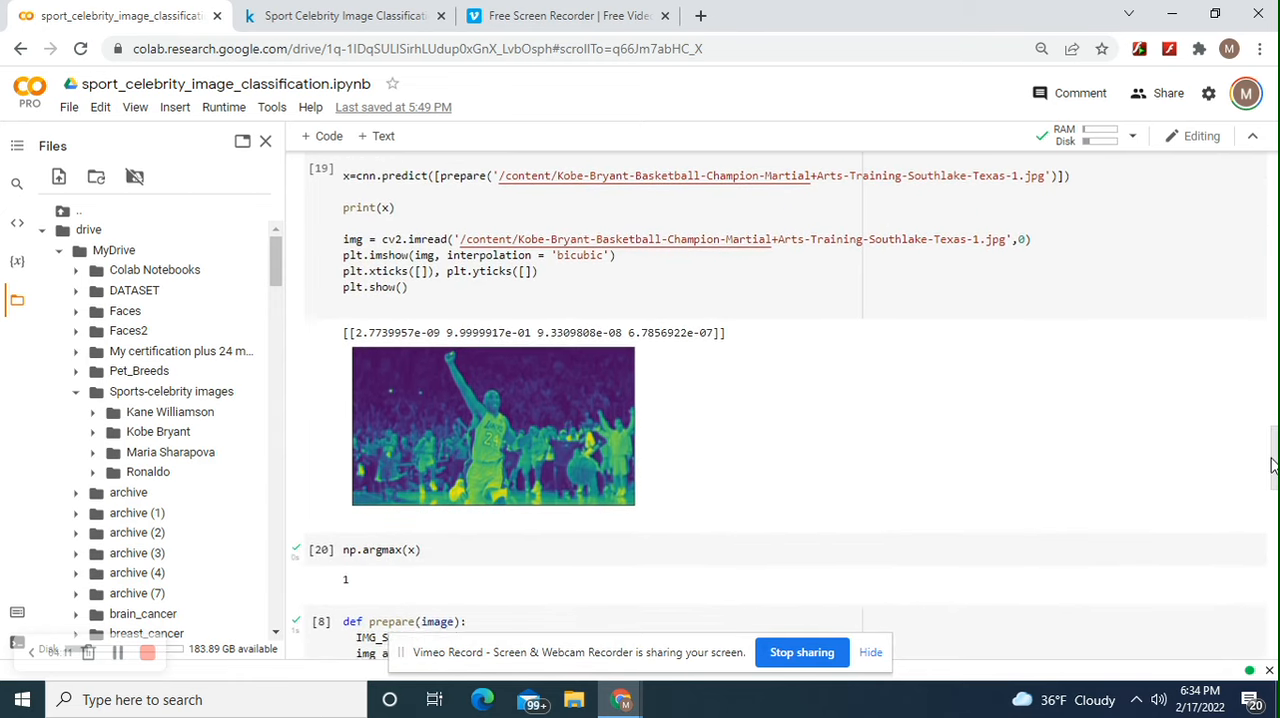
scroll(down, 3)
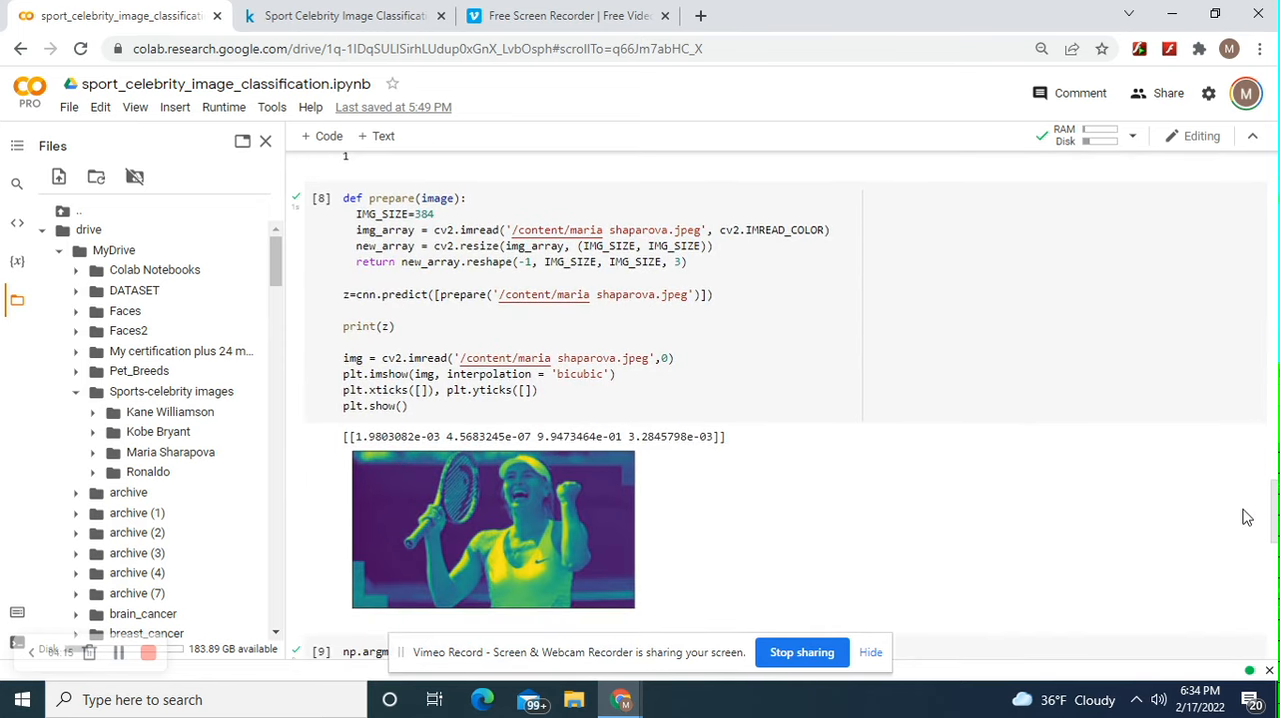
scroll(down, 3)
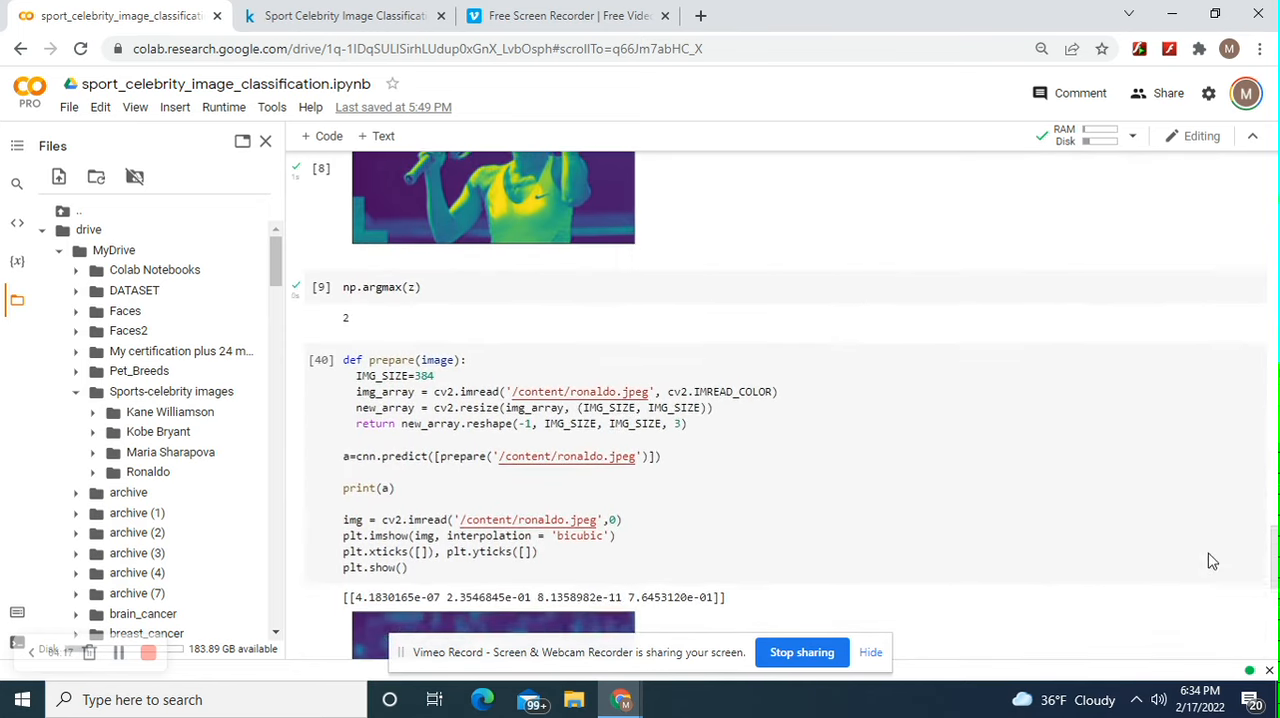
scroll(up, 3)
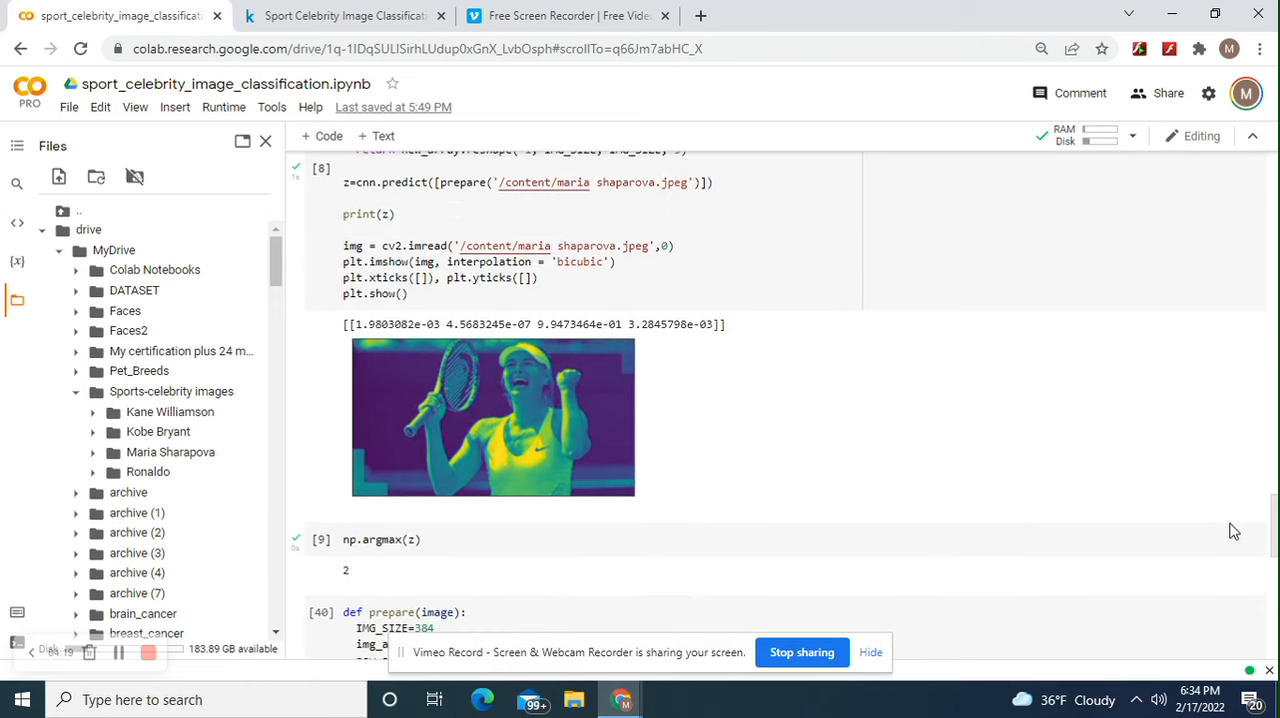
scroll(down, 3)
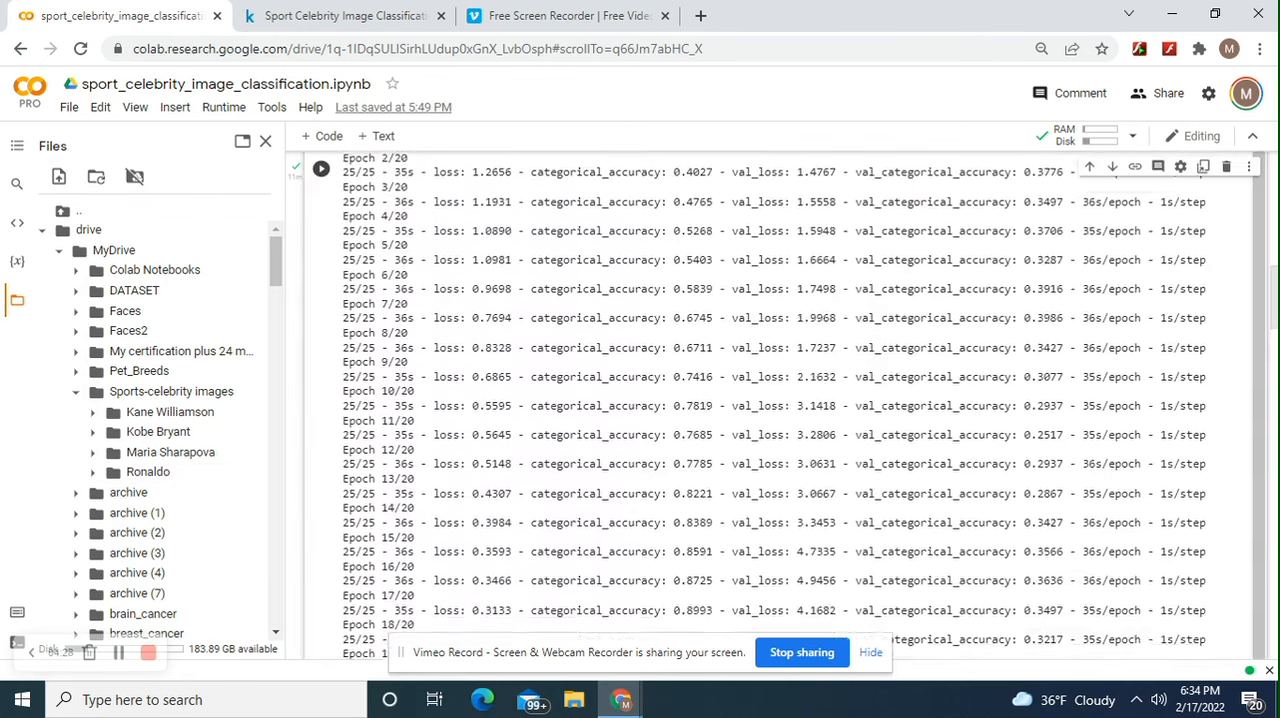
scroll(up, 3)
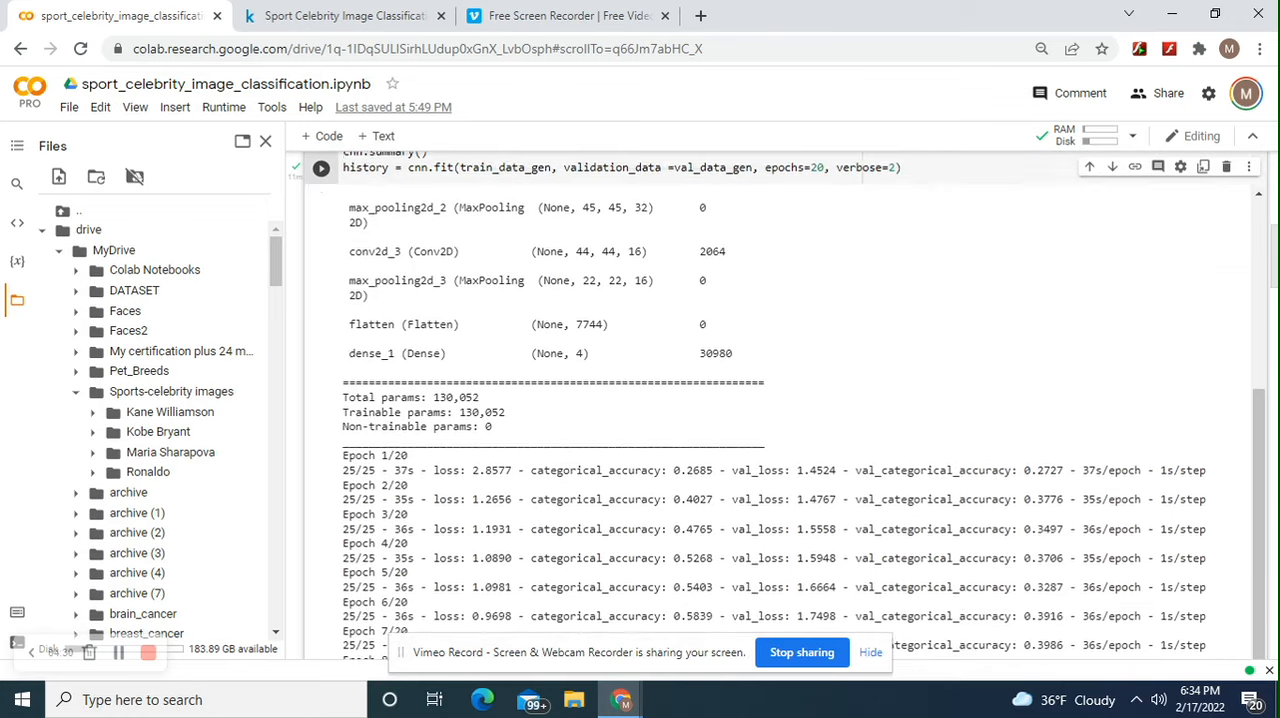
scroll(up, 3)
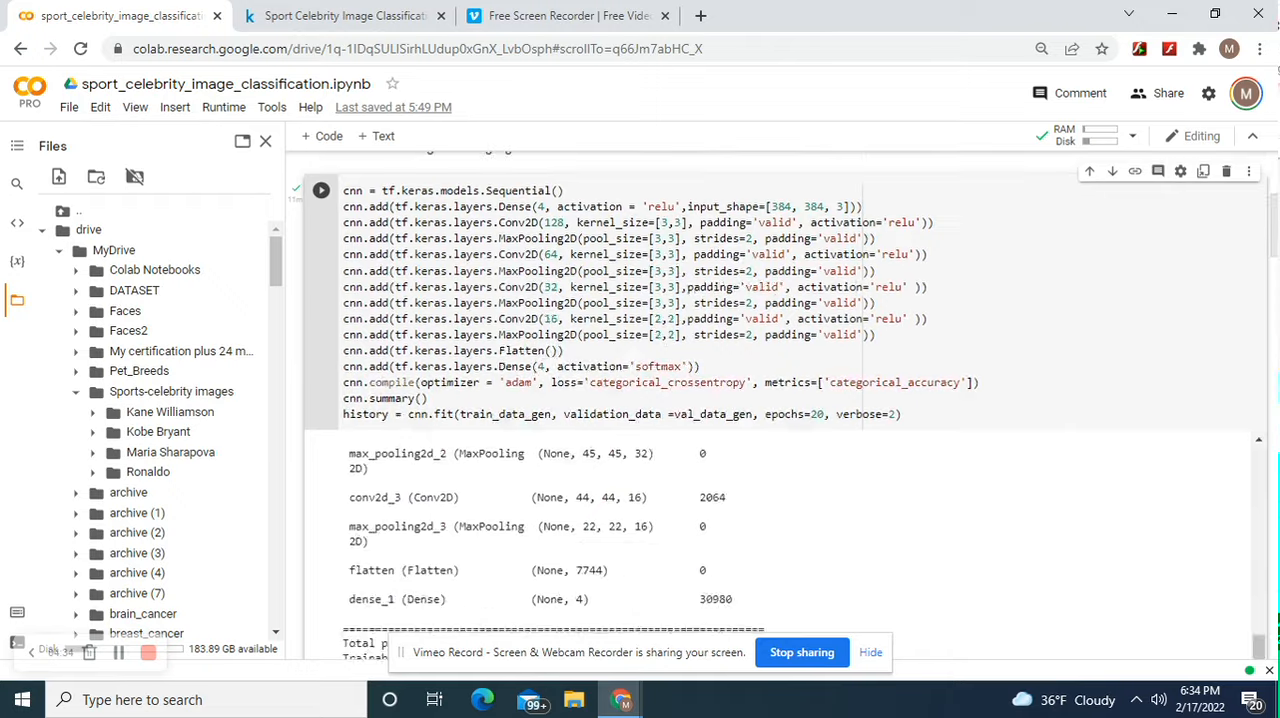
scroll(down, 3)
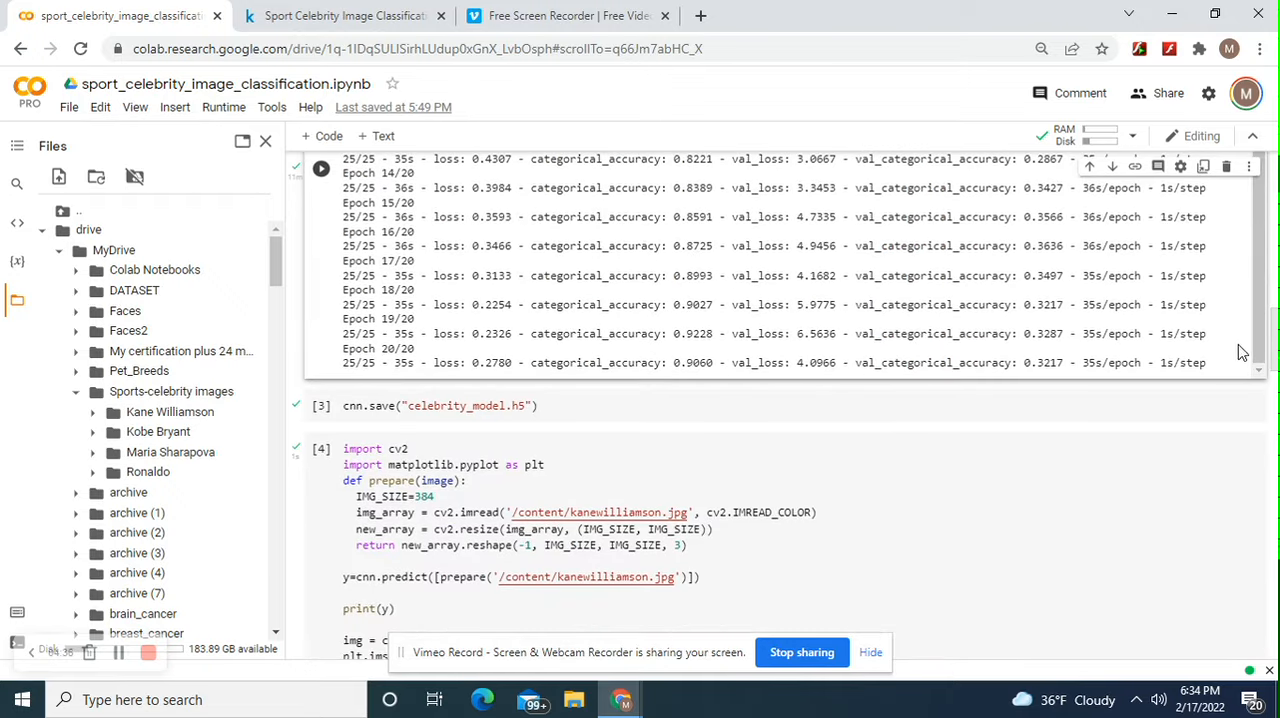
scroll(down, 3)
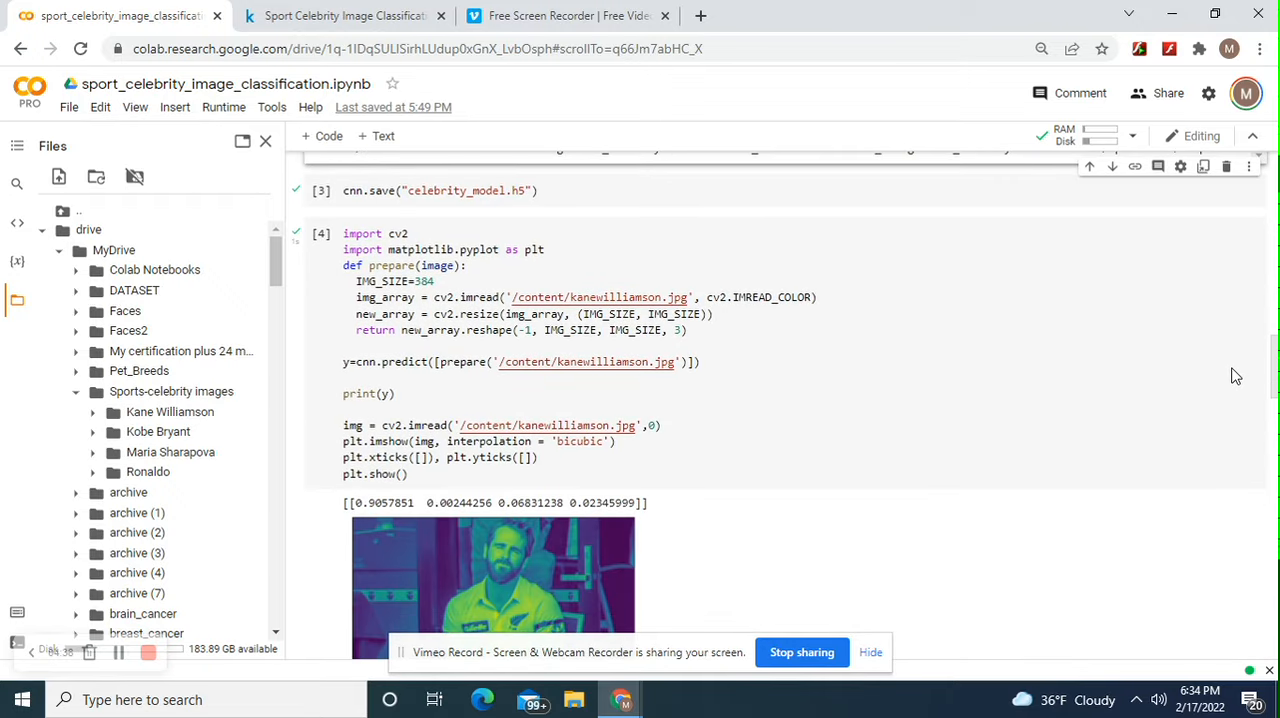
scroll(up, 3)
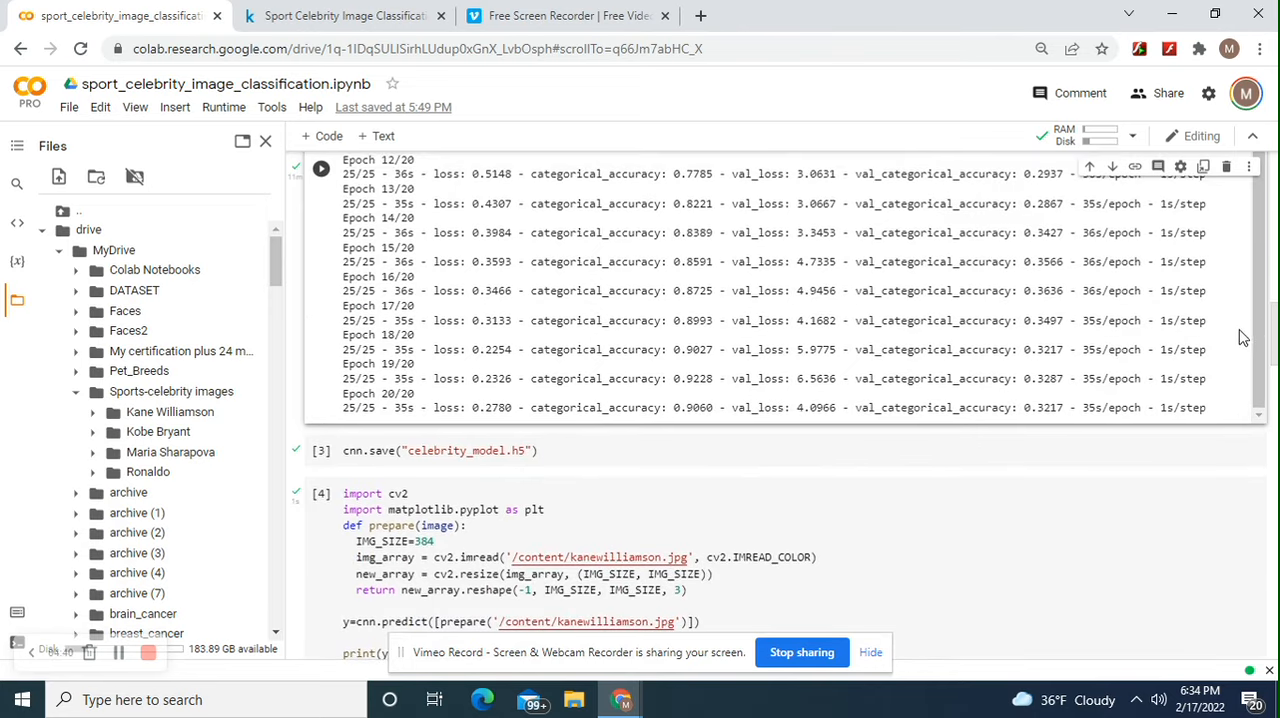
scroll(up, 3)
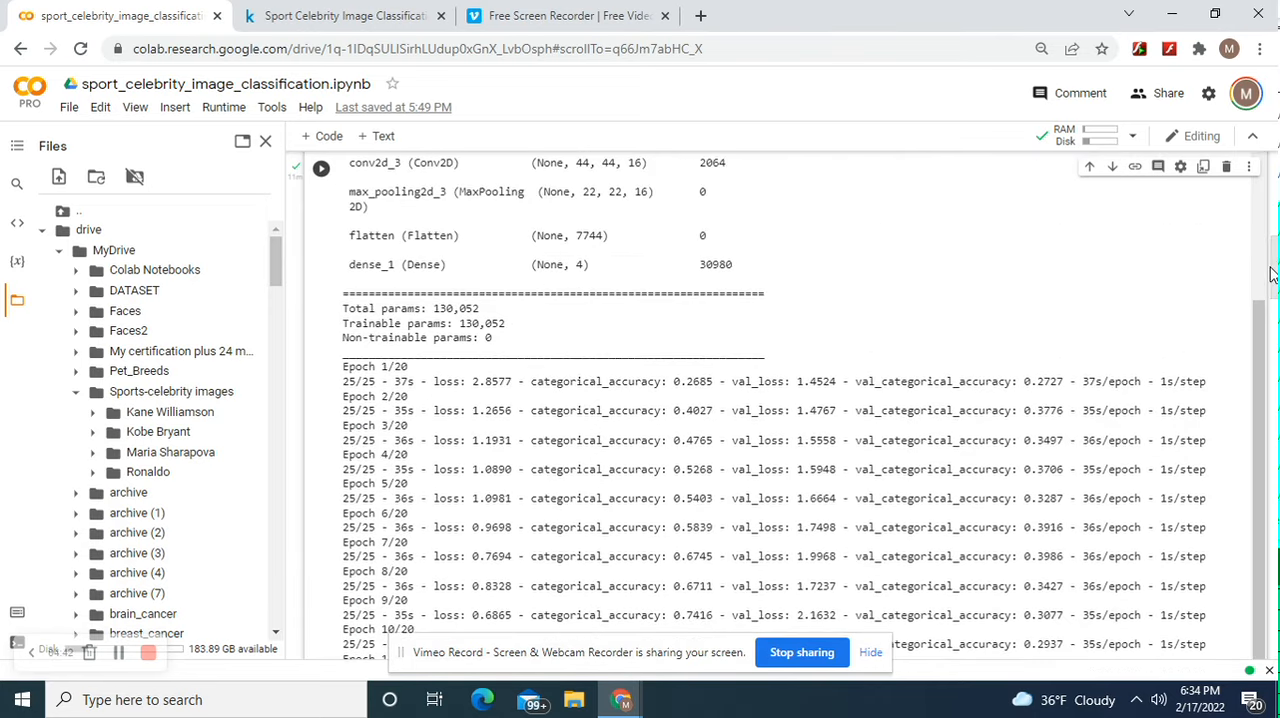
scroll(up, 3)
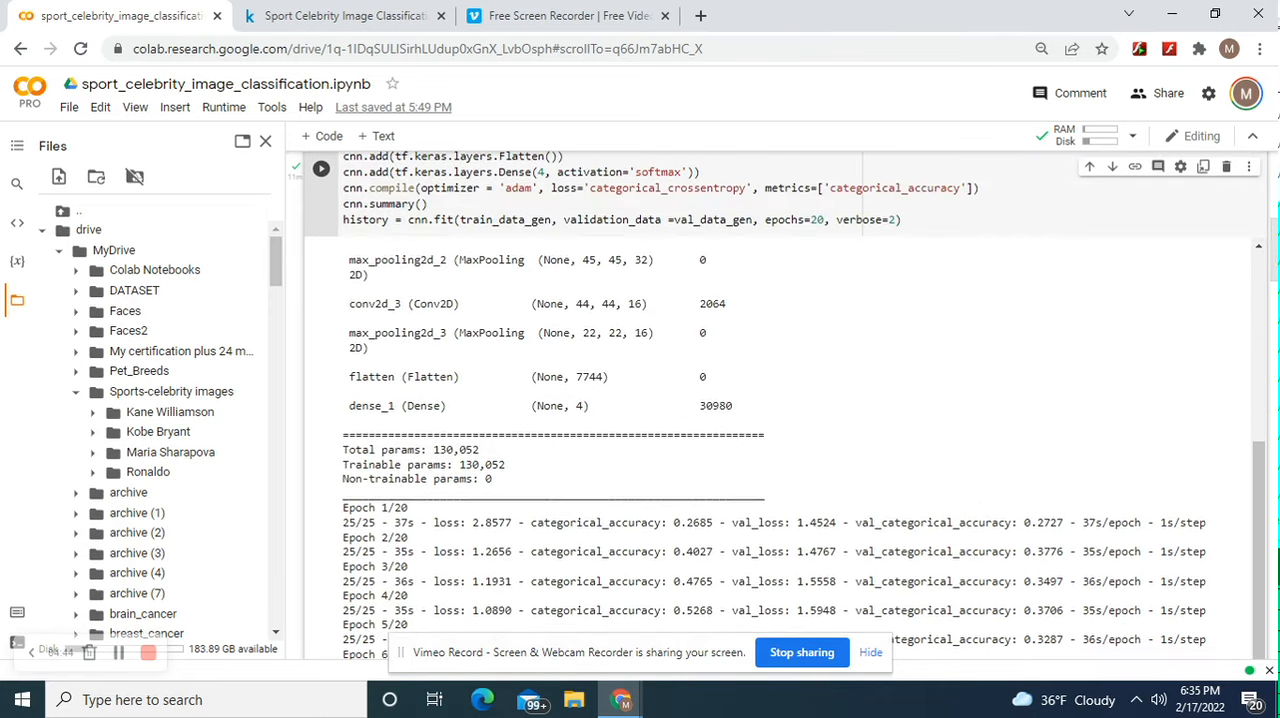
scroll(up, 3)
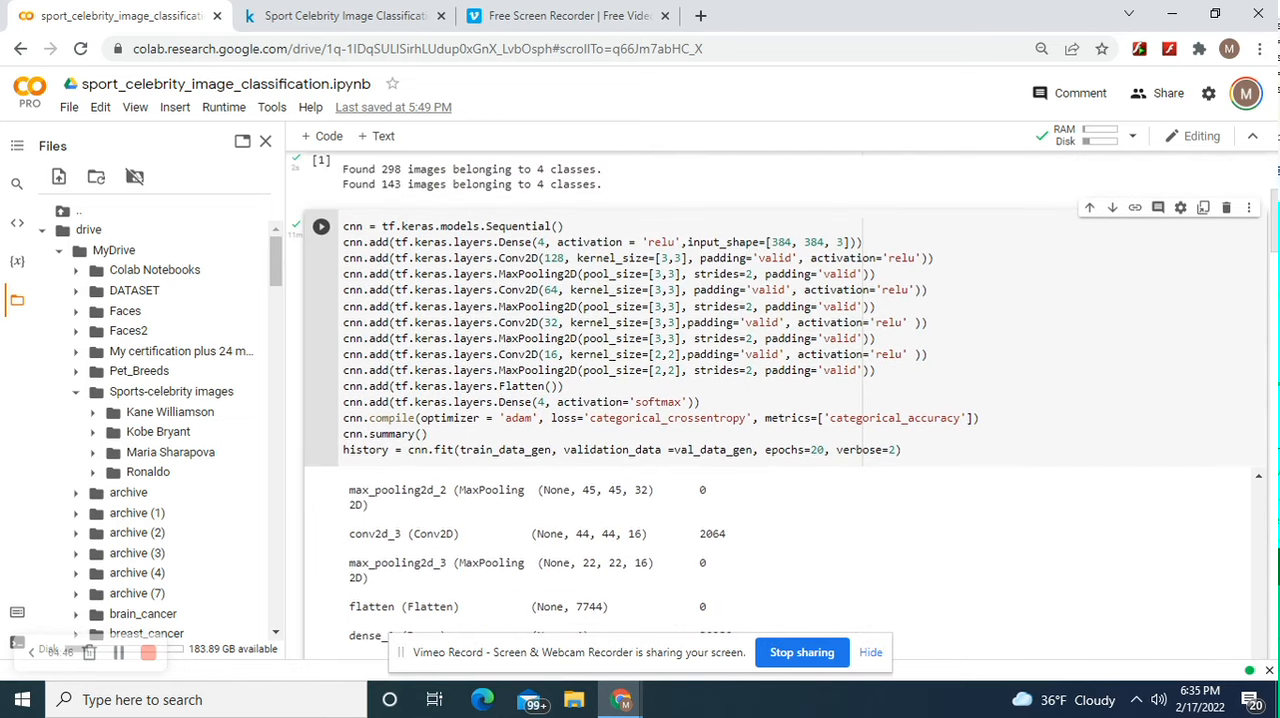
scroll(up, 3)
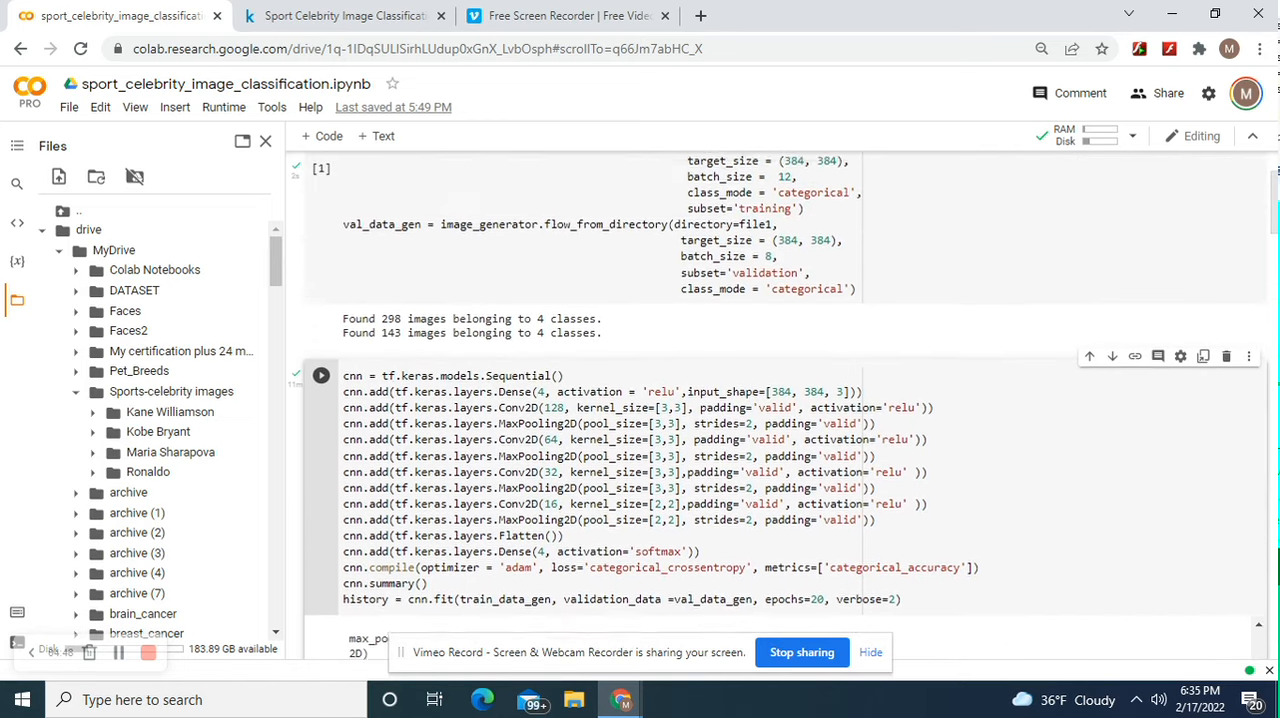
scroll(up, 3)
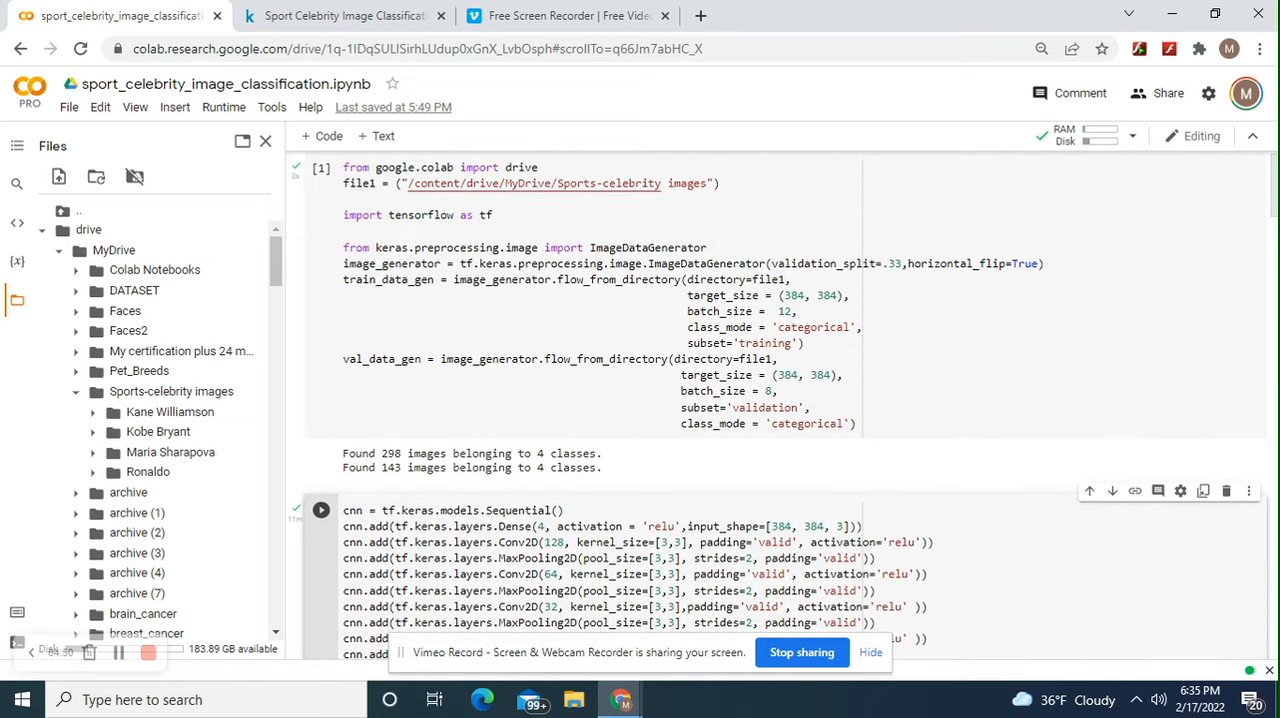
mouse_move(995, 263)
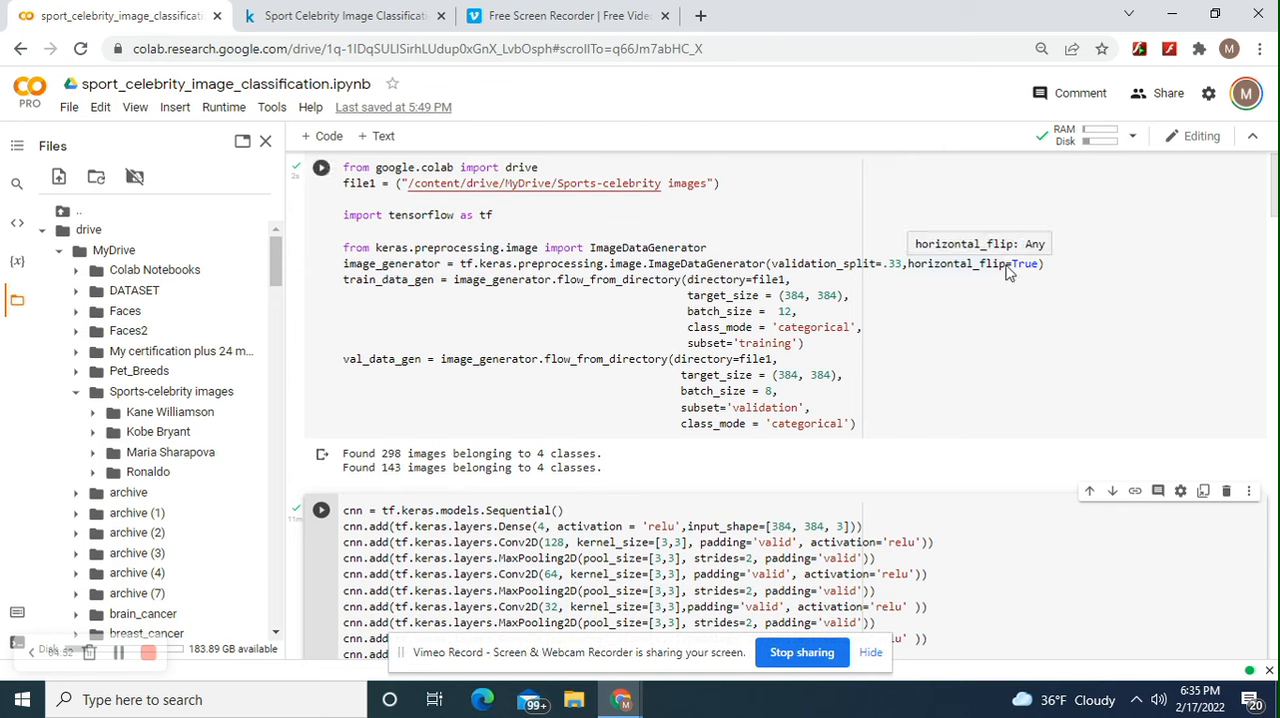
mouse_move(1005, 275)
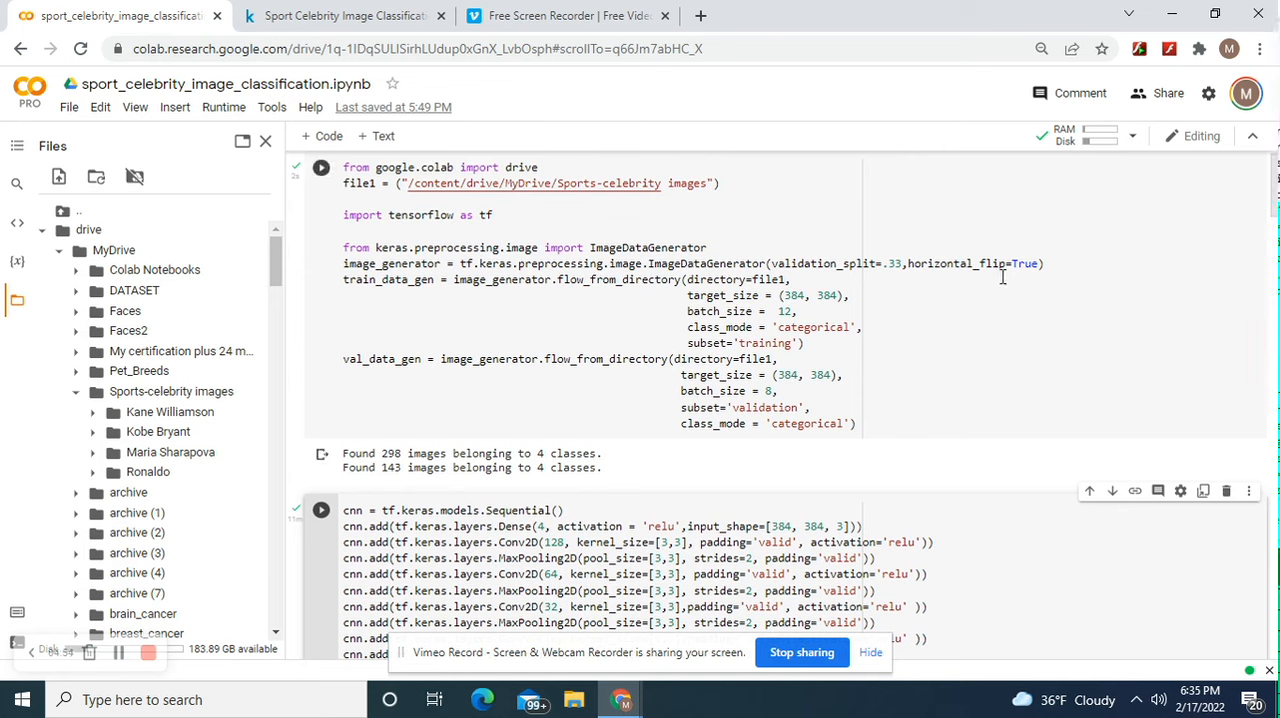
mouse_move(923, 283)
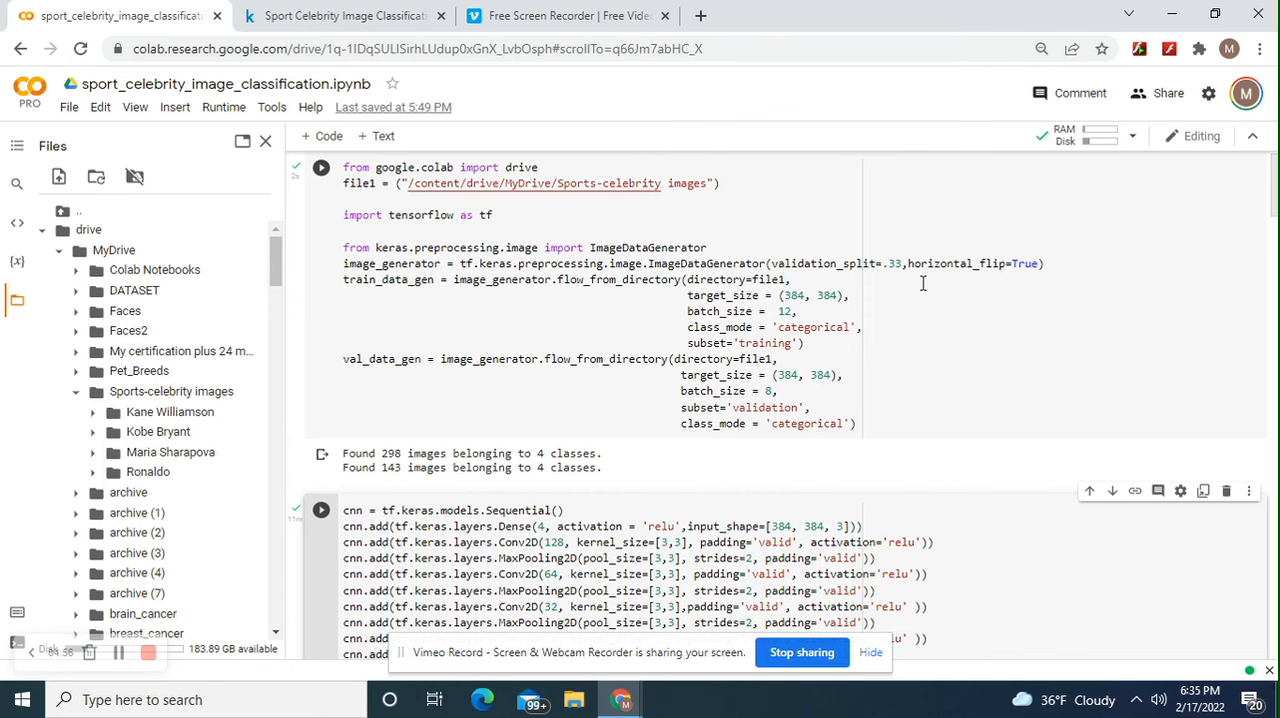
mouse_move(1265, 331)
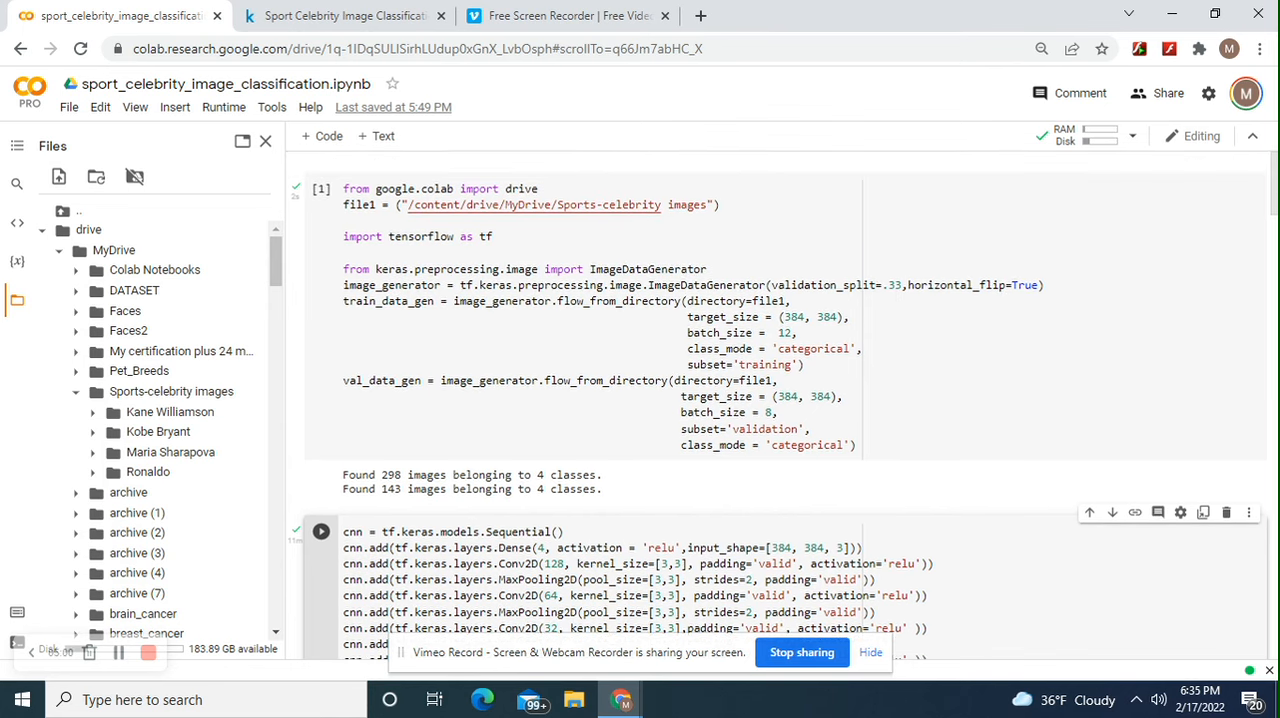
scroll(down, 3)
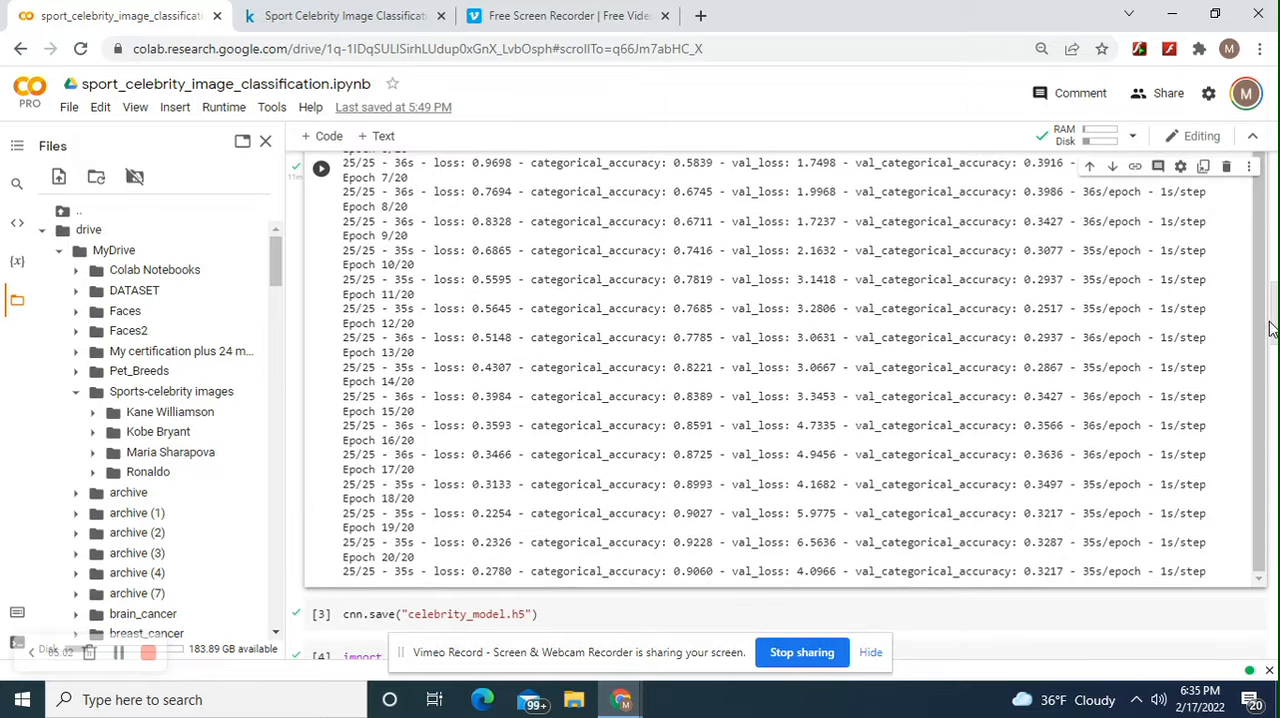
scroll(up, 3)
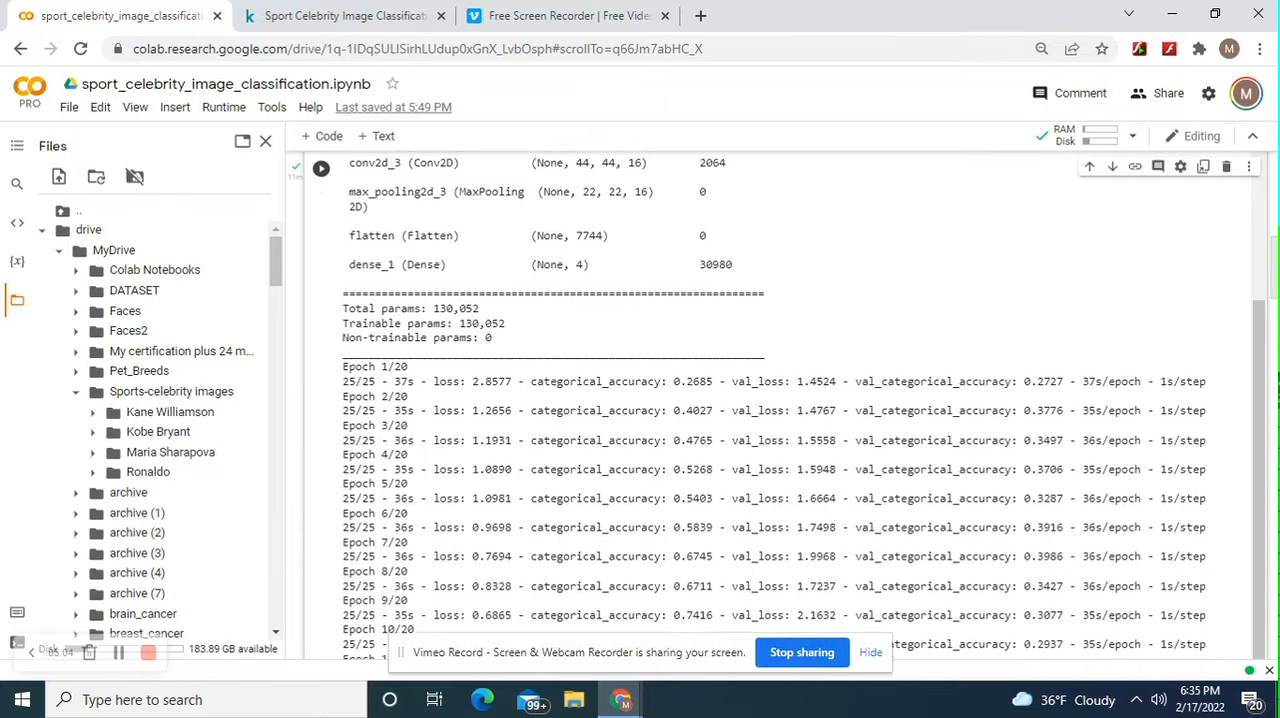
scroll(up, 3)
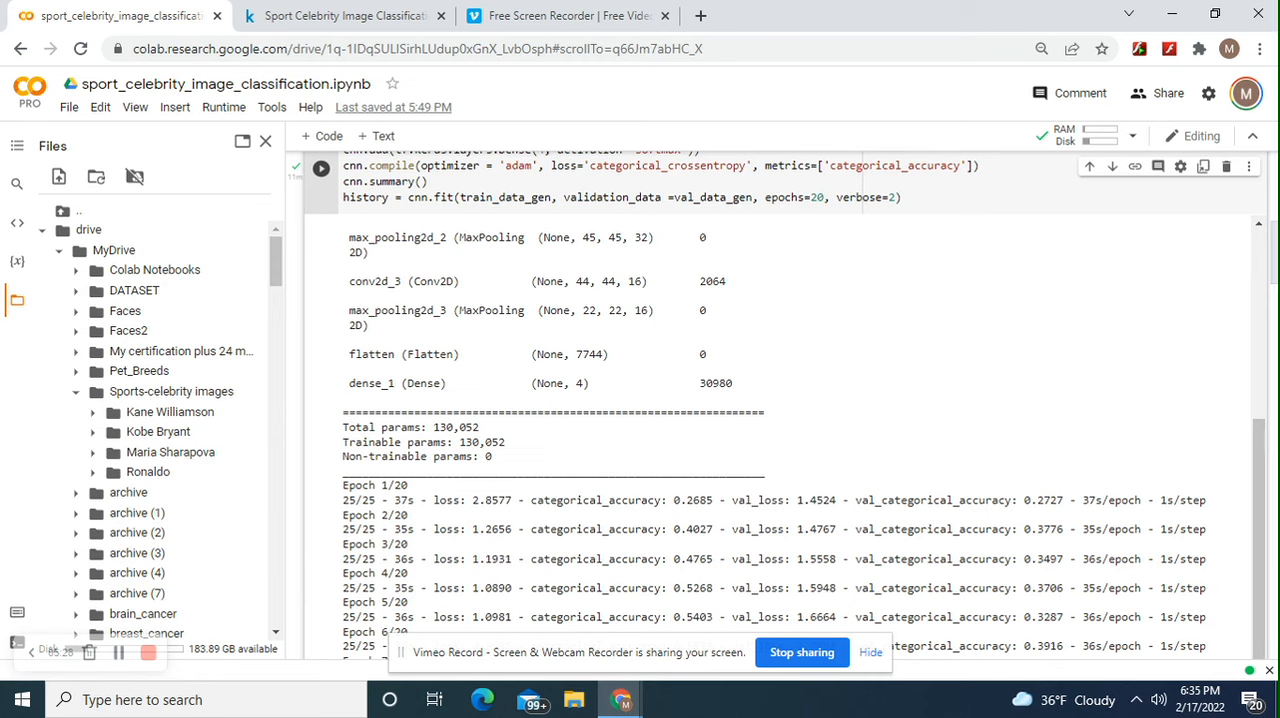
scroll(down, 3)
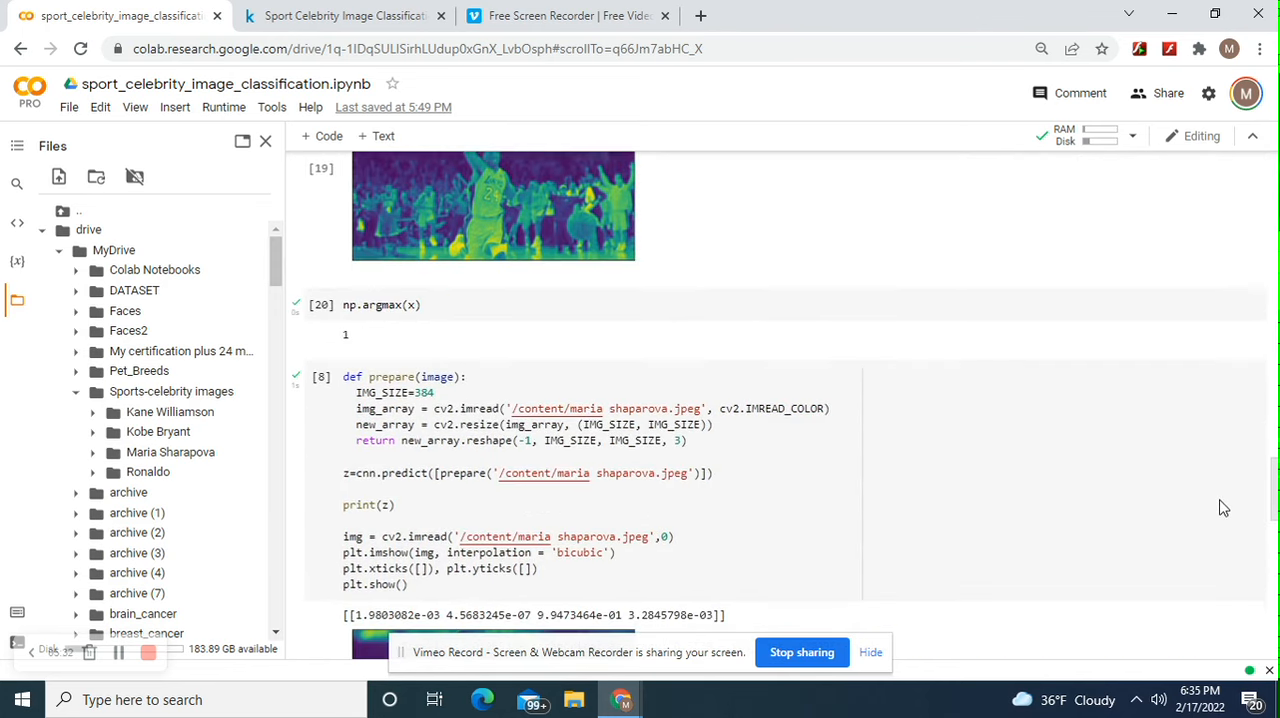
scroll(down, 3)
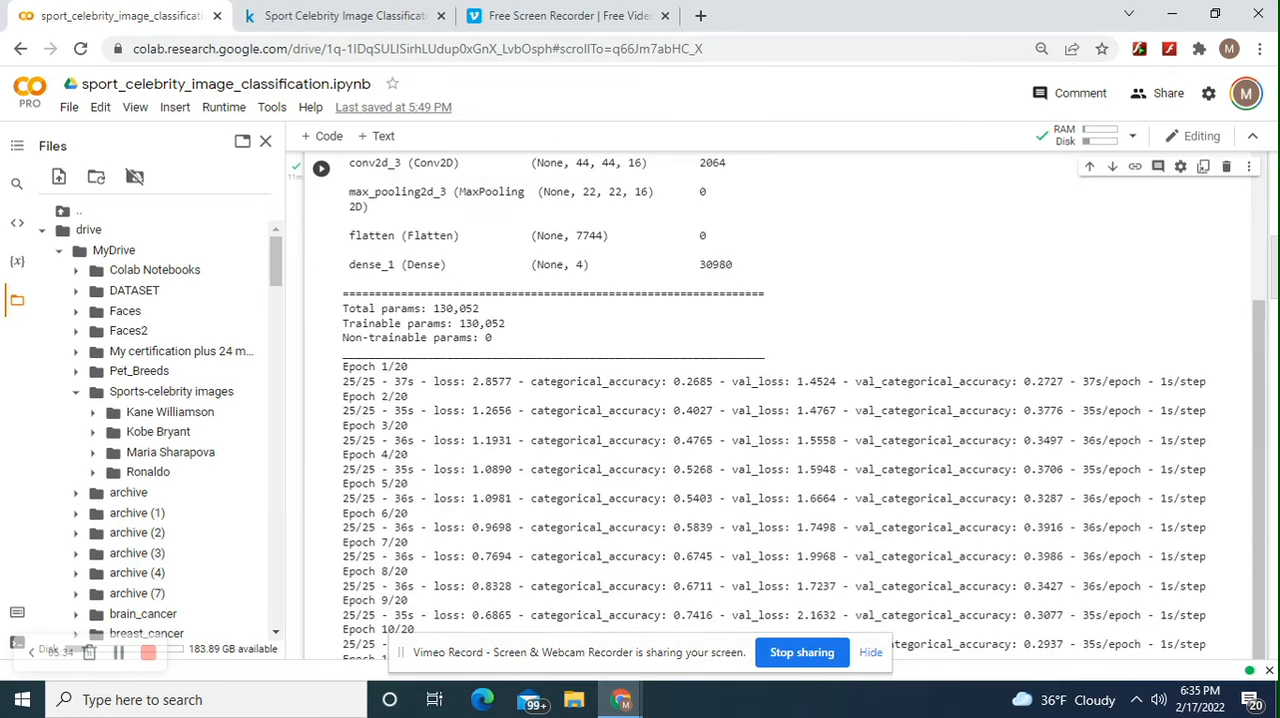
scroll(up, 3)
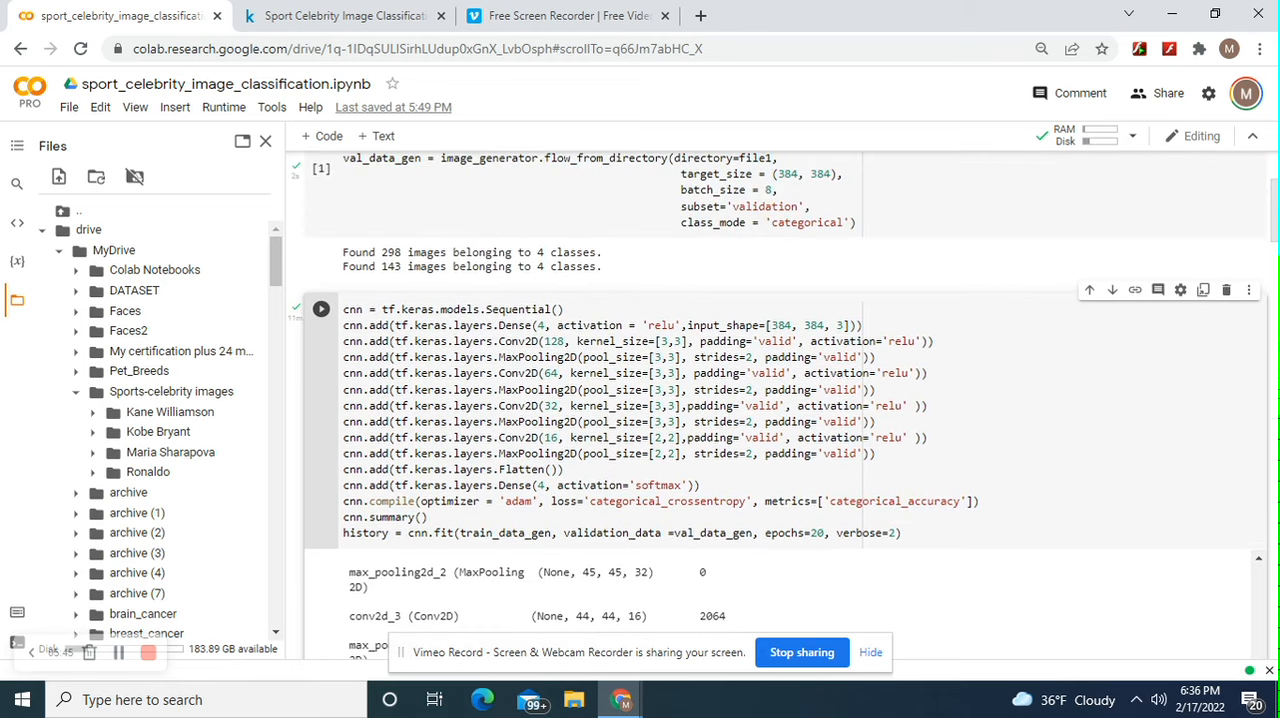
scroll(up, 3)
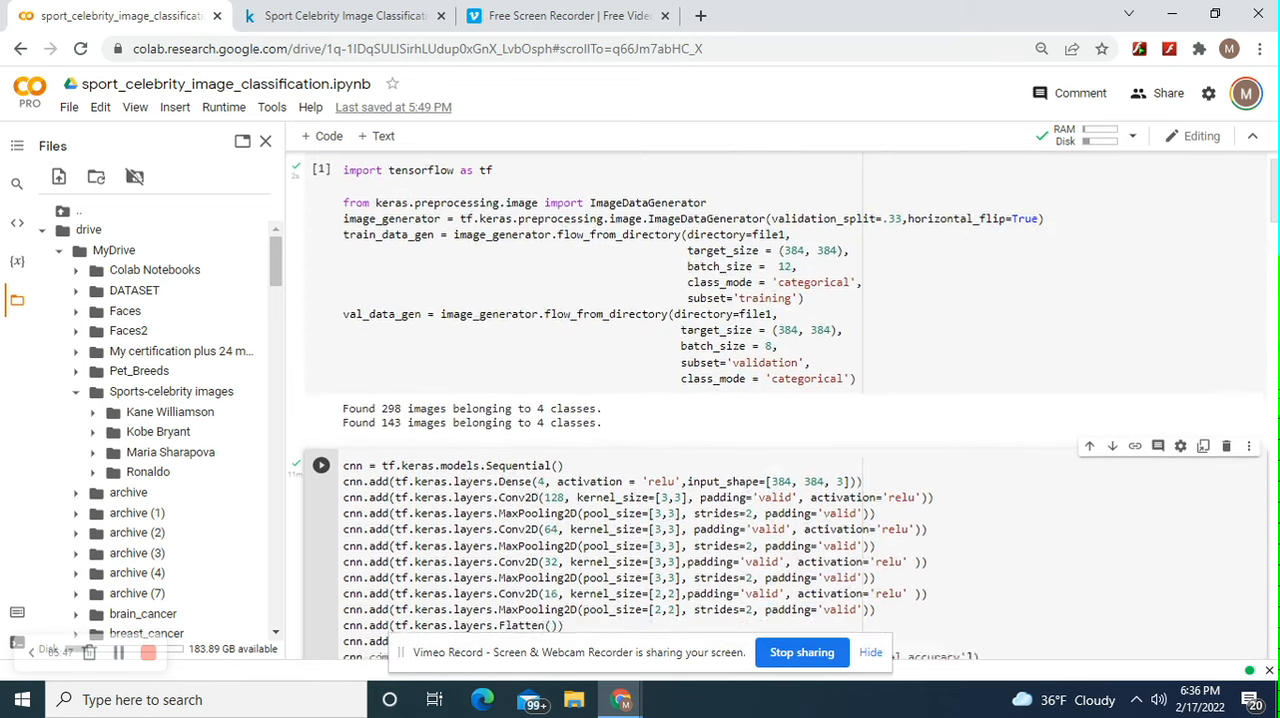
scroll(down, 3)
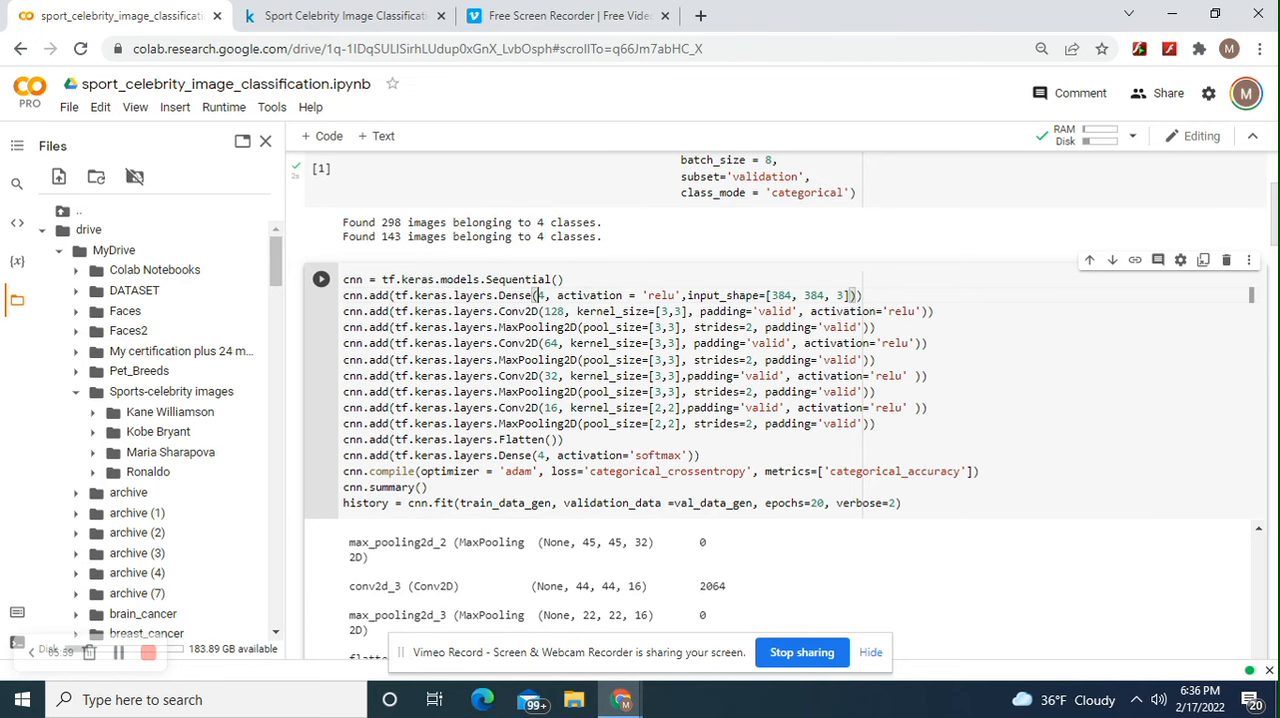
scroll(up, 3)
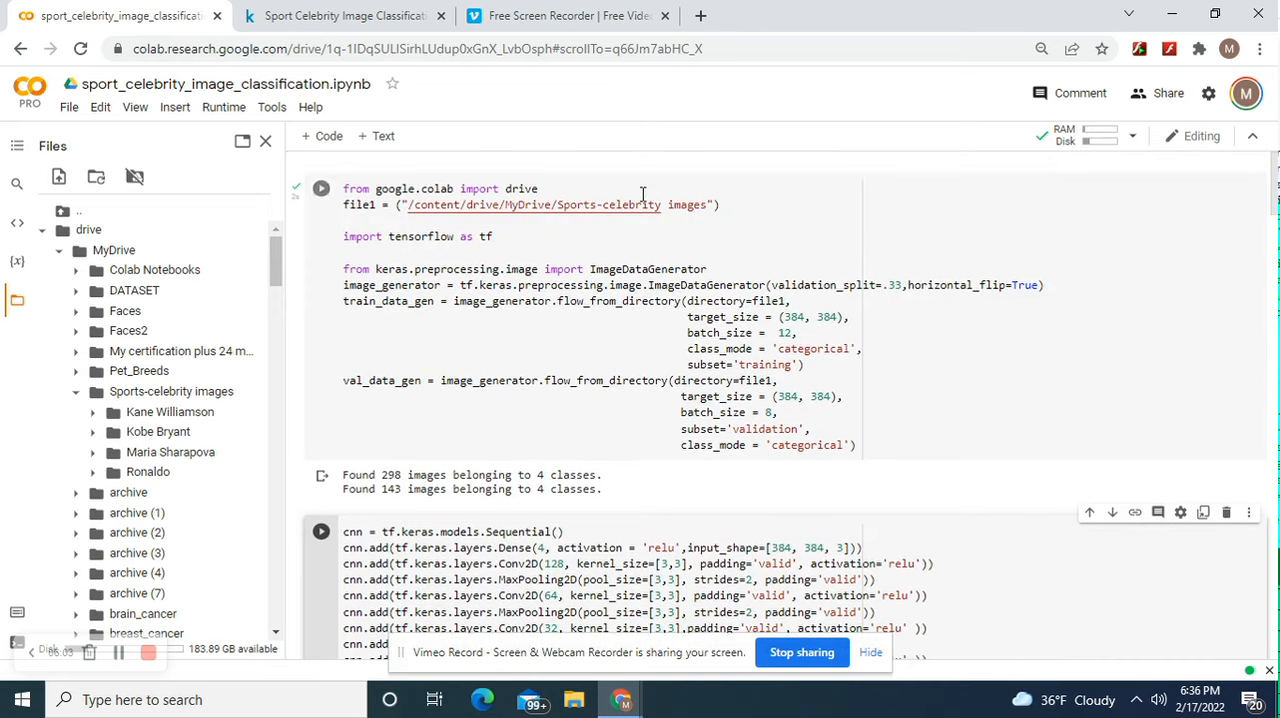
click(320, 188)
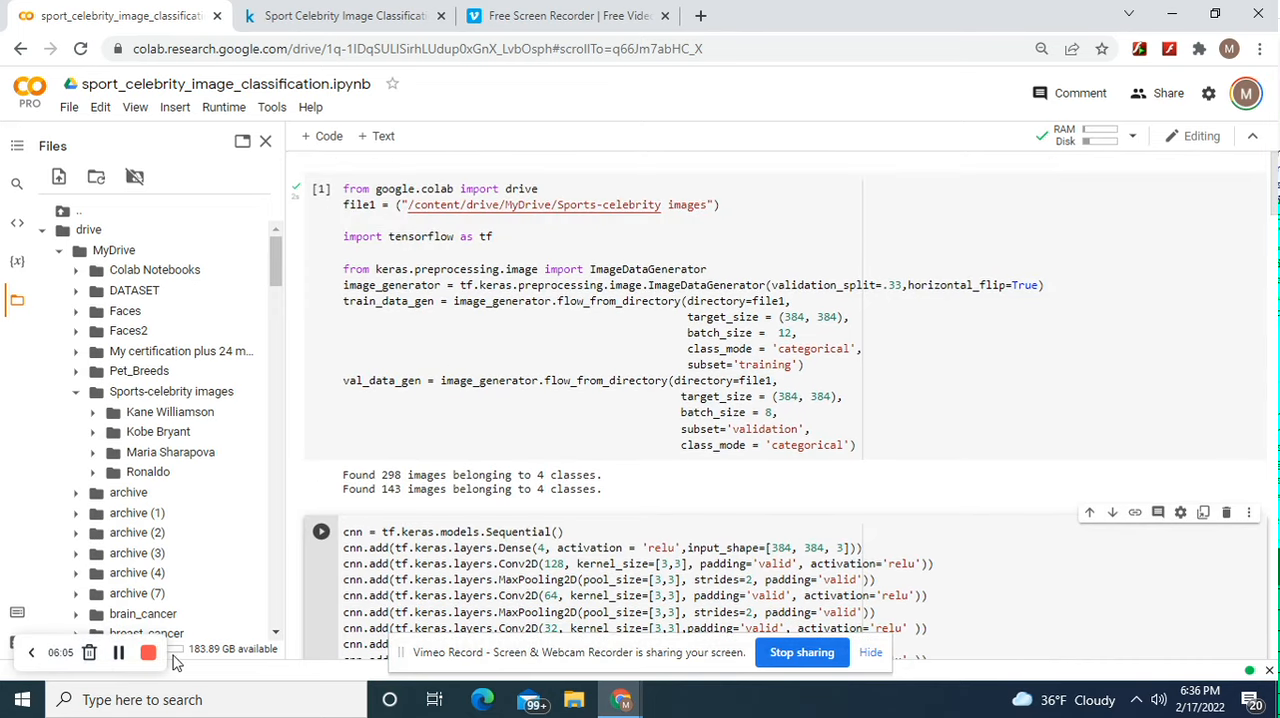